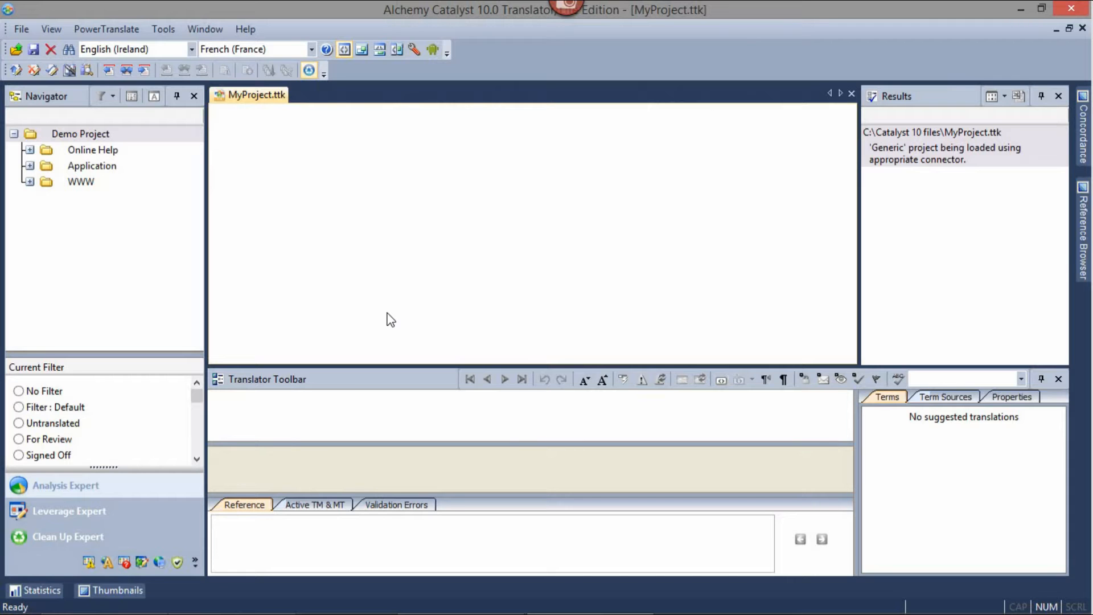
- Add TM\MyProject_fr.ttk as an active translation memory using the Catalyst Project Files type
{"action": "left_click", "coordinate": [80, 133]}
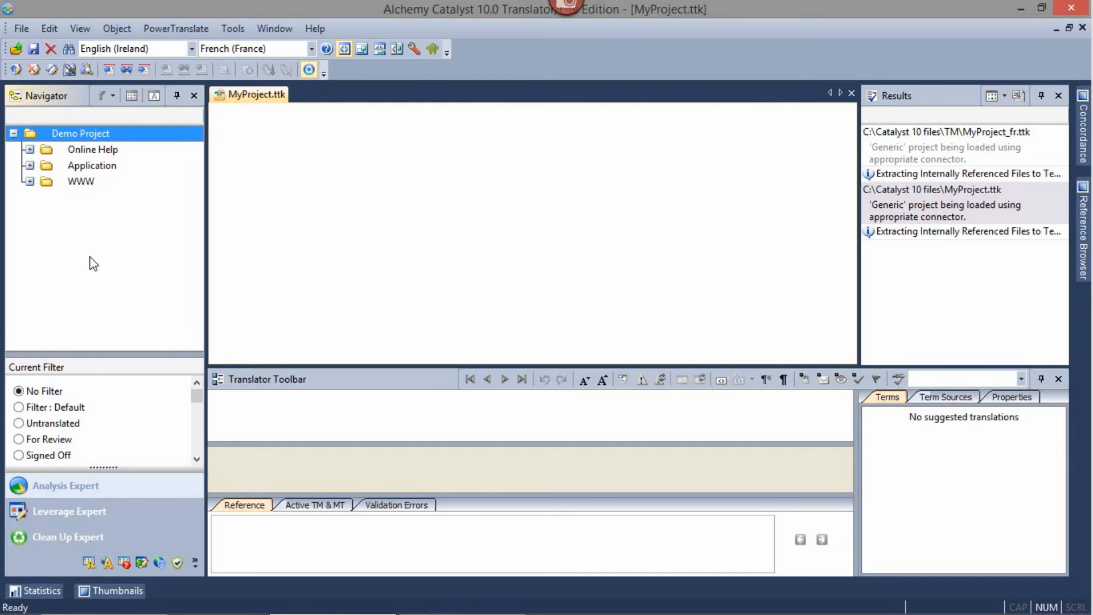
{"action": "mouse_move", "coordinate": [95, 288]}
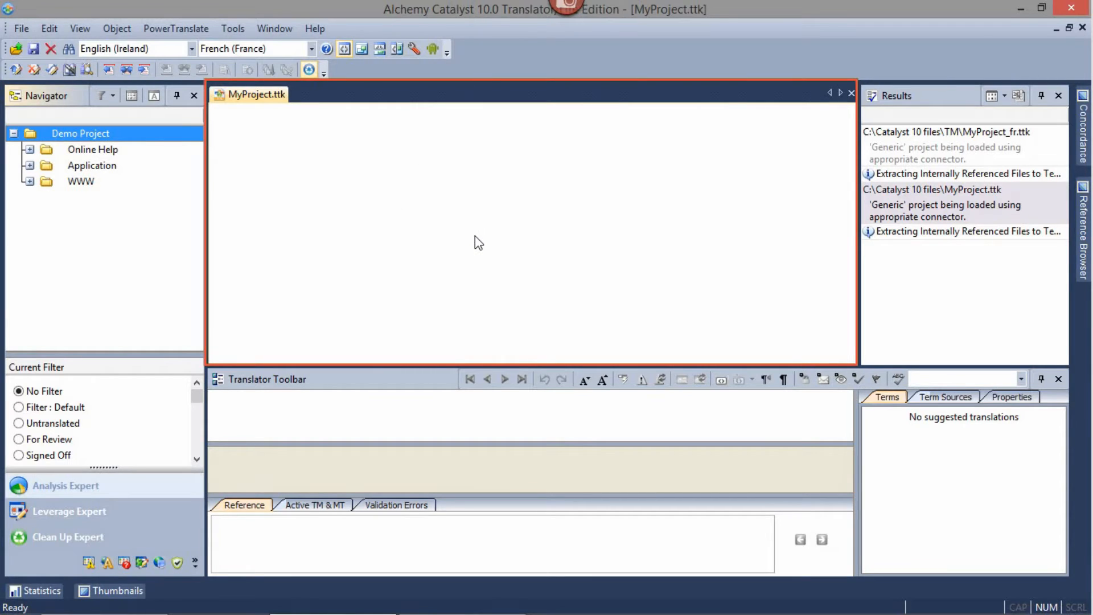
{"action": "mouse_move", "coordinate": [521, 264]}
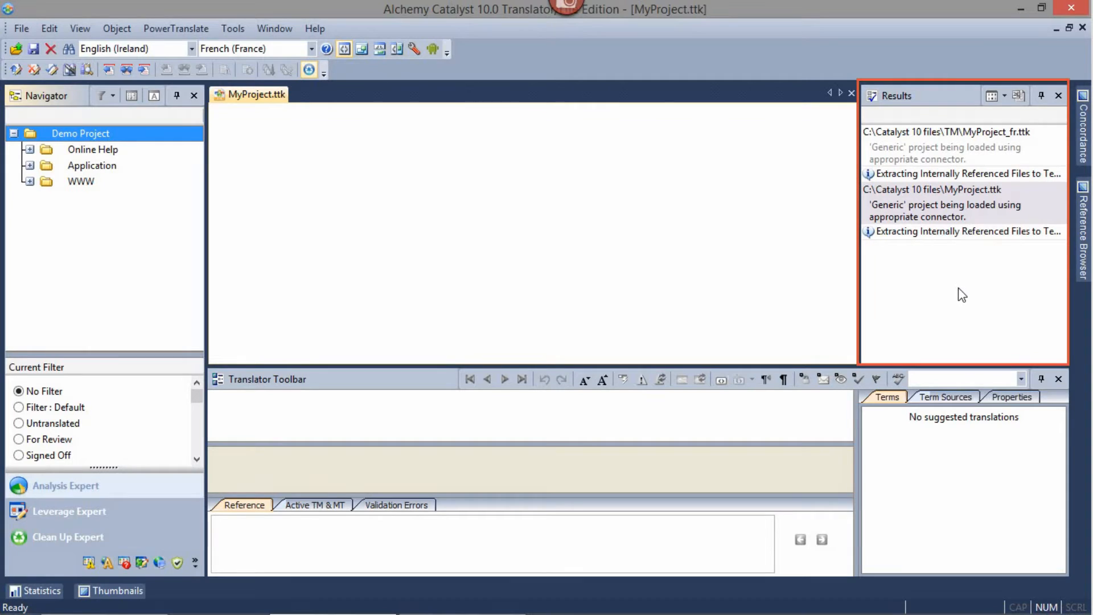
{"action": "mouse_move", "coordinate": [947, 295]}
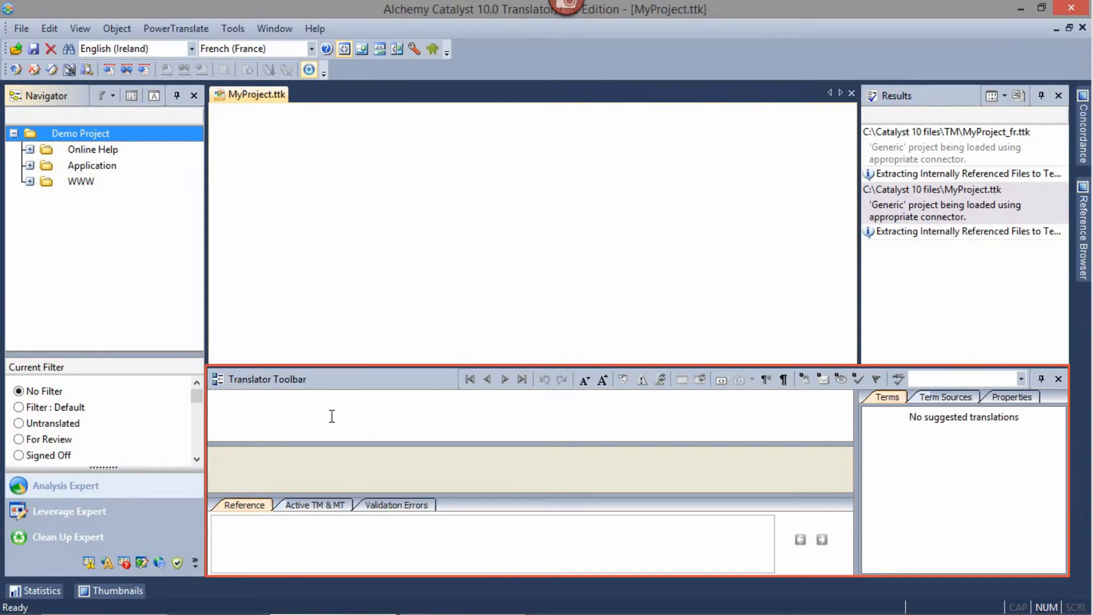
{"action": "mouse_move", "coordinate": [352, 420]}
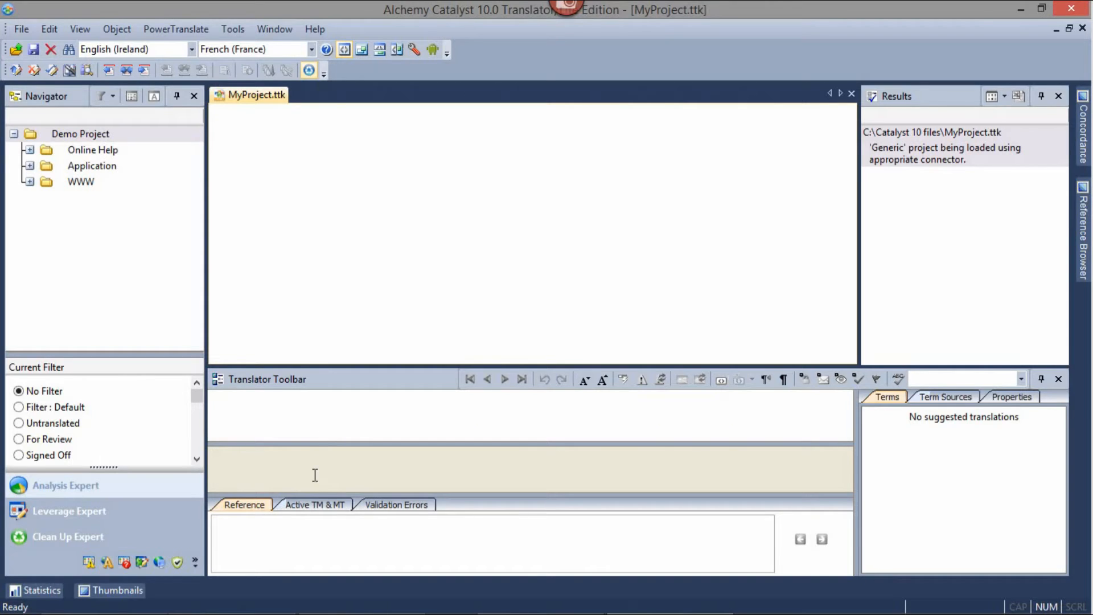
{"action": "left_click", "coordinate": [314, 505]}
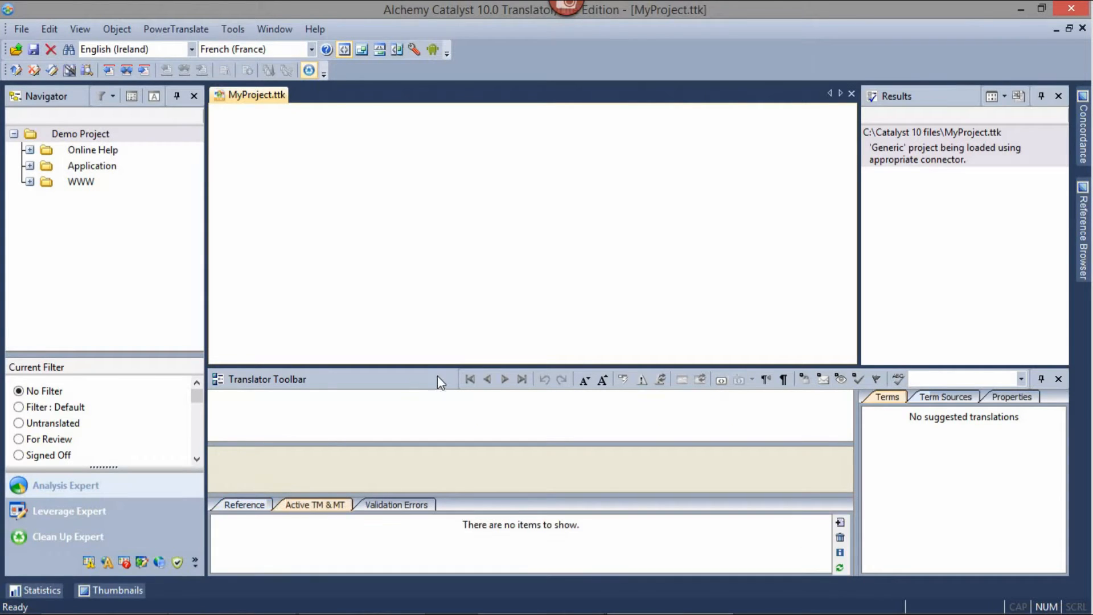
{"action": "mouse_move", "coordinate": [814, 528]}
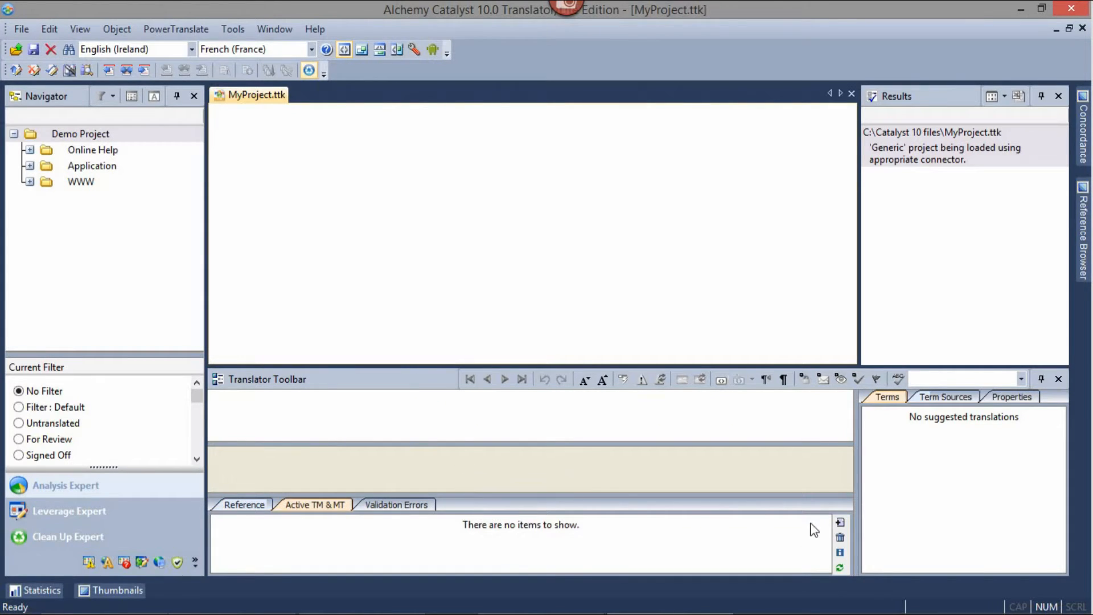
{"action": "left_click", "coordinate": [809, 522]}
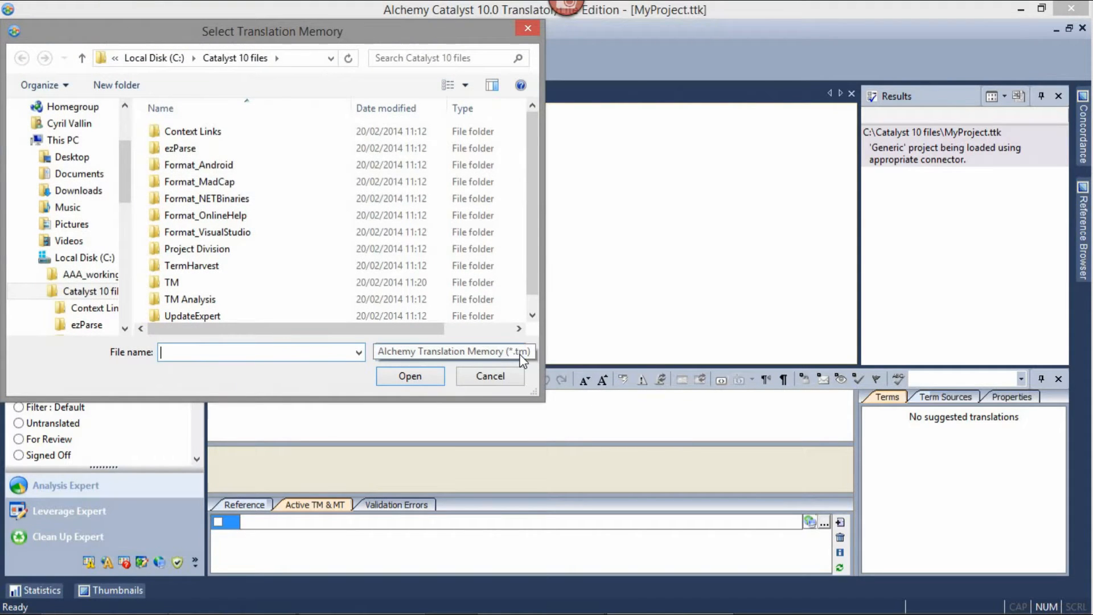
{"action": "left_click", "coordinate": [453, 351]}
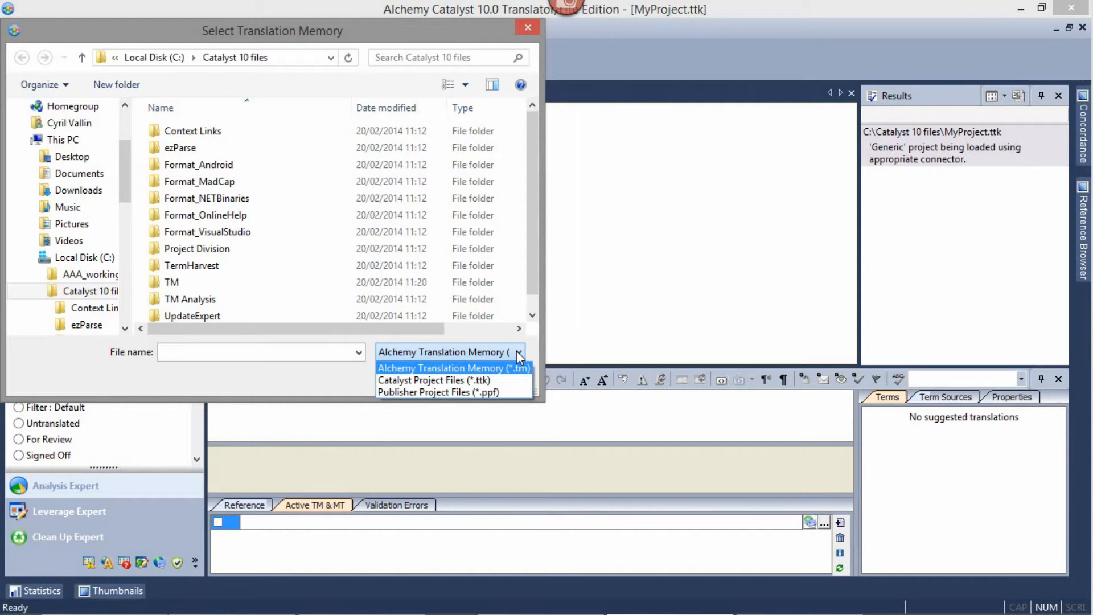
{"action": "left_click", "coordinate": [432, 380]}
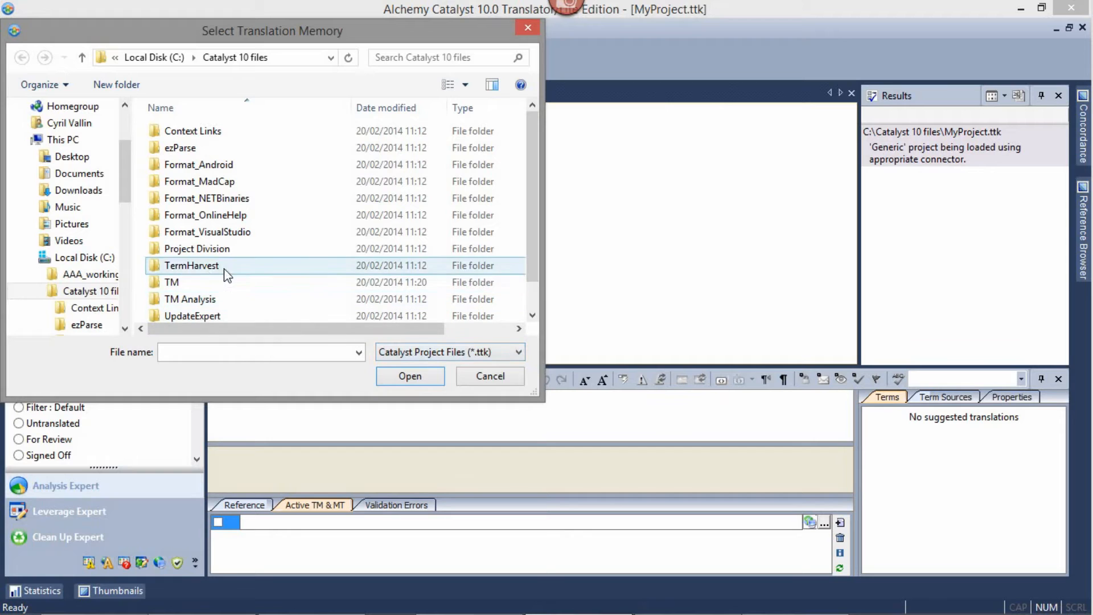
{"action": "double_click", "coordinate": [171, 282]}
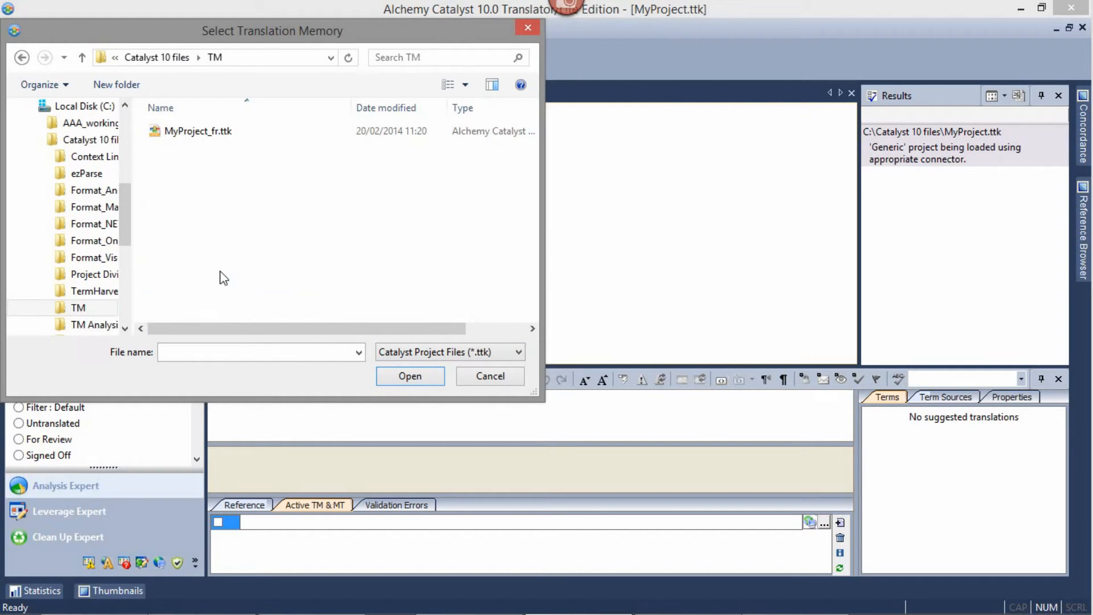
{"action": "left_click", "coordinate": [410, 376]}
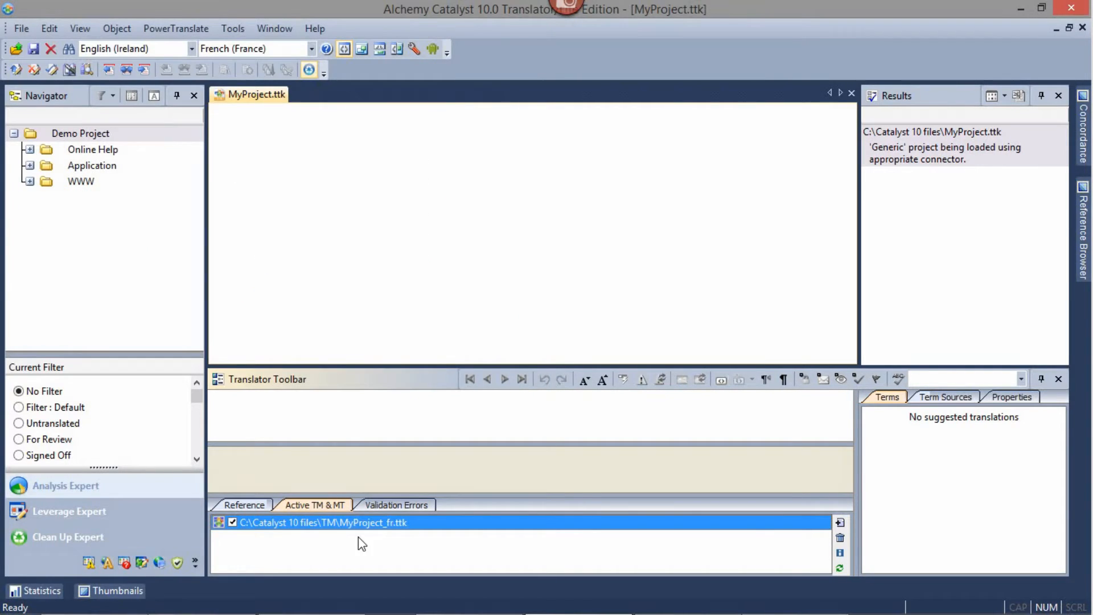
{"action": "mouse_move", "coordinate": [556, 524]}
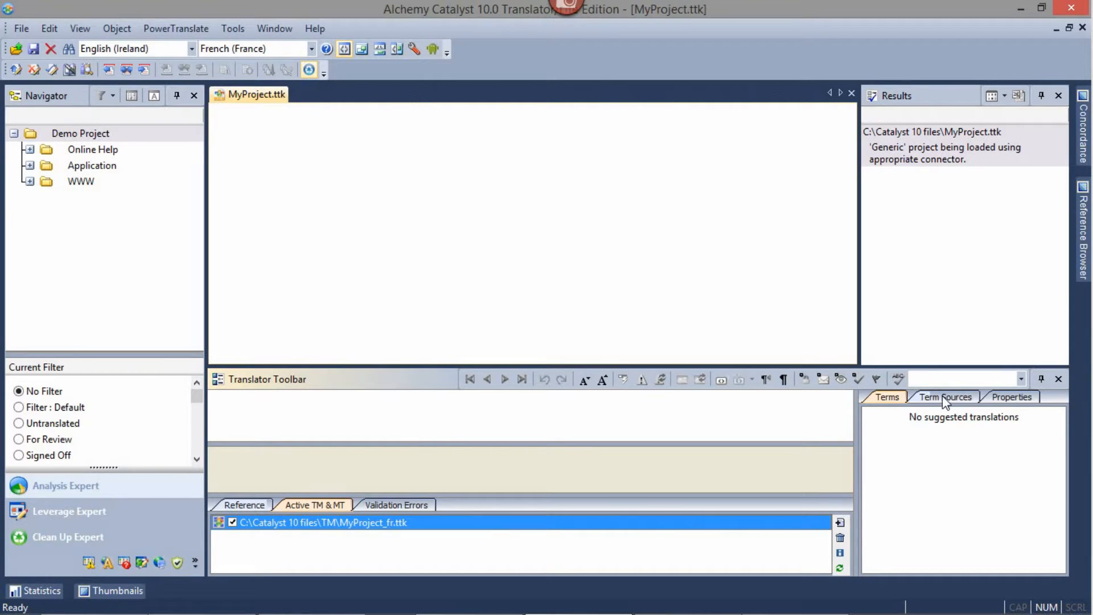
- Add a term source entry, browse to Catalyst 10 files, and load Glossary_fr.txt
{"action": "left_click", "coordinate": [946, 397]}
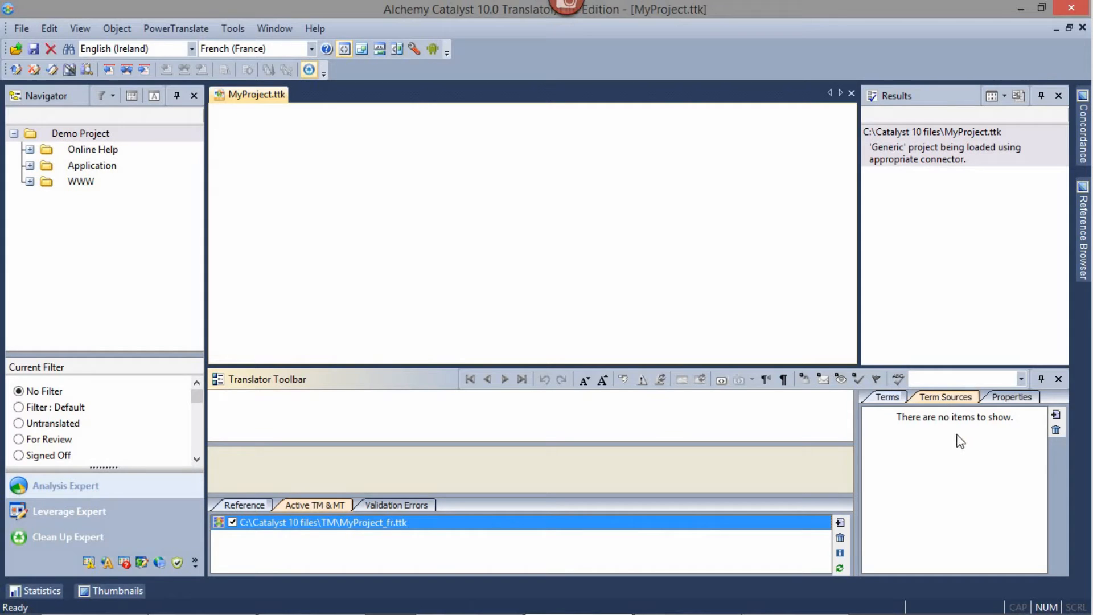
{"action": "left_click", "coordinate": [1055, 415]}
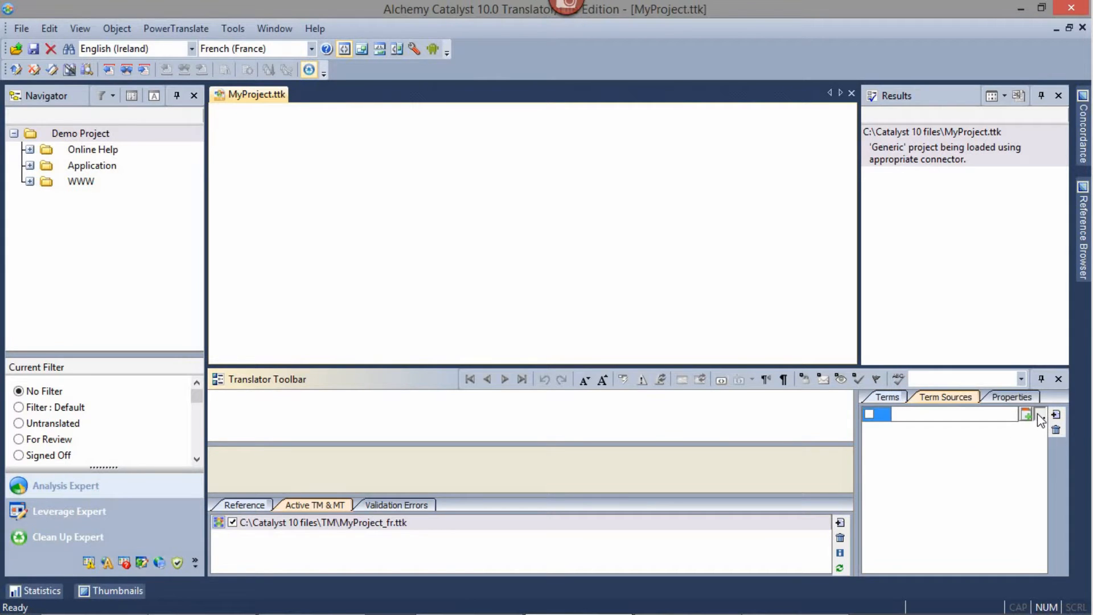
{"action": "left_click", "coordinate": [1026, 413]}
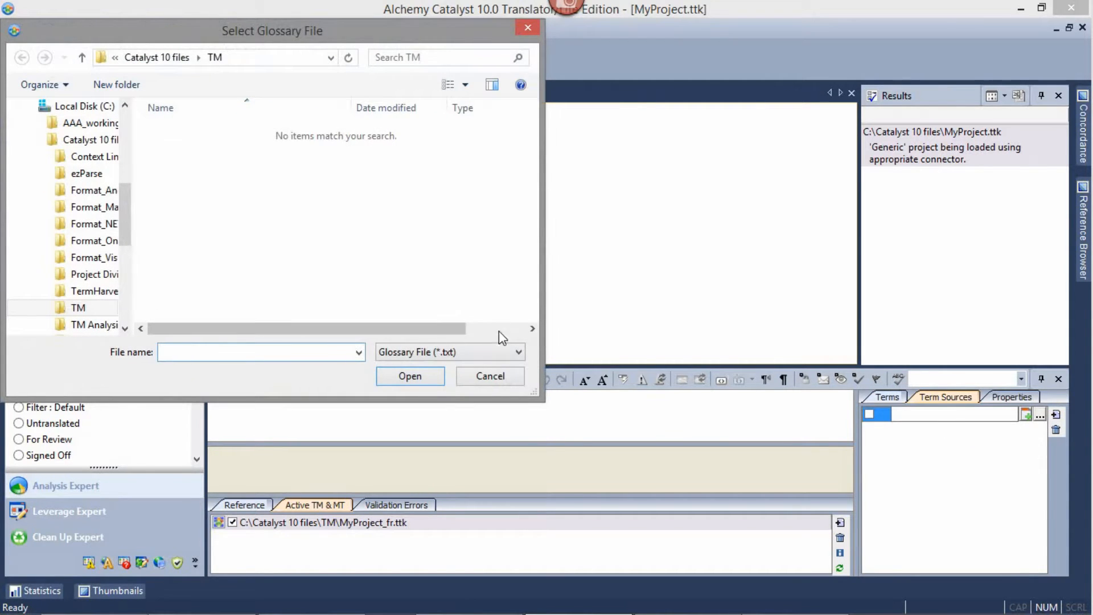
{"action": "left_click", "coordinate": [519, 352]}
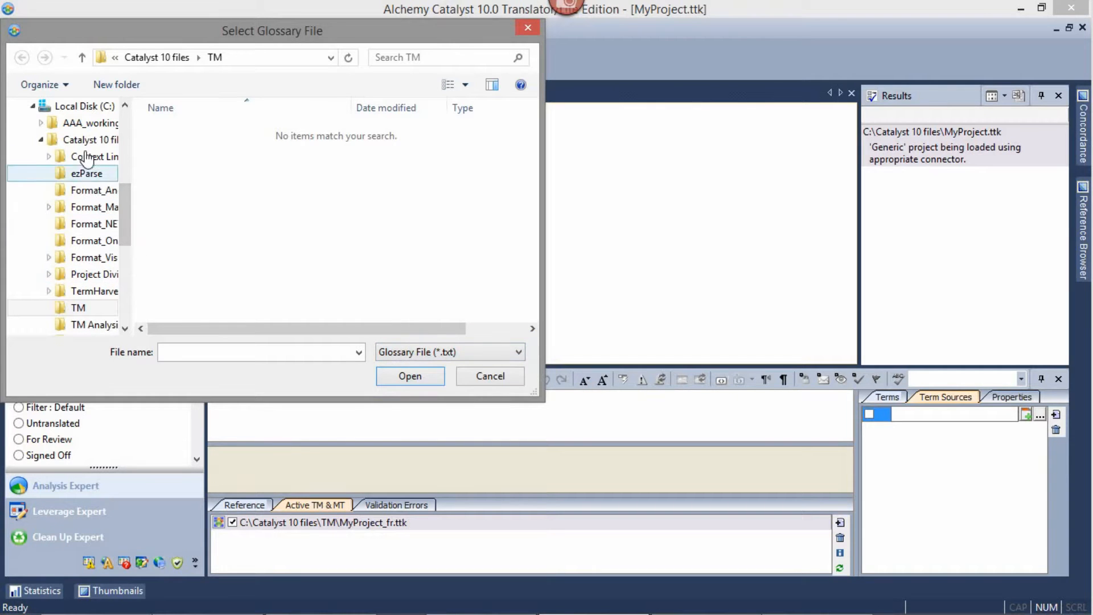
{"action": "left_click", "coordinate": [89, 140]}
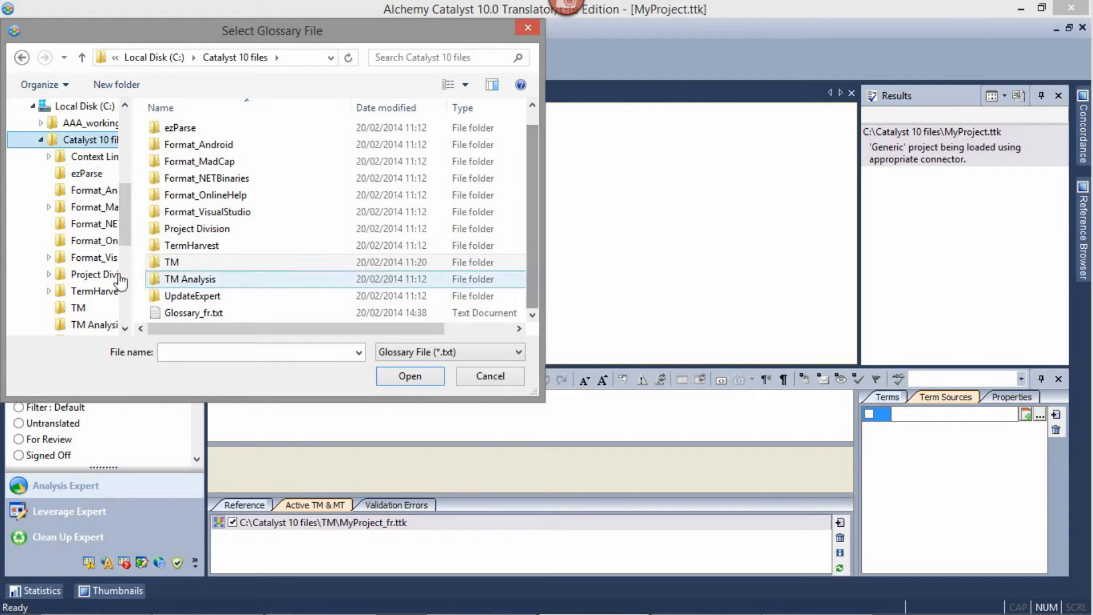
{"action": "left_click", "coordinate": [410, 376]}
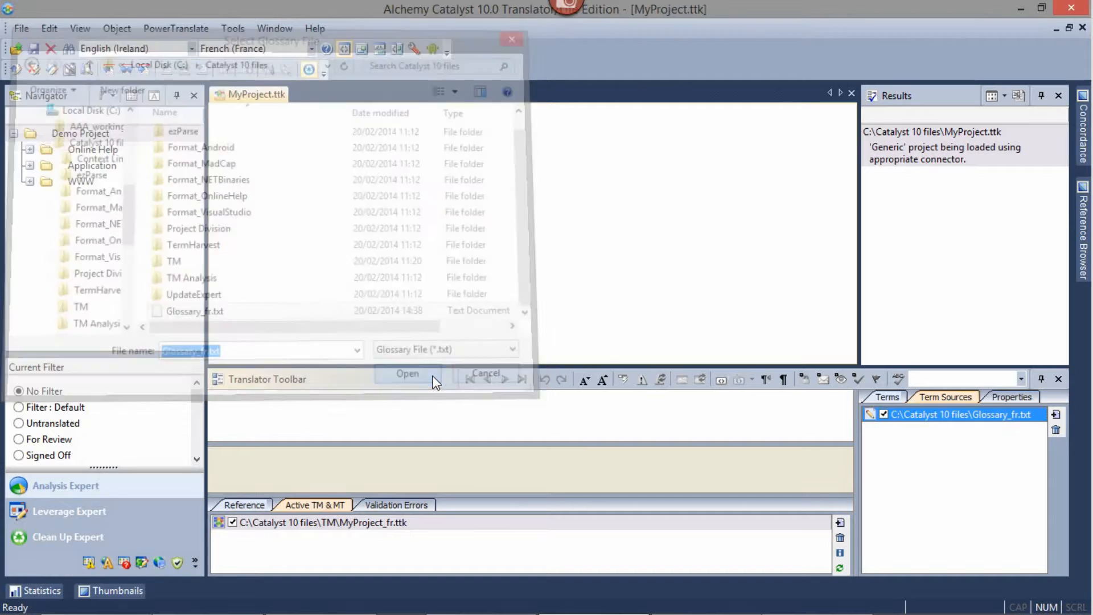
{"action": "left_click", "coordinate": [407, 375]}
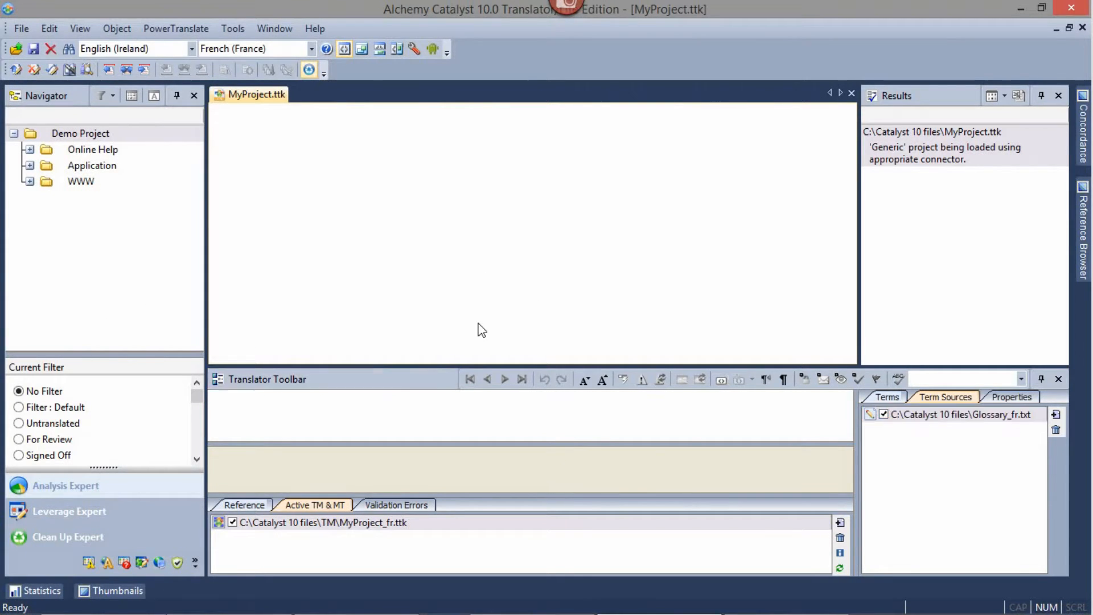
{"action": "mouse_move", "coordinate": [462, 330]}
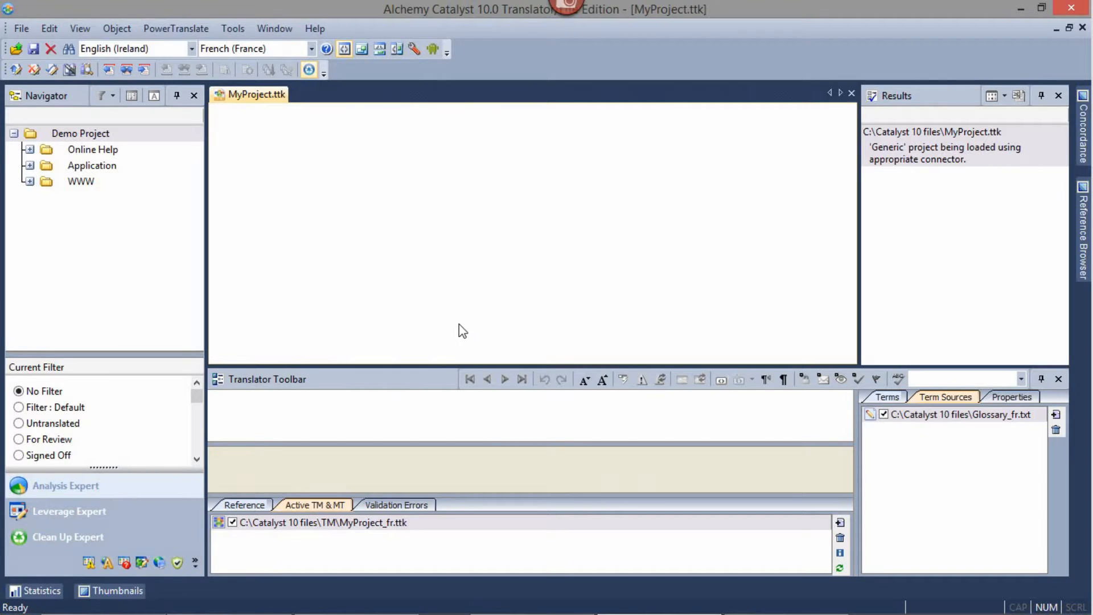
{"action": "left_click", "coordinate": [244, 505]}
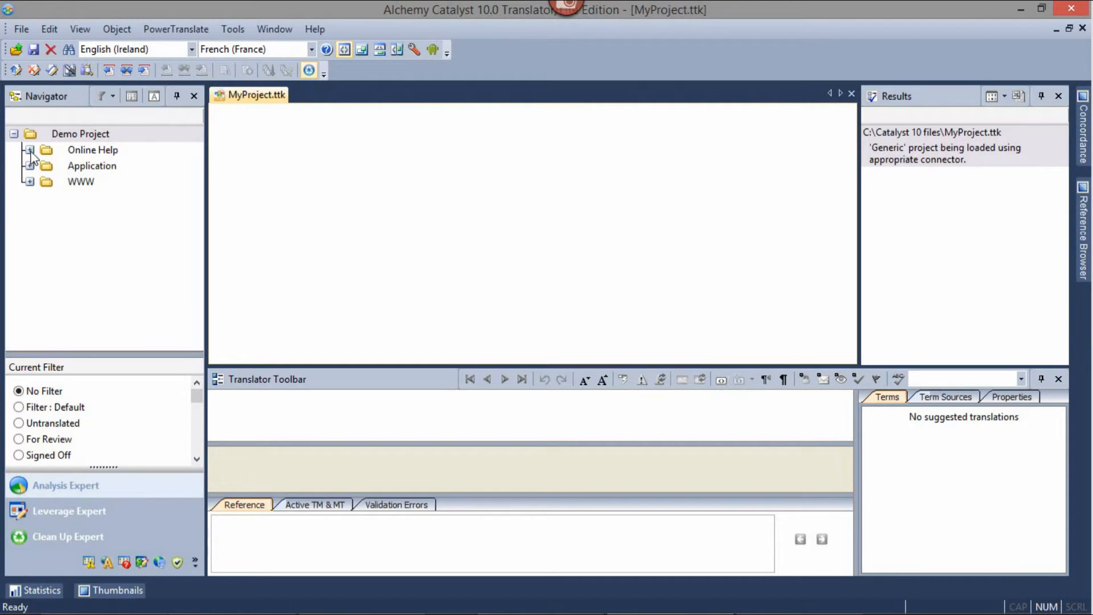
{"action": "left_click", "coordinate": [29, 150]}
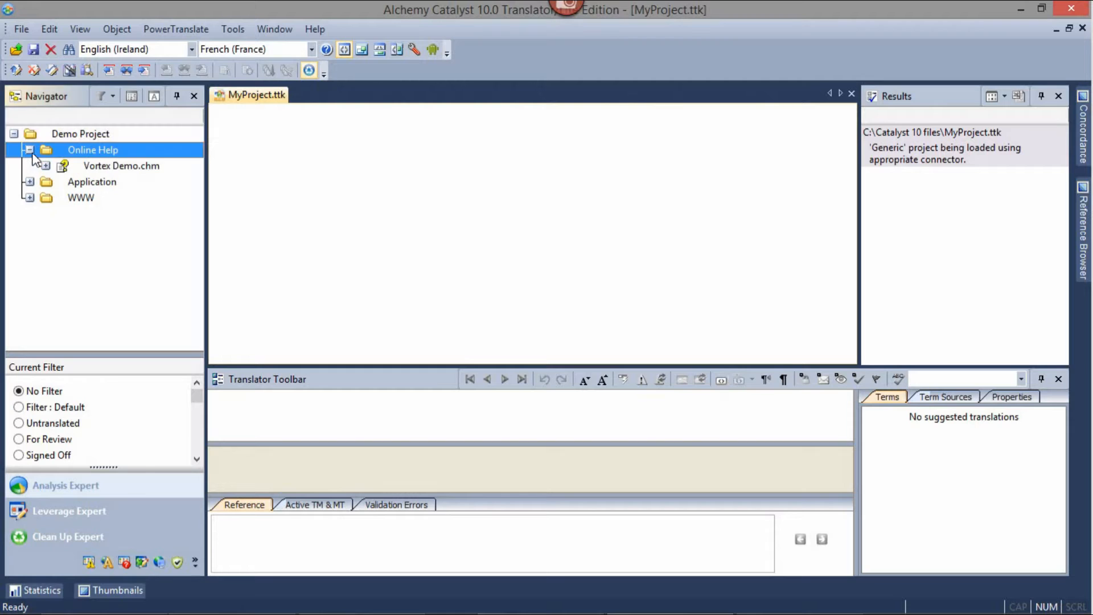
{"action": "left_click", "coordinate": [44, 166]}
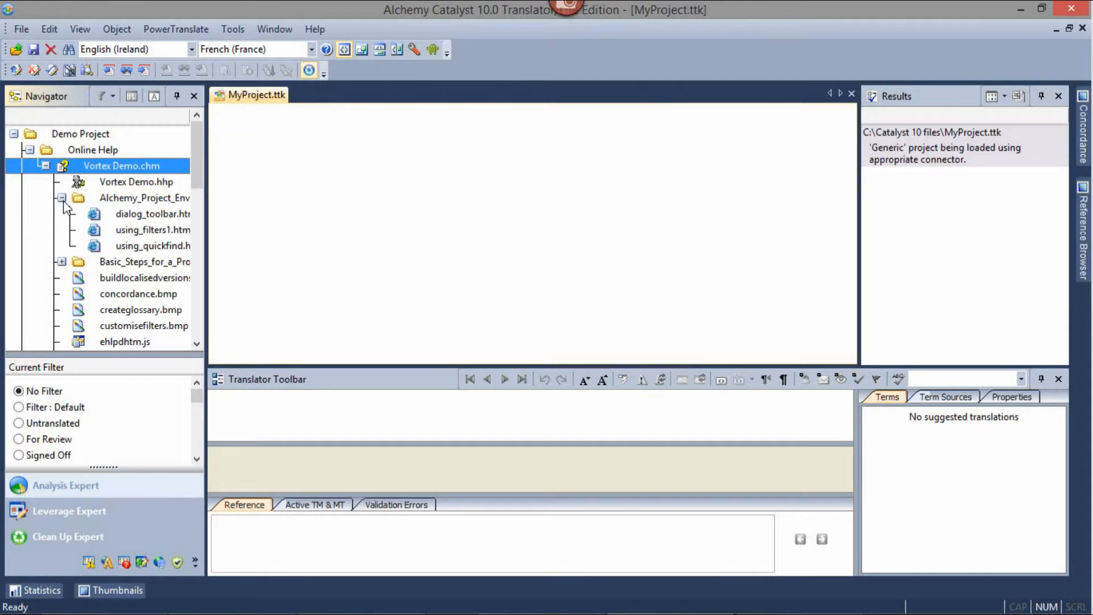
{"action": "mouse_move", "coordinate": [124, 223]}
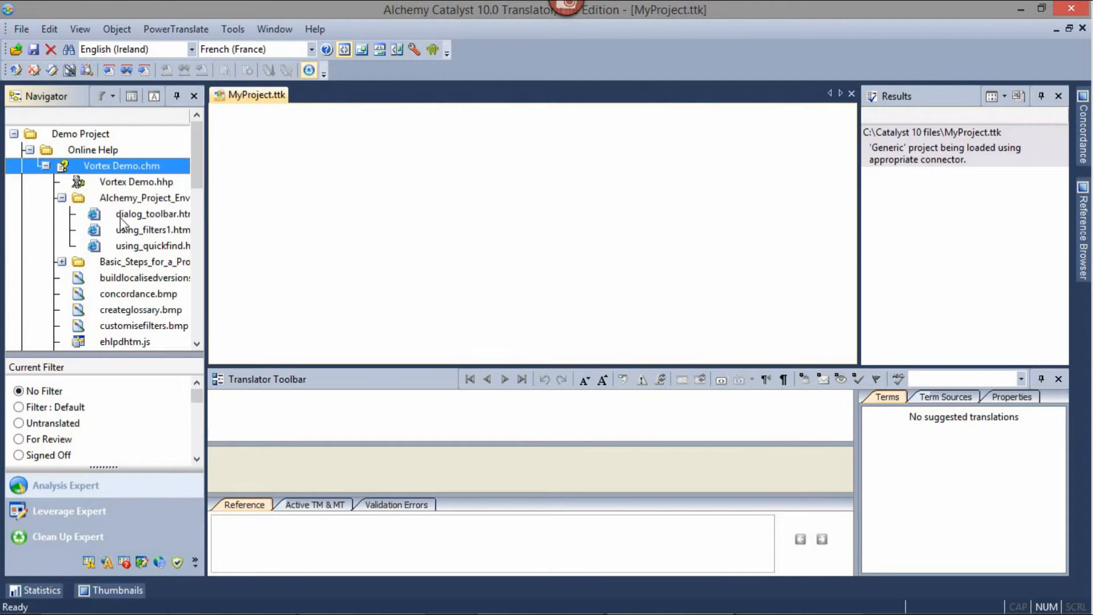
{"action": "double_click", "coordinate": [152, 214]}
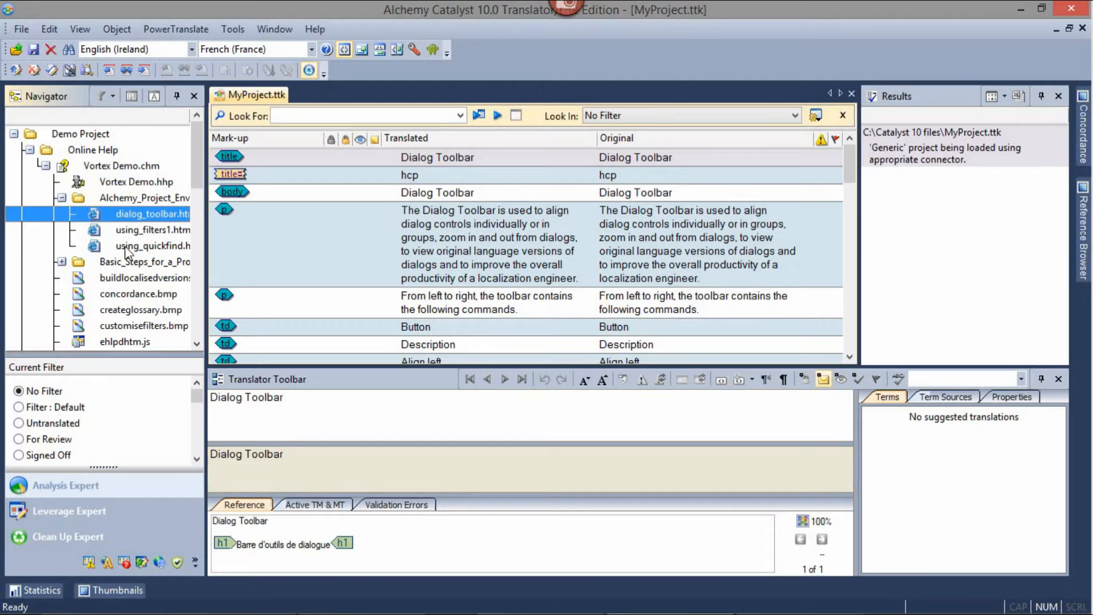
{"action": "mouse_move", "coordinate": [659, 295]}
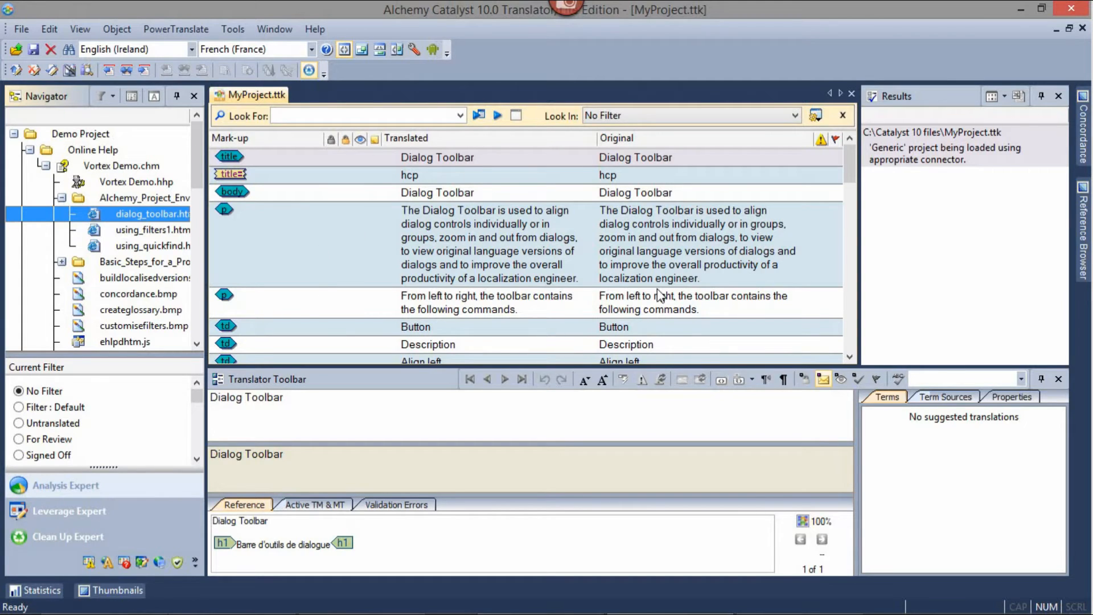
{"action": "mouse_move", "coordinate": [474, 286]}
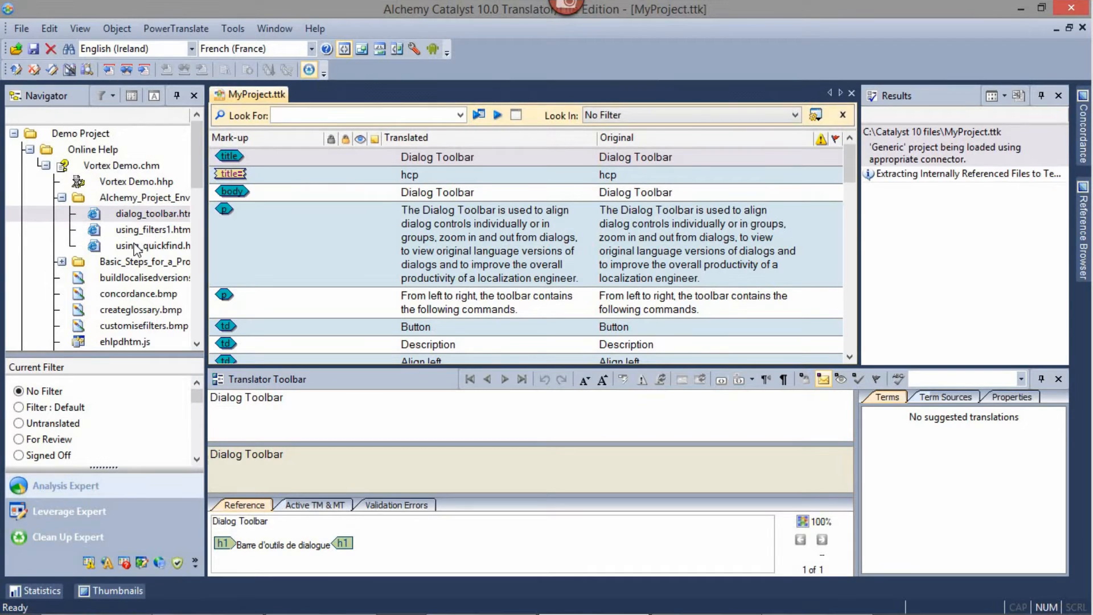
{"action": "left_click", "coordinate": [140, 198]}
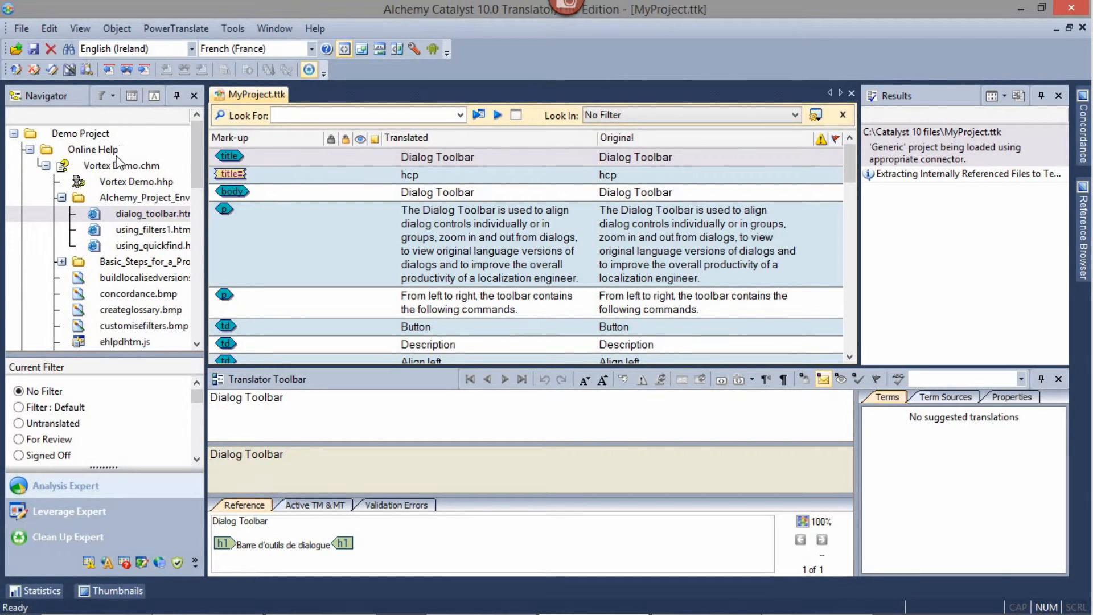
{"action": "mouse_move", "coordinate": [130, 145]}
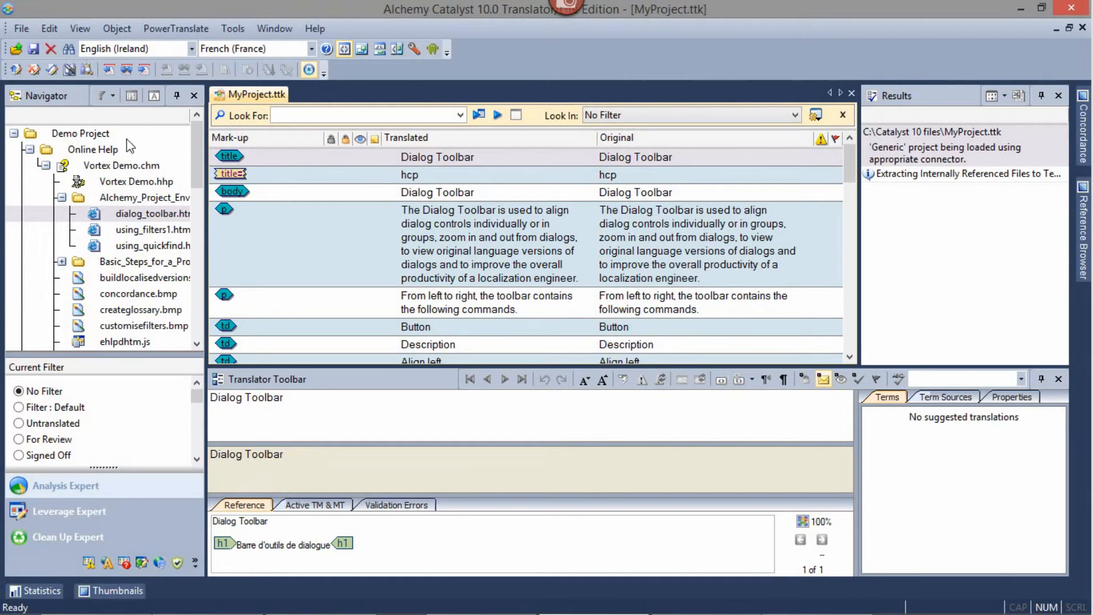
{"action": "left_click", "coordinate": [80, 133]}
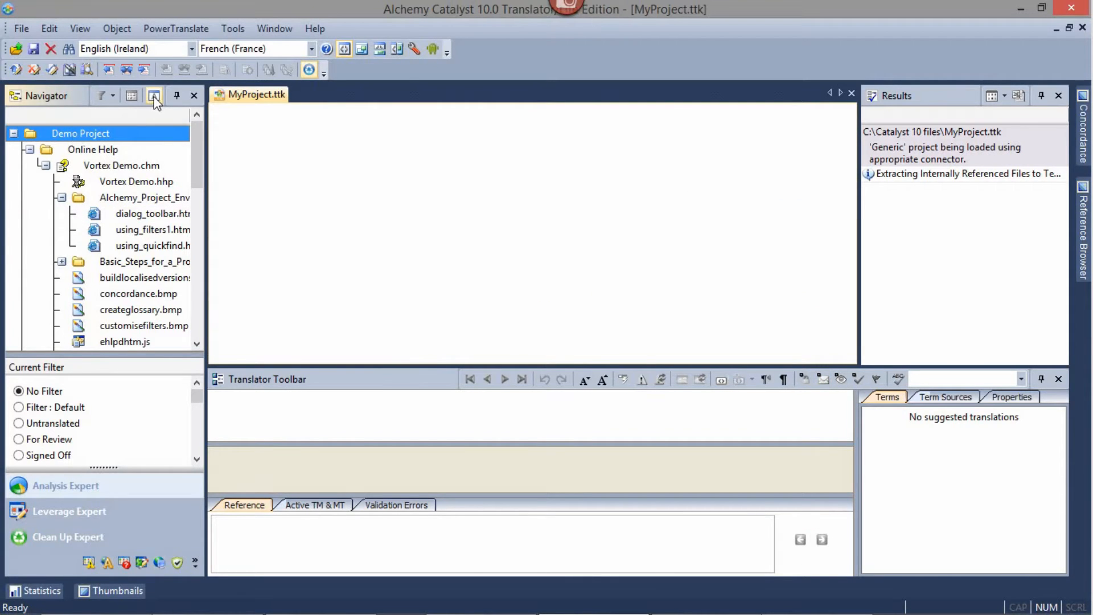
{"action": "left_click", "coordinate": [153, 96]}
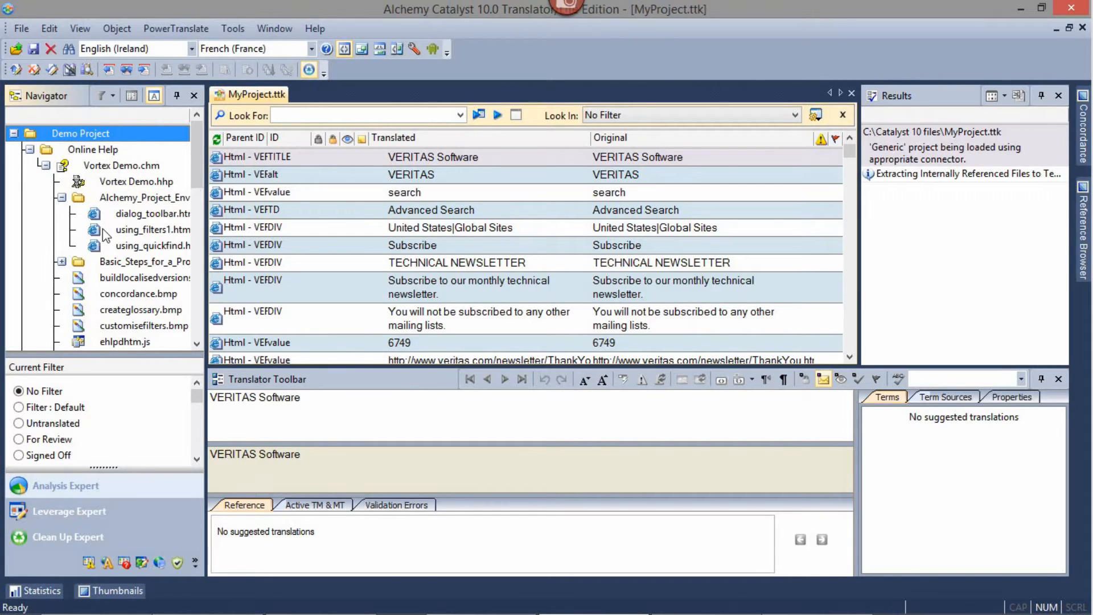
{"action": "scroll", "scroll_direction": "down", "scroll_amount": 3}
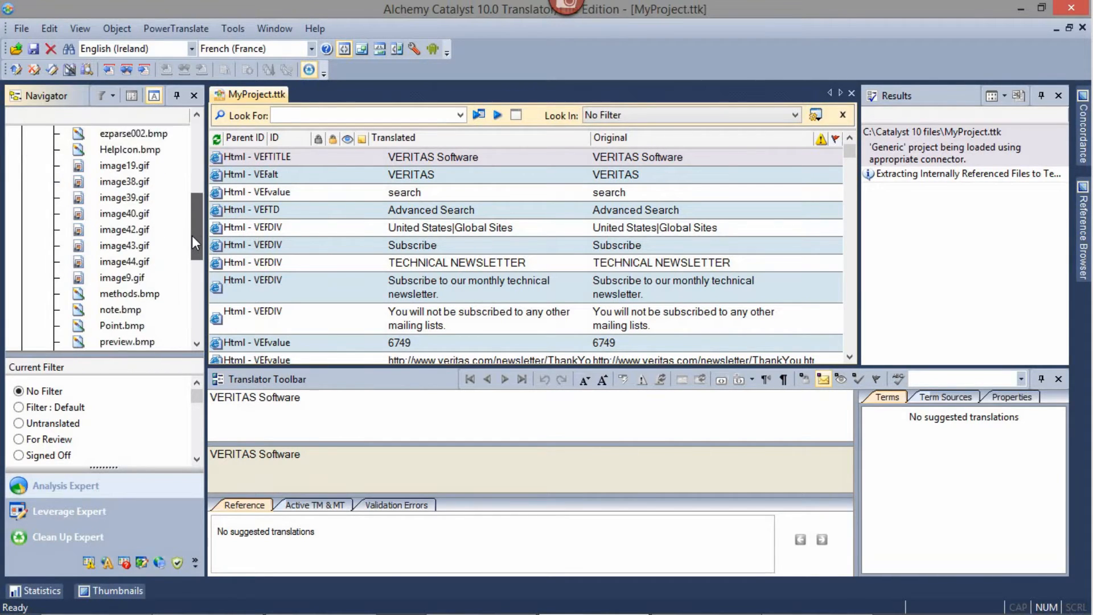
{"action": "scroll", "scroll_direction": "up", "scroll_amount": 3}
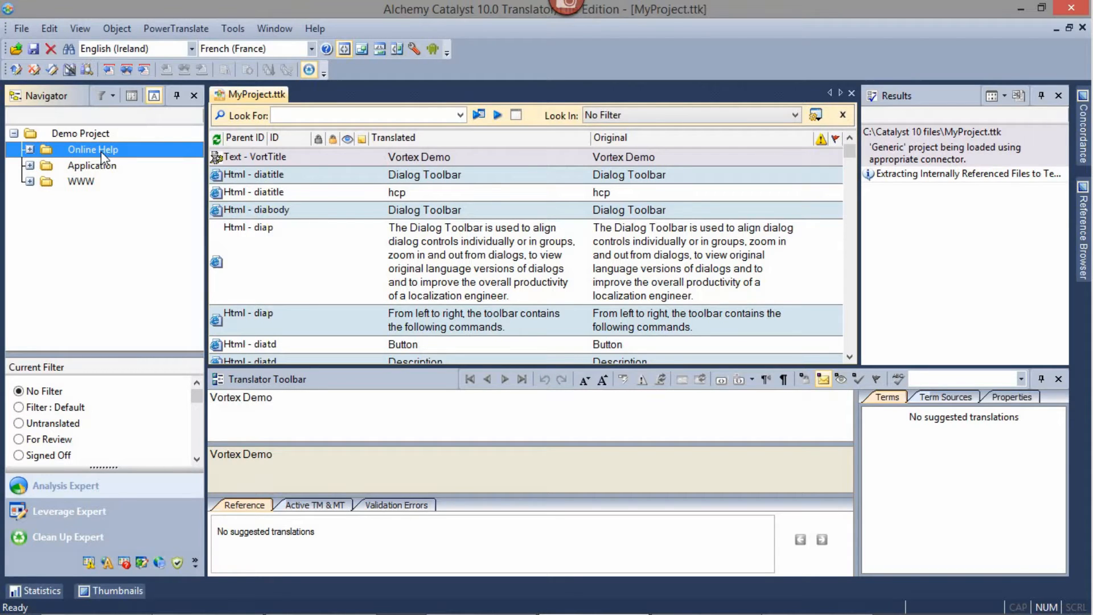
{"action": "left_click", "coordinate": [29, 149]}
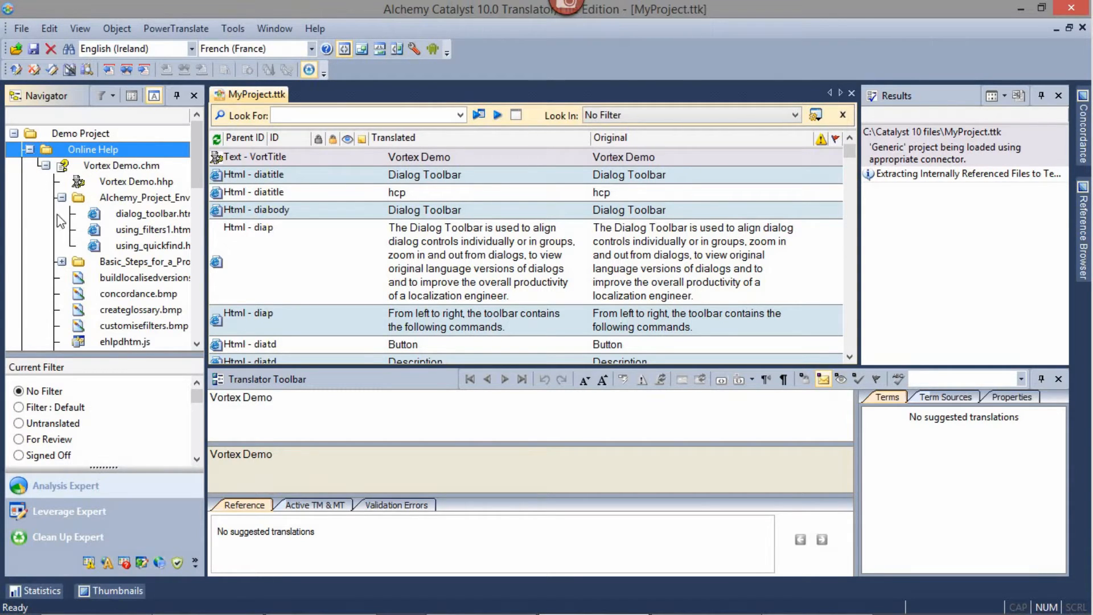
{"action": "mouse_move", "coordinate": [134, 222]}
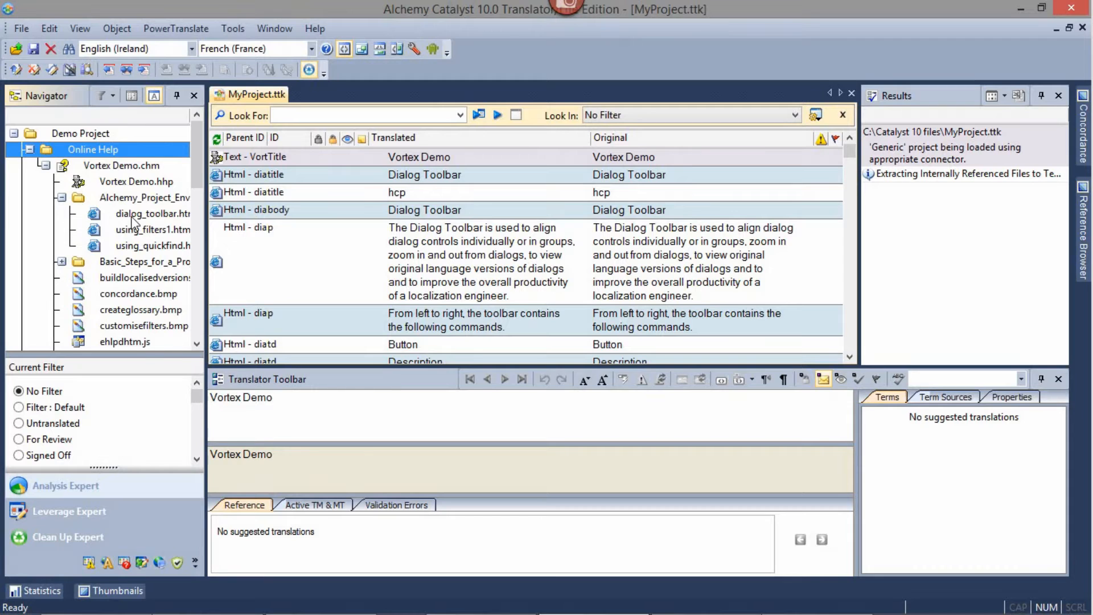
{"action": "left_click", "coordinate": [145, 214]}
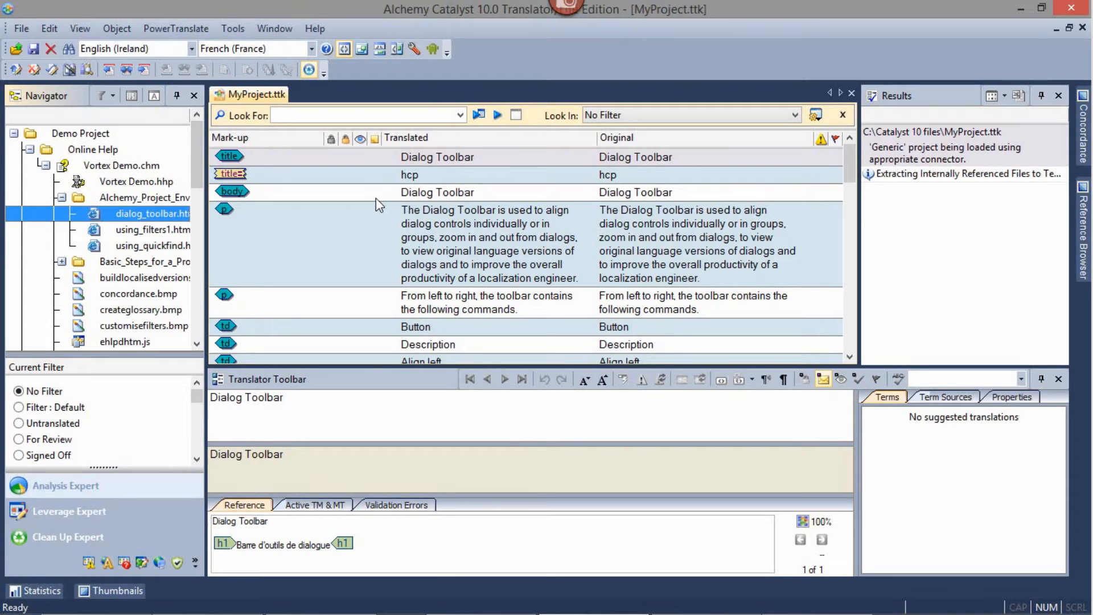
{"action": "mouse_move", "coordinate": [807, 224]}
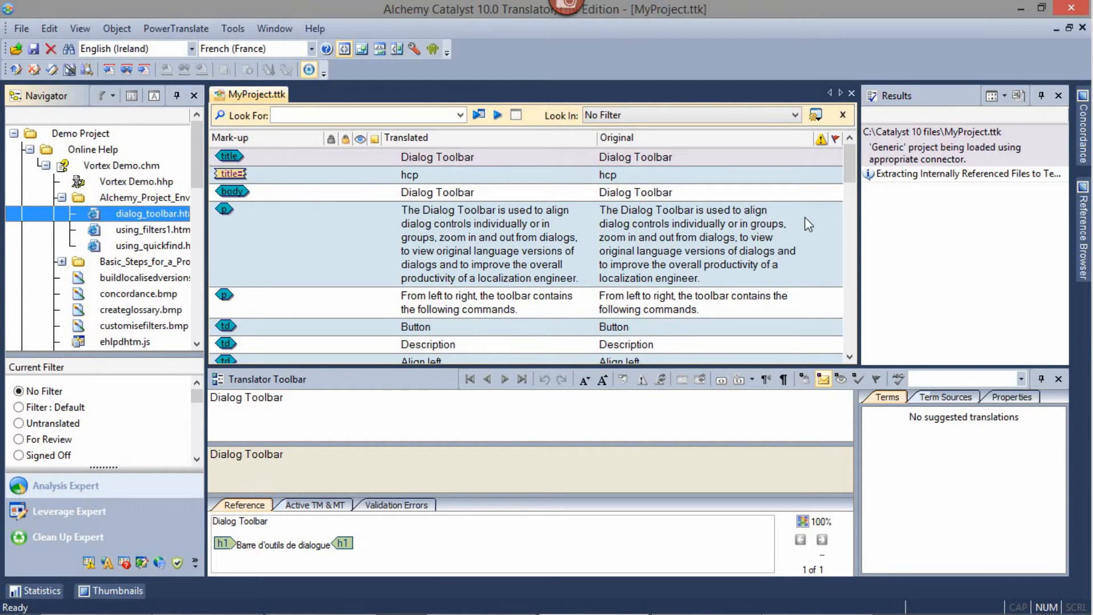
{"action": "scroll", "scroll_direction": "down", "scroll_amount": 3}
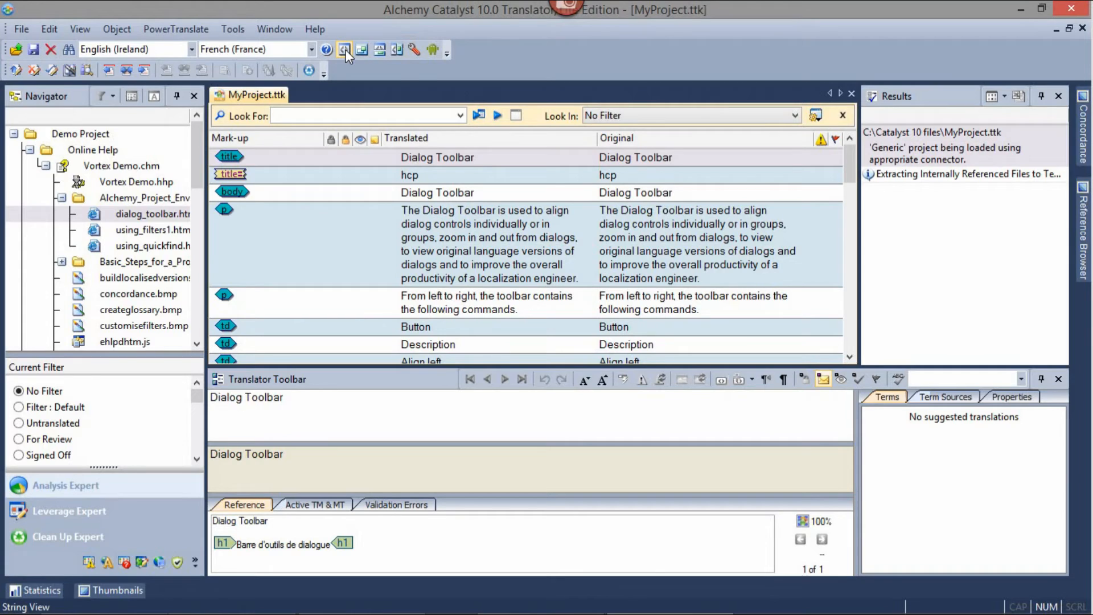
{"action": "left_click", "coordinate": [361, 49]}
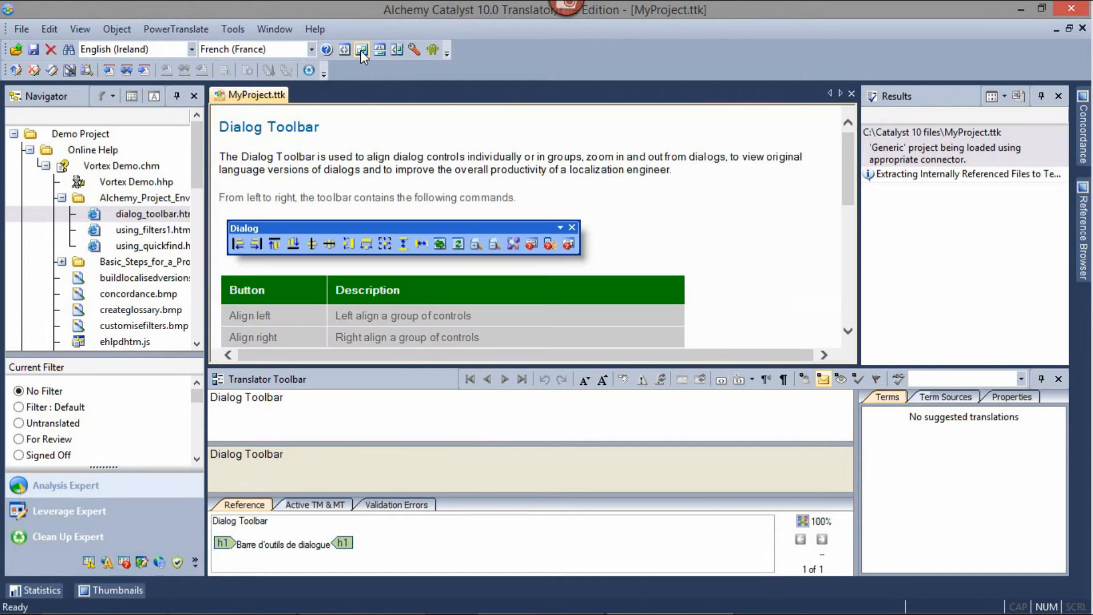
{"action": "left_click", "coordinate": [361, 49]}
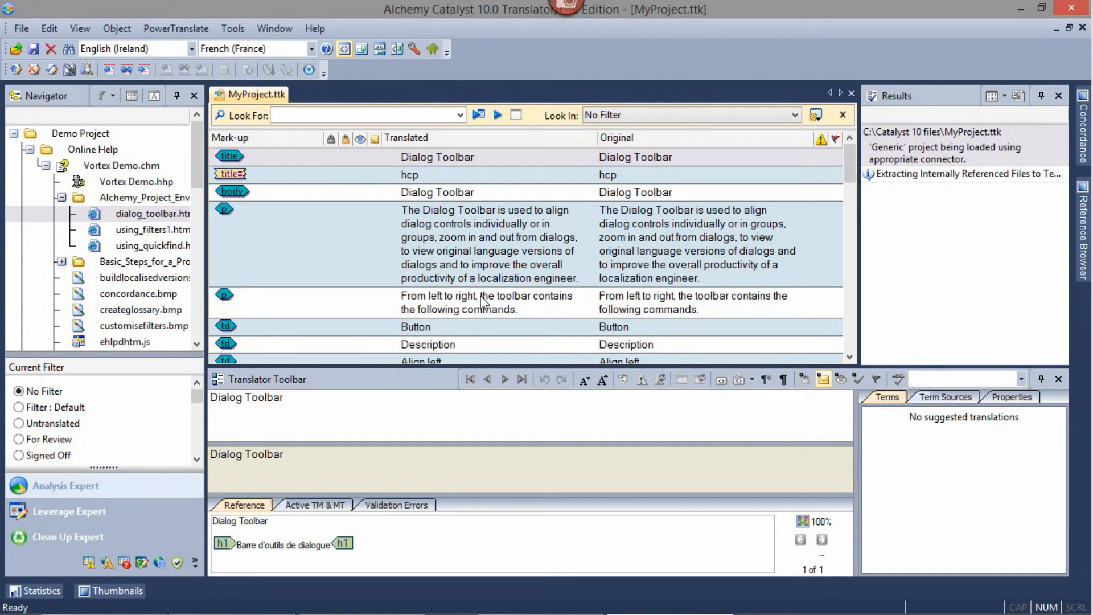
{"action": "mouse_move", "coordinate": [424, 193]}
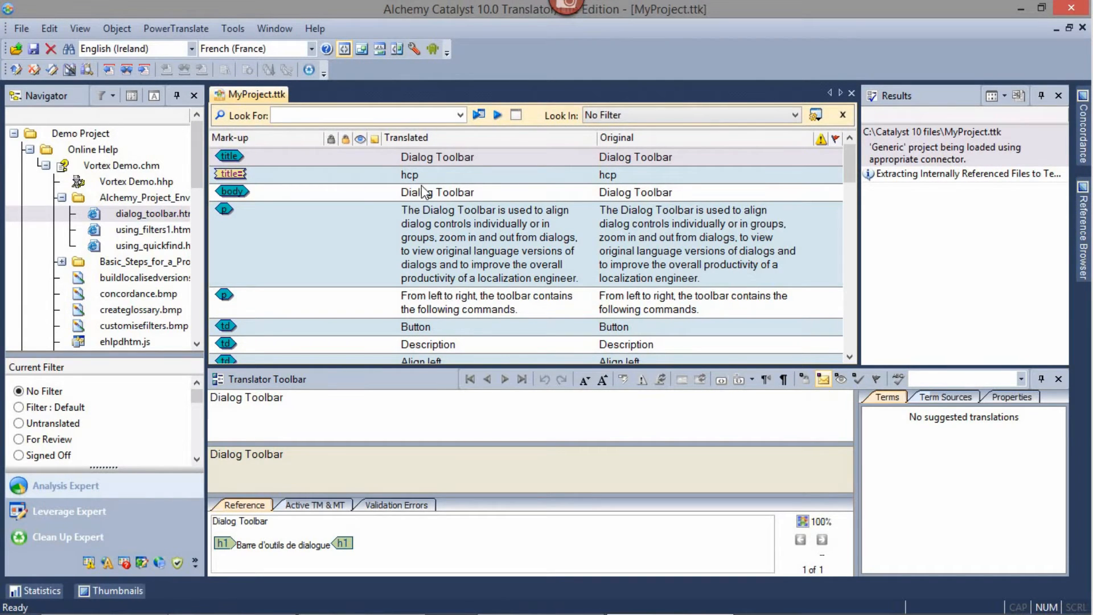
- Select the Dialog Toolbar title string in dialog_toolbar.htm for translation
{"action": "left_click", "coordinate": [437, 157]}
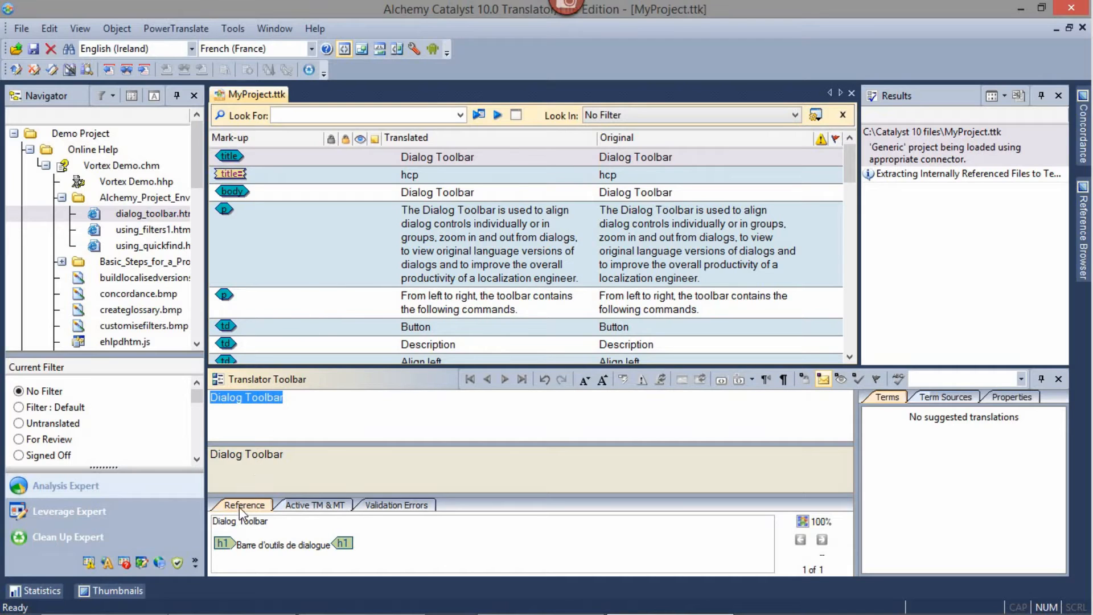
{"action": "mouse_move", "coordinate": [815, 529]}
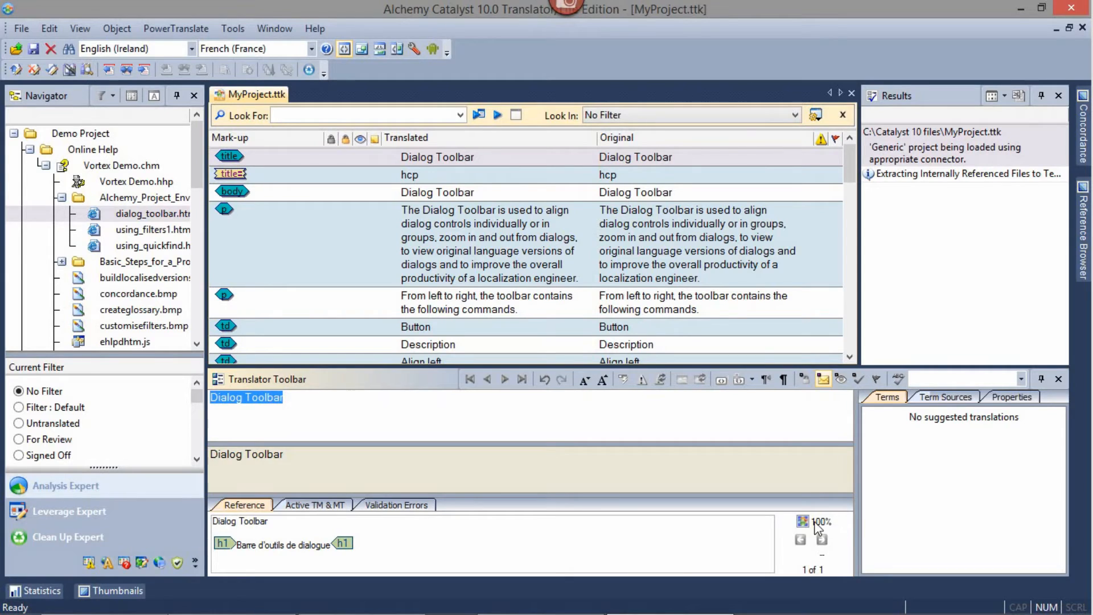
{"action": "mouse_move", "coordinate": [808, 528]}
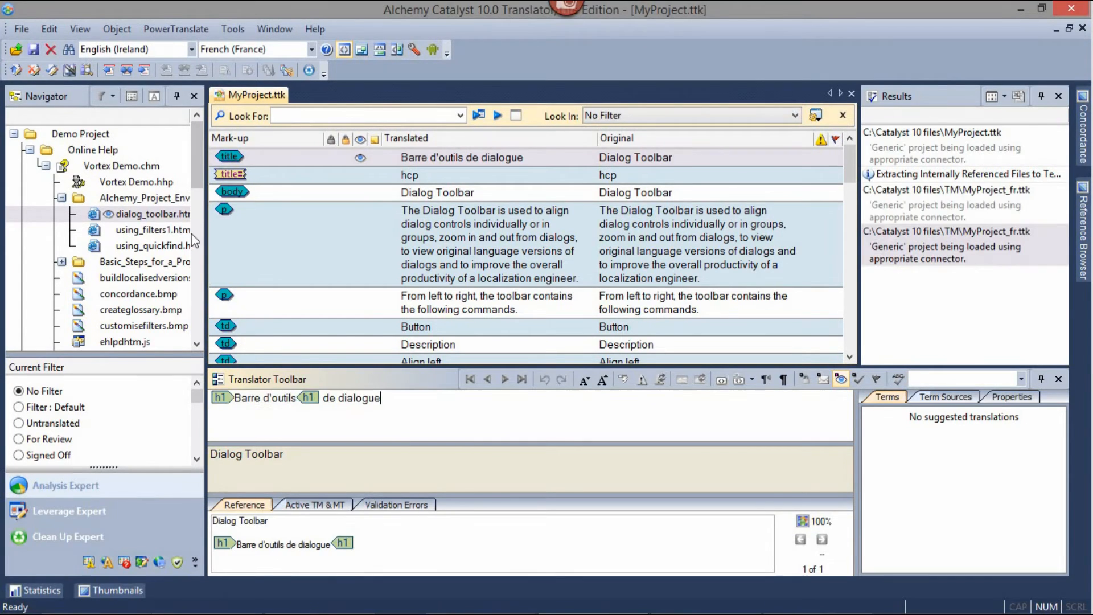
- Show the strings of using_filters1.htm in the Navigator
{"action": "left_click", "coordinate": [151, 230]}
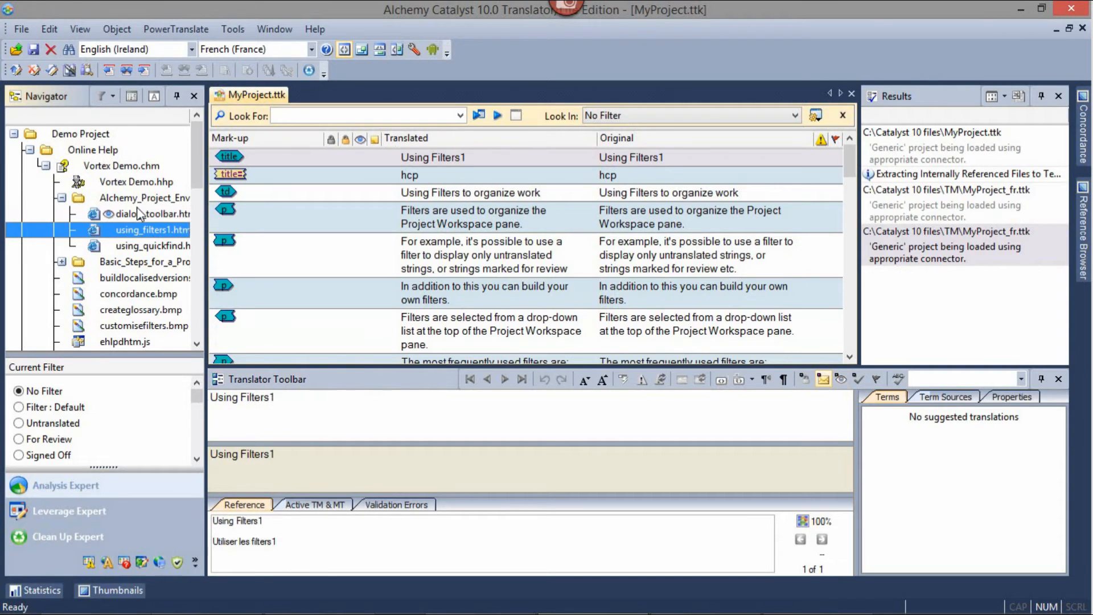
{"action": "mouse_move", "coordinate": [164, 328]}
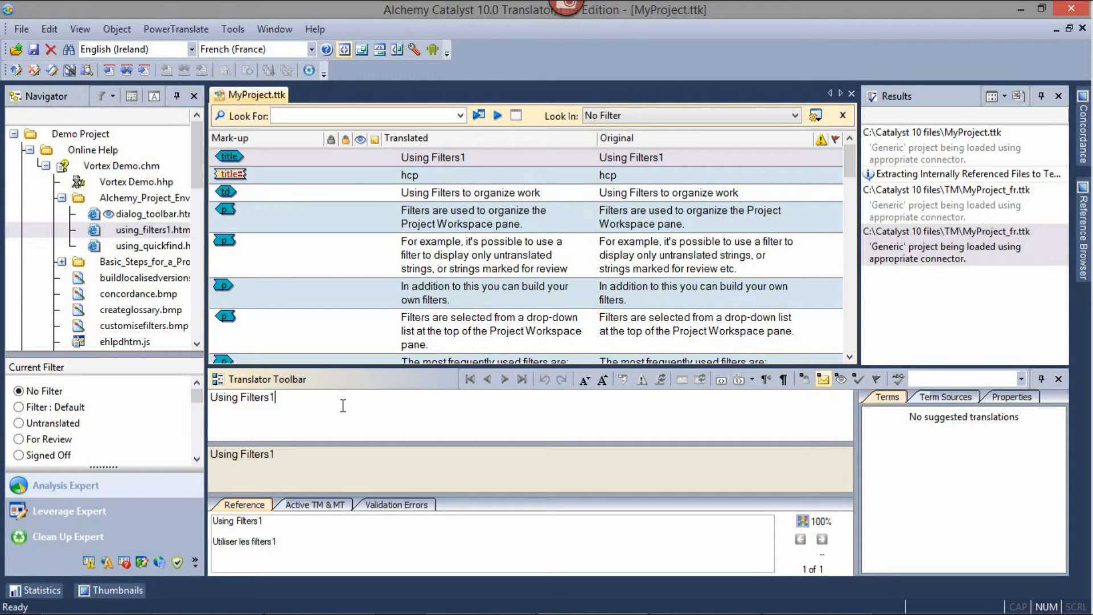
{"action": "mouse_move", "coordinate": [244, 509]}
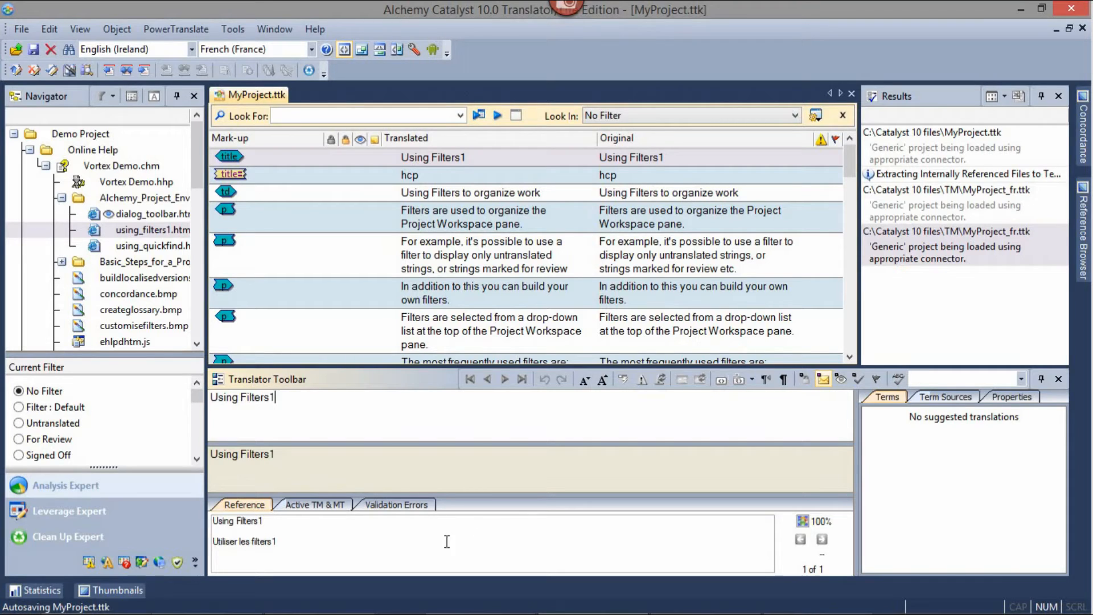
{"action": "mouse_move", "coordinate": [65, 136]}
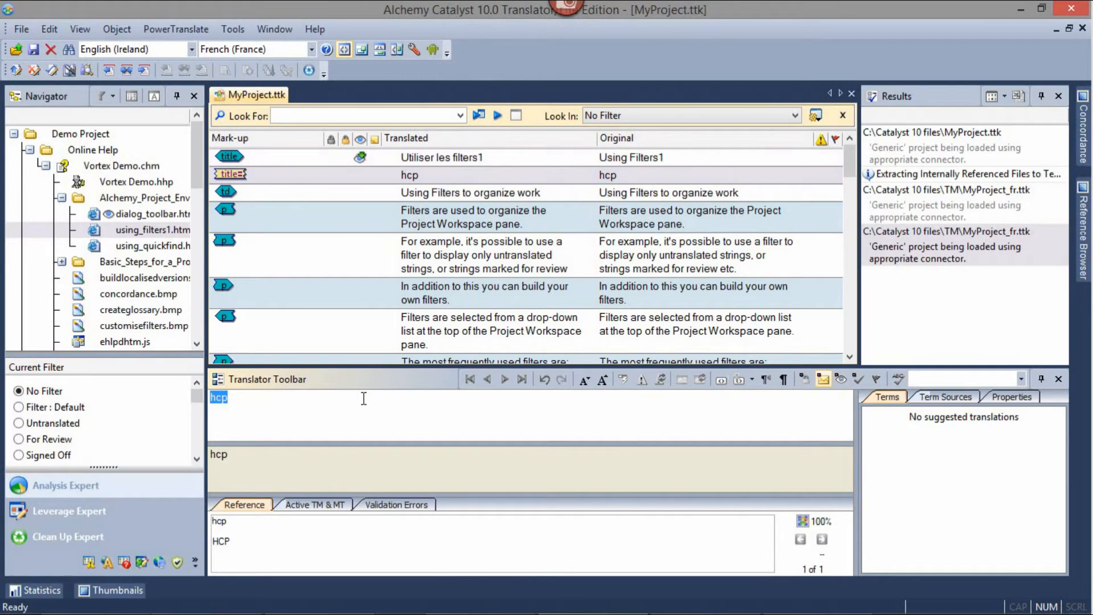
{"action": "mouse_move", "coordinate": [239, 541]}
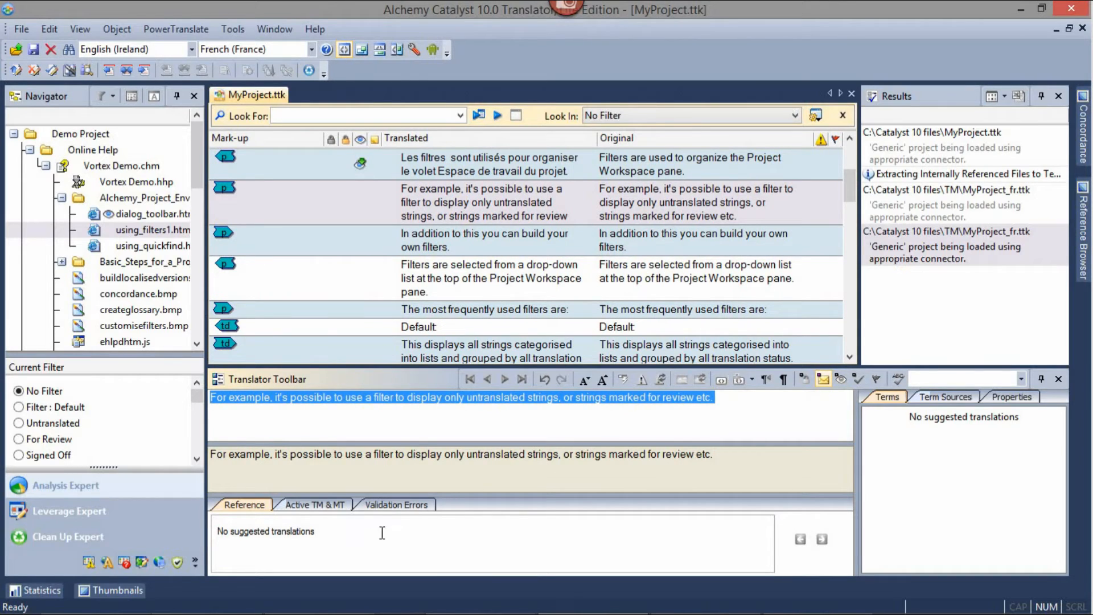
{"action": "mouse_move", "coordinate": [351, 535]}
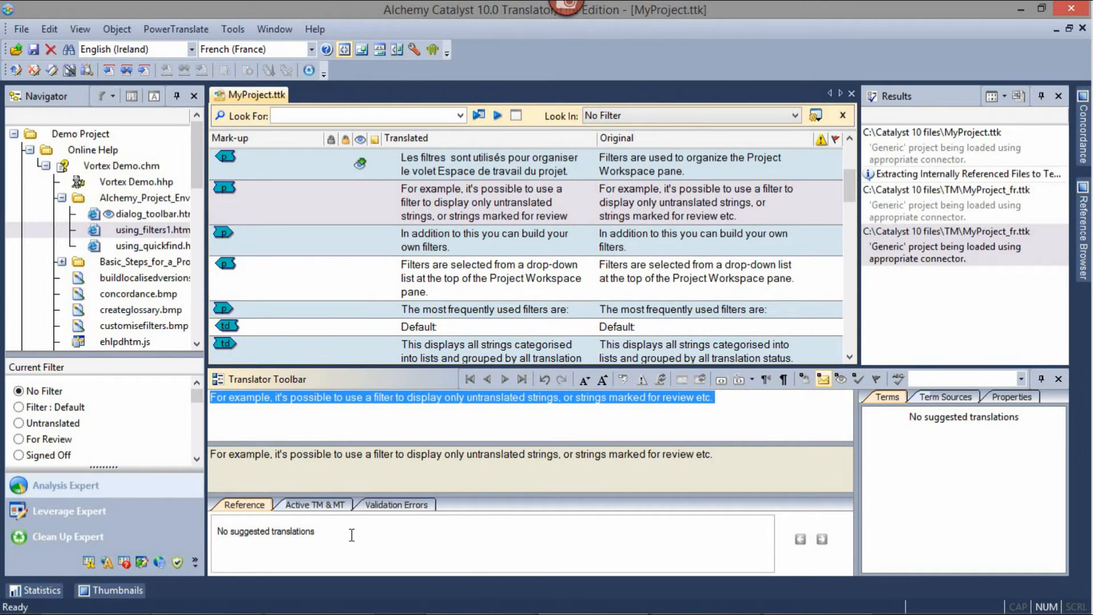
{"action": "mouse_move", "coordinate": [362, 535]}
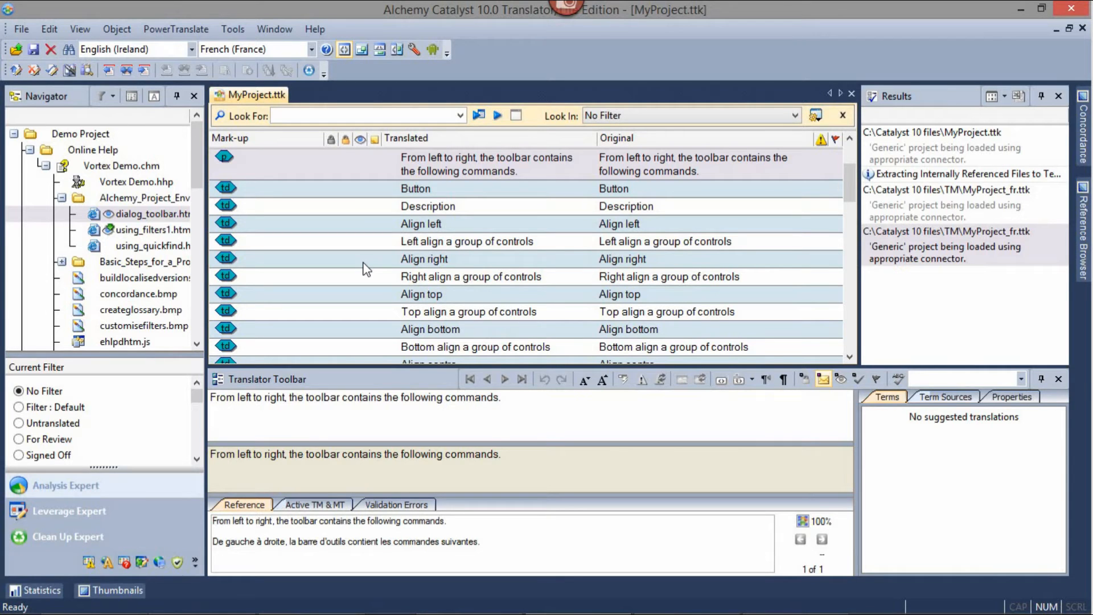
- Translate Button as Bouton, then select the Align left and Align top strings
{"action": "left_click", "coordinate": [416, 189]}
{"action": "type", "text": "B"}
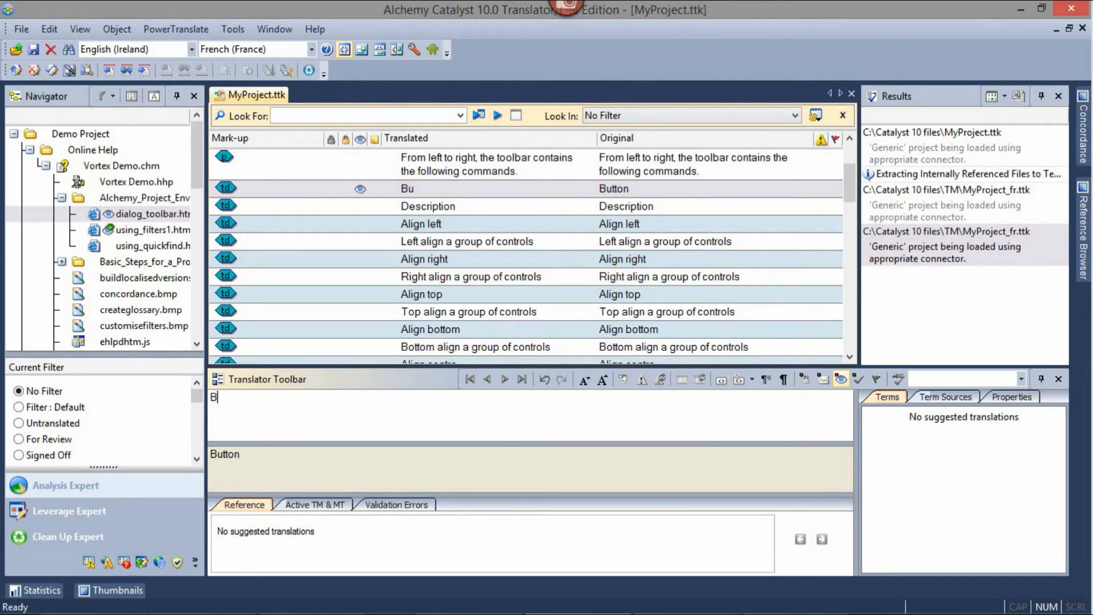
{"action": "type", "text": "outon"}
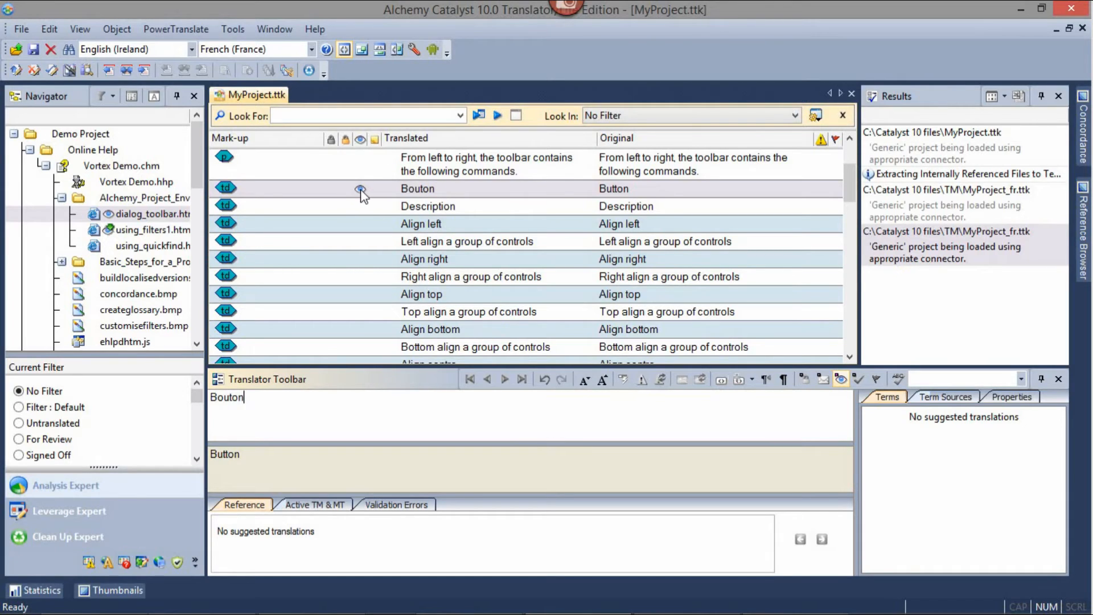
{"action": "left_click", "coordinate": [422, 223]}
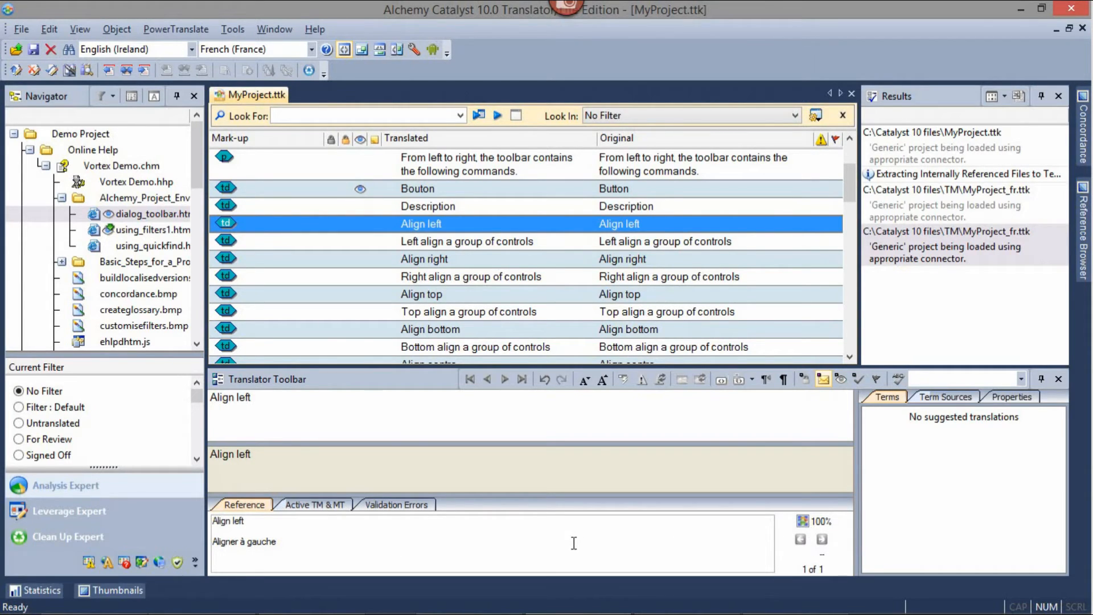
{"action": "left_click", "coordinate": [840, 378]}
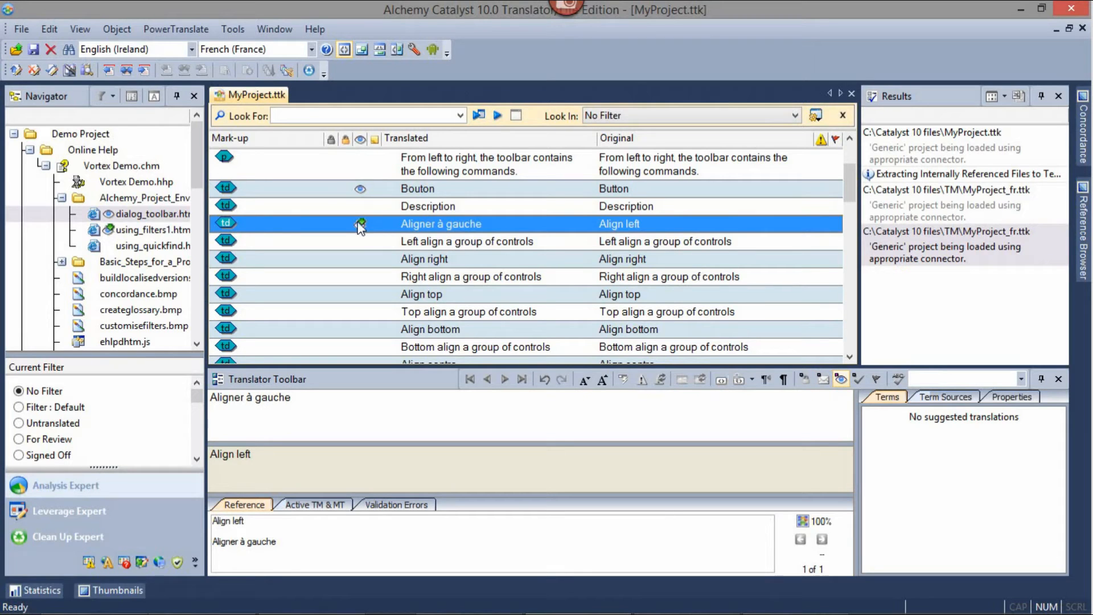
{"action": "left_click", "coordinate": [421, 294]}
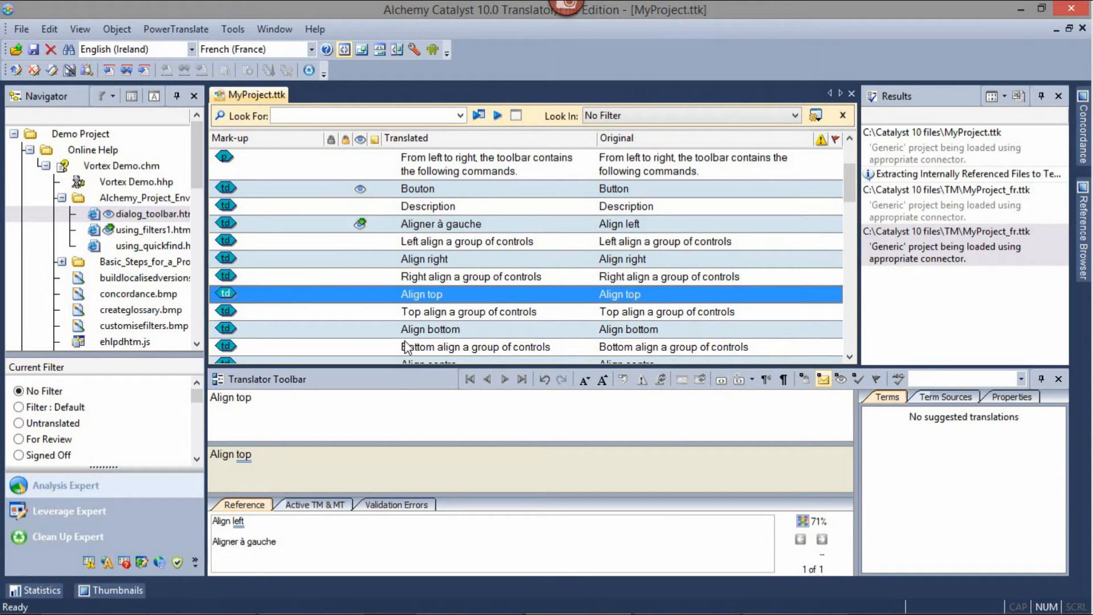
{"action": "mouse_move", "coordinate": [797, 528]}
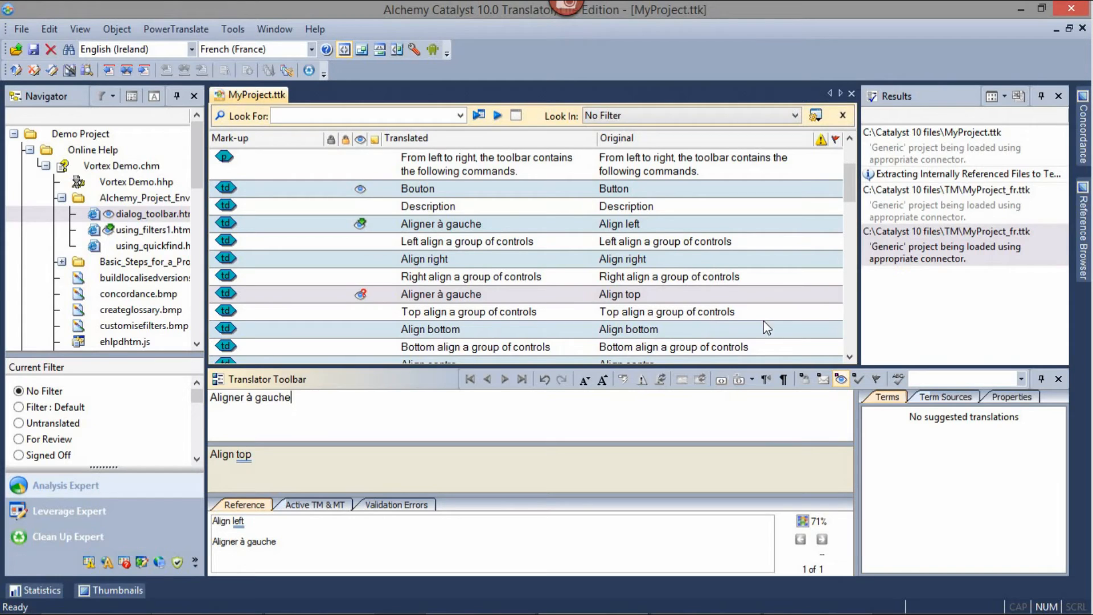
- Inspect the properties of the vertical and horizontal axis alignment strings
{"action": "scroll", "scroll_direction": "down", "scroll_amount": 3}
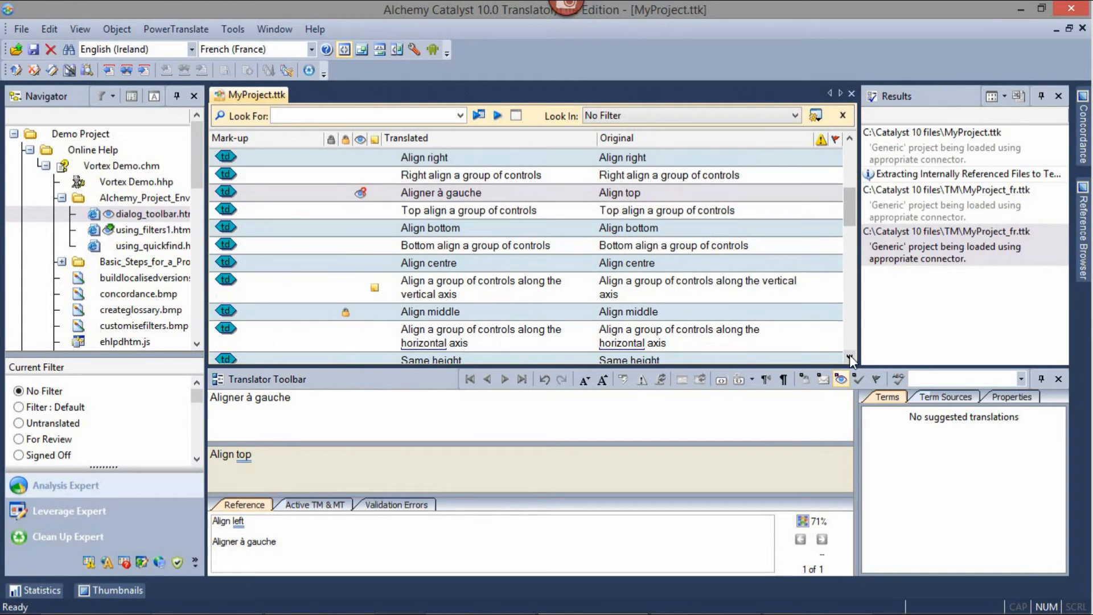
{"action": "scroll", "scroll_direction": "down", "scroll_amount": 3}
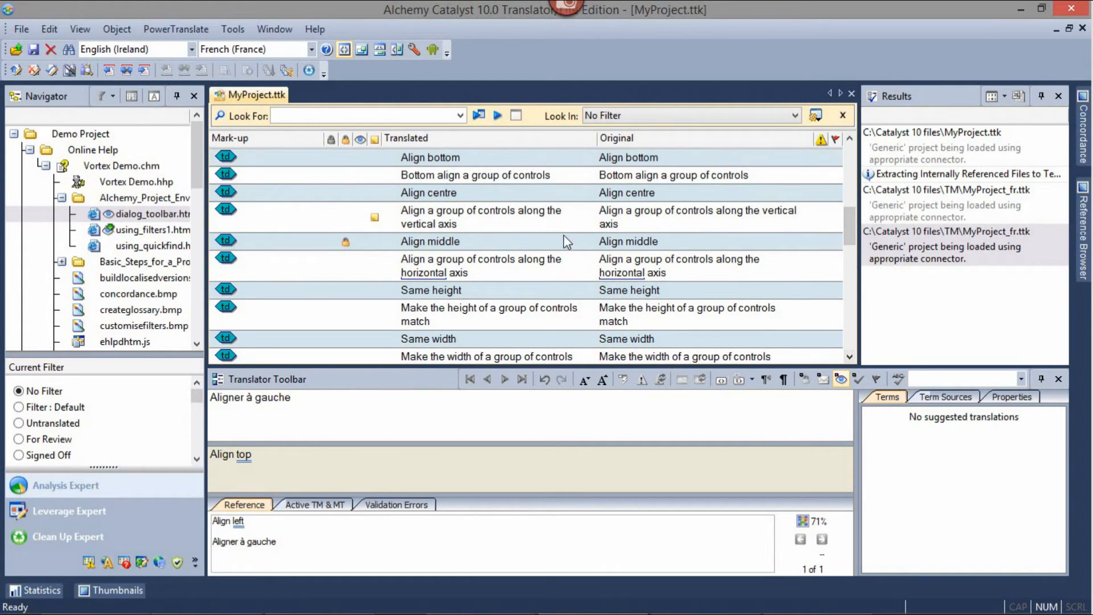
{"action": "left_click", "coordinate": [481, 217]}
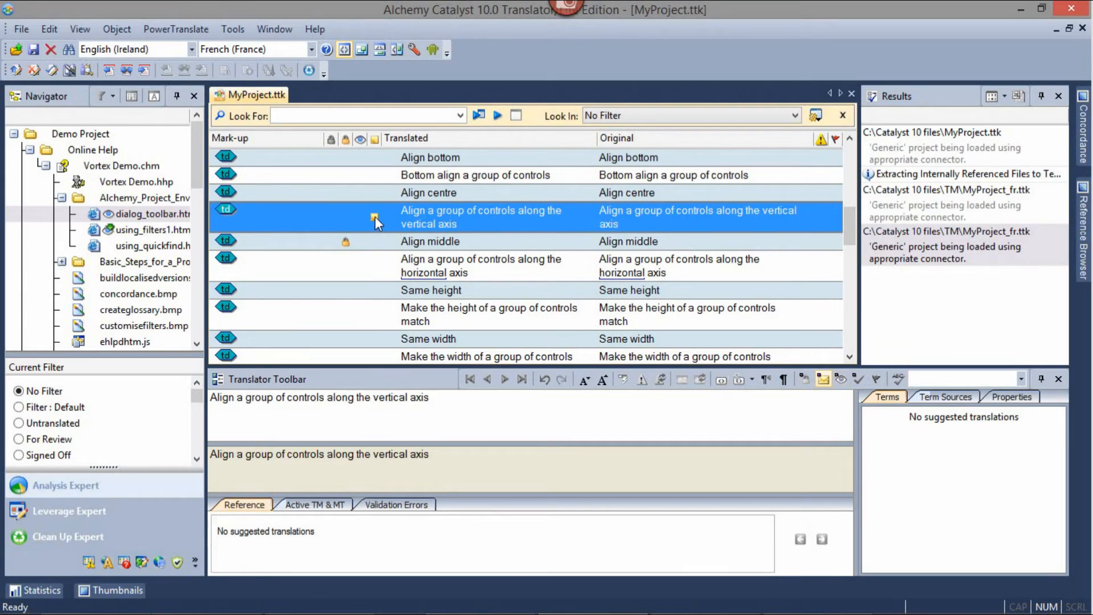
{"action": "mouse_move", "coordinate": [374, 221]}
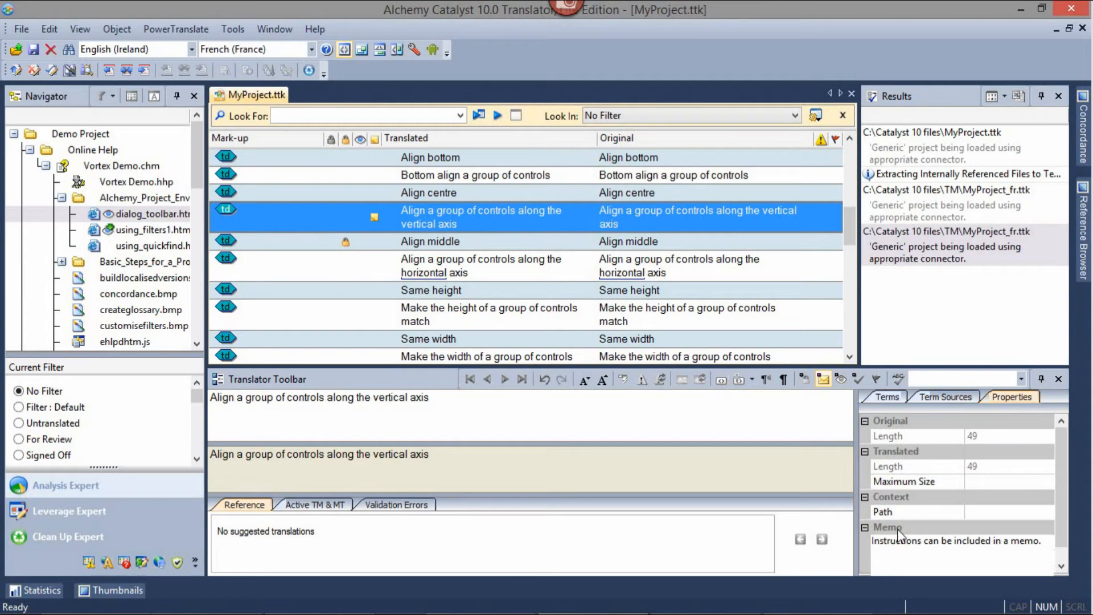
{"action": "mouse_move", "coordinate": [521, 314]}
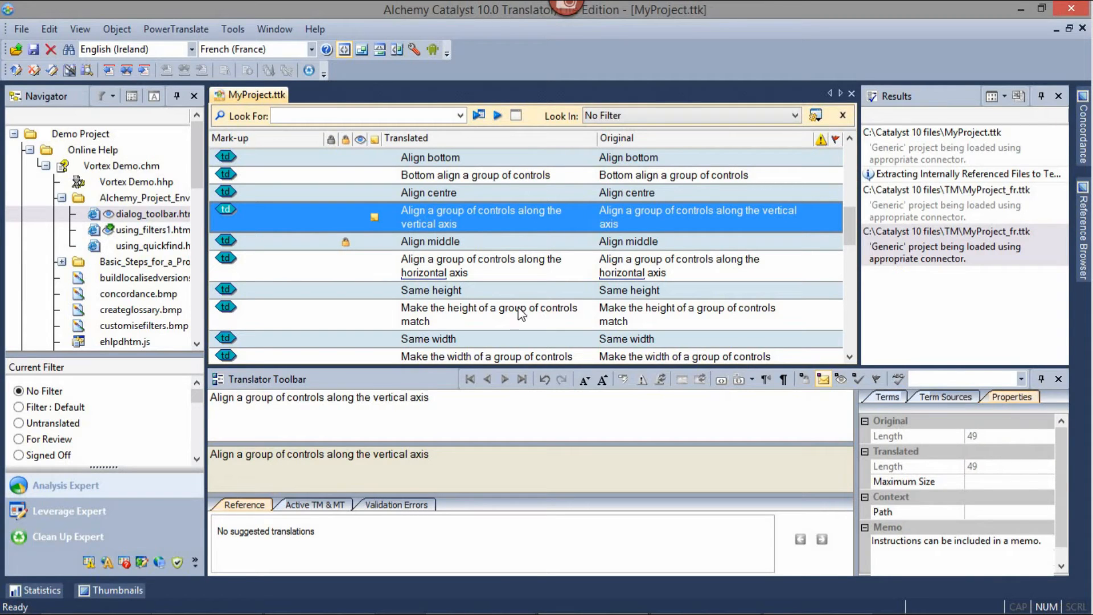
{"action": "left_click", "coordinate": [430, 241]}
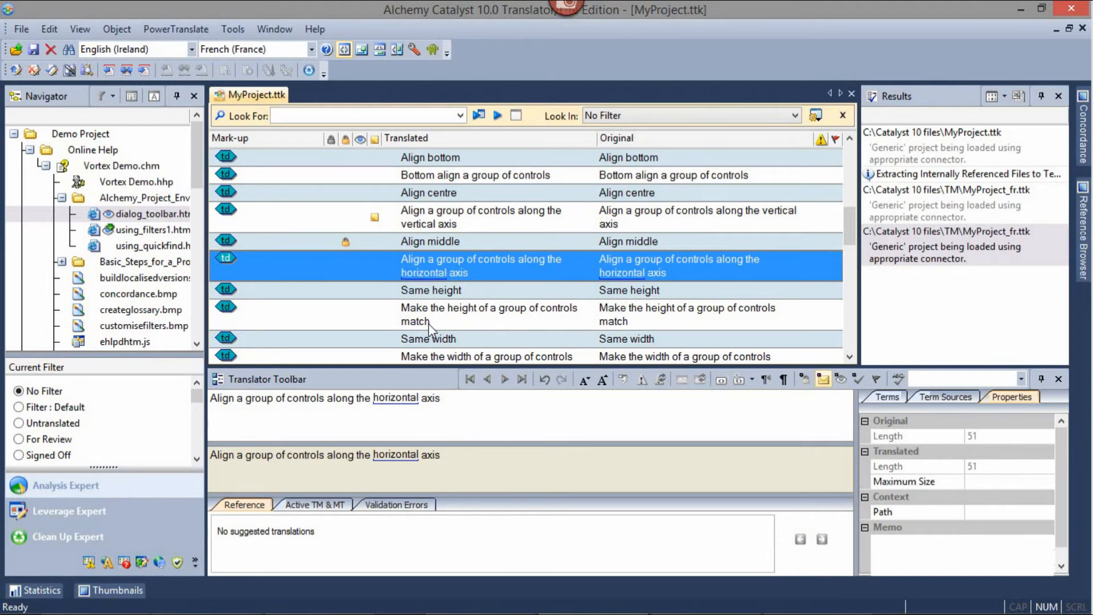
{"action": "mouse_move", "coordinate": [293, 401]}
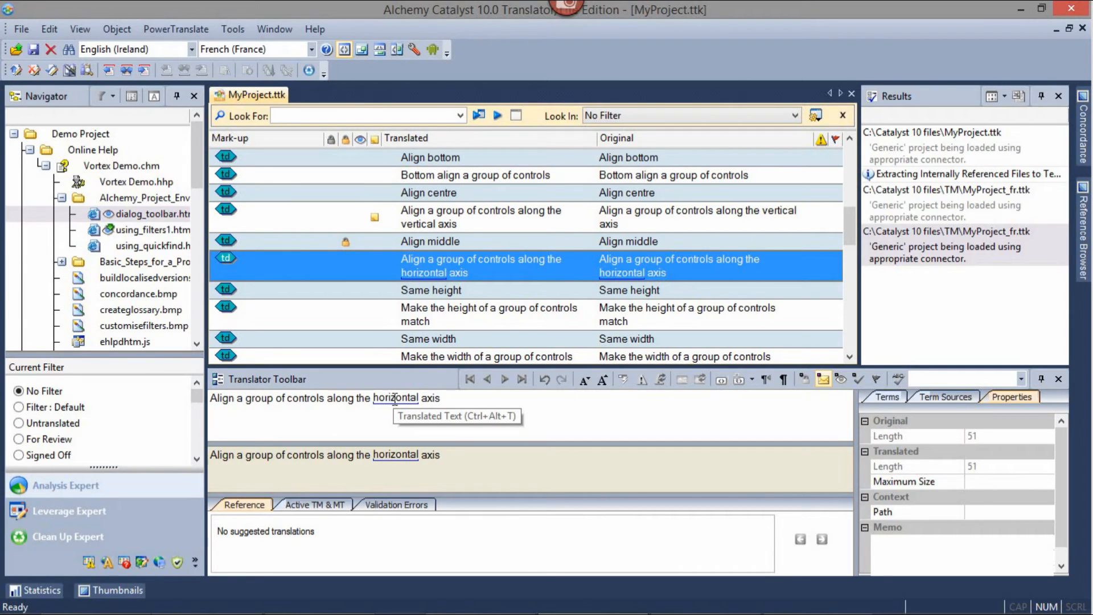
- Open using_quickfind.htm and insert the glossary translation for the word Quickfind
{"action": "left_click", "coordinate": [397, 415]}
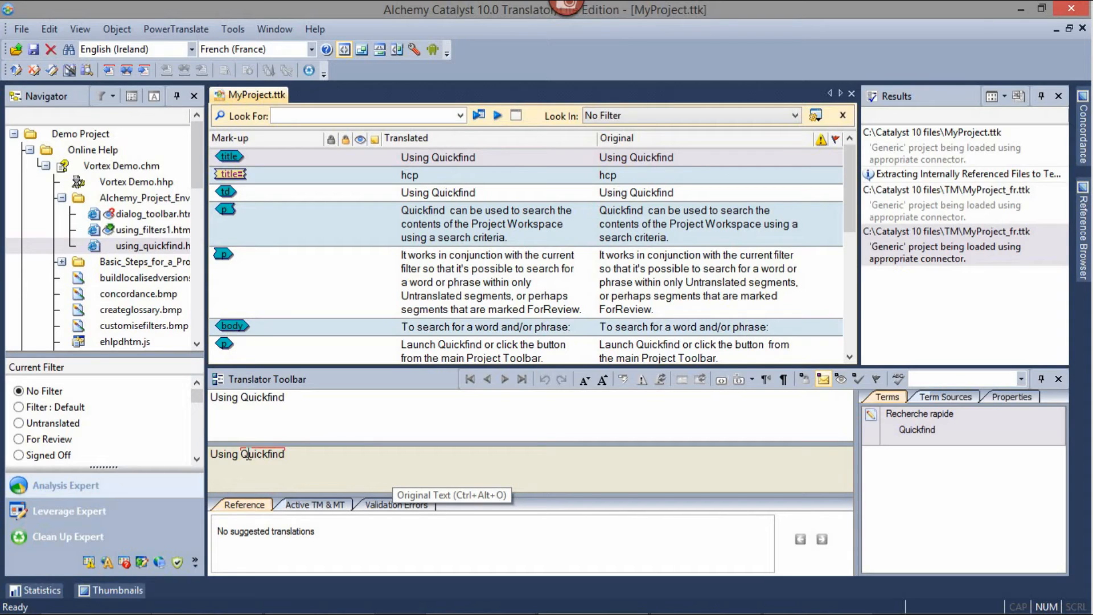
{"action": "mouse_move", "coordinate": [348, 465]}
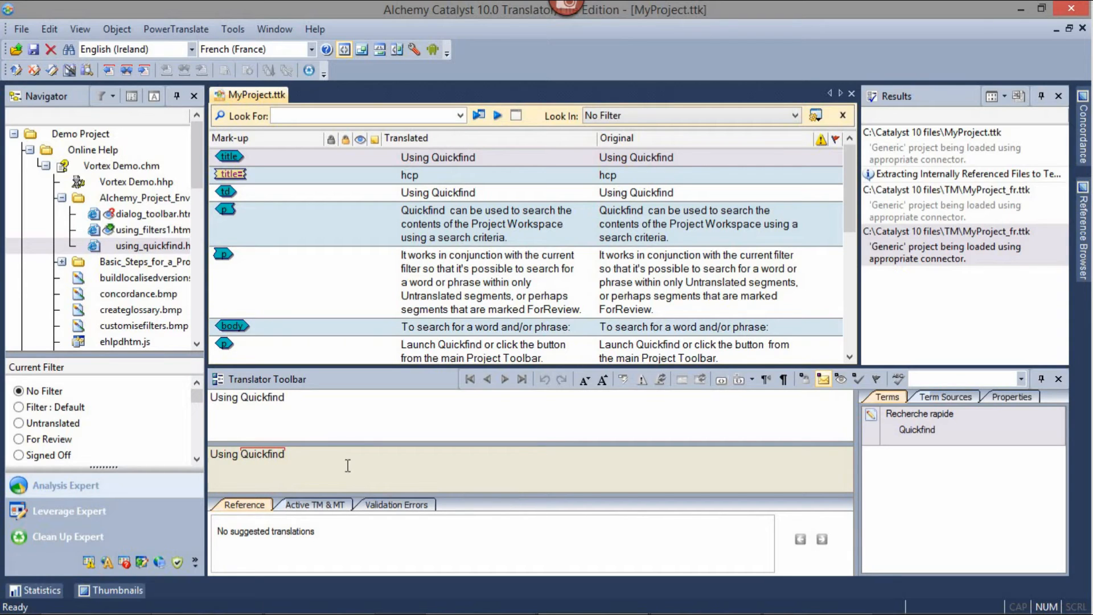
{"action": "mouse_move", "coordinate": [901, 435]}
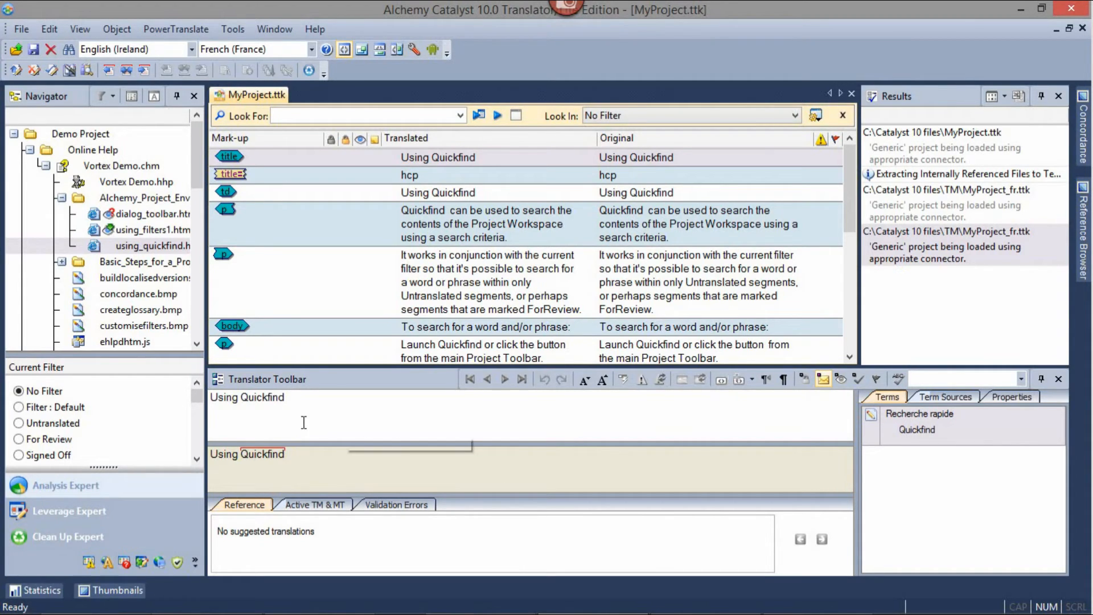
{"action": "double_click", "coordinate": [262, 397]}
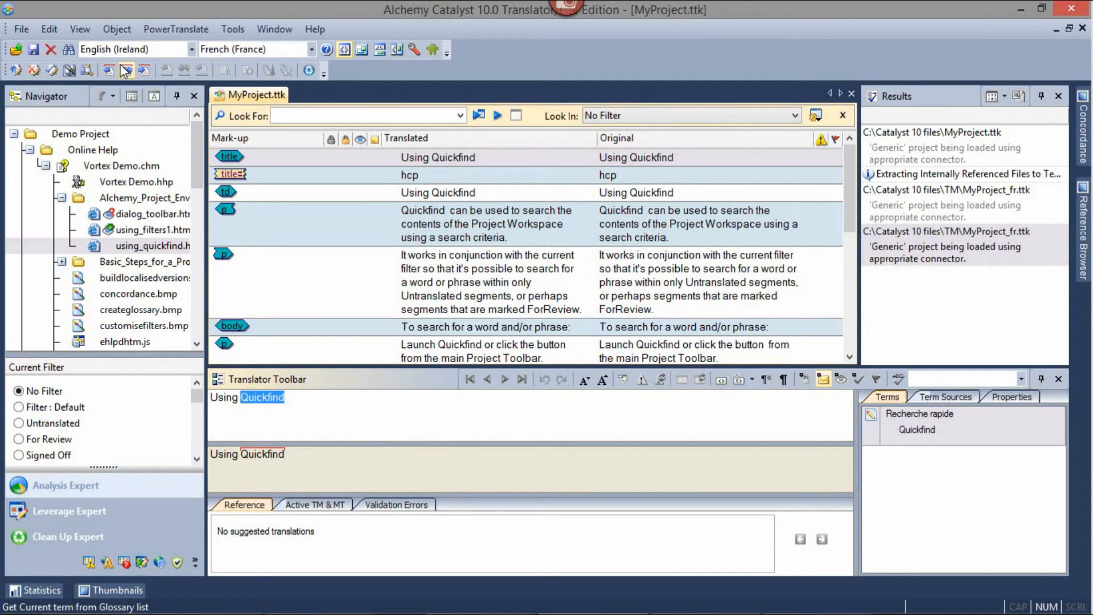
{"action": "mouse_move", "coordinate": [126, 71]}
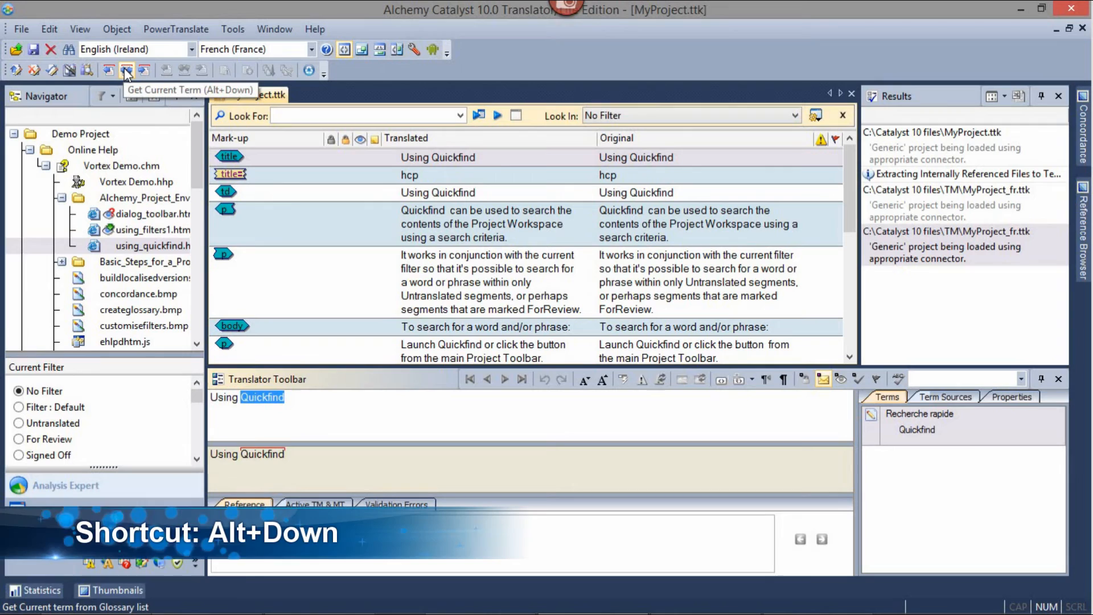
{"action": "left_click", "coordinate": [127, 71]}
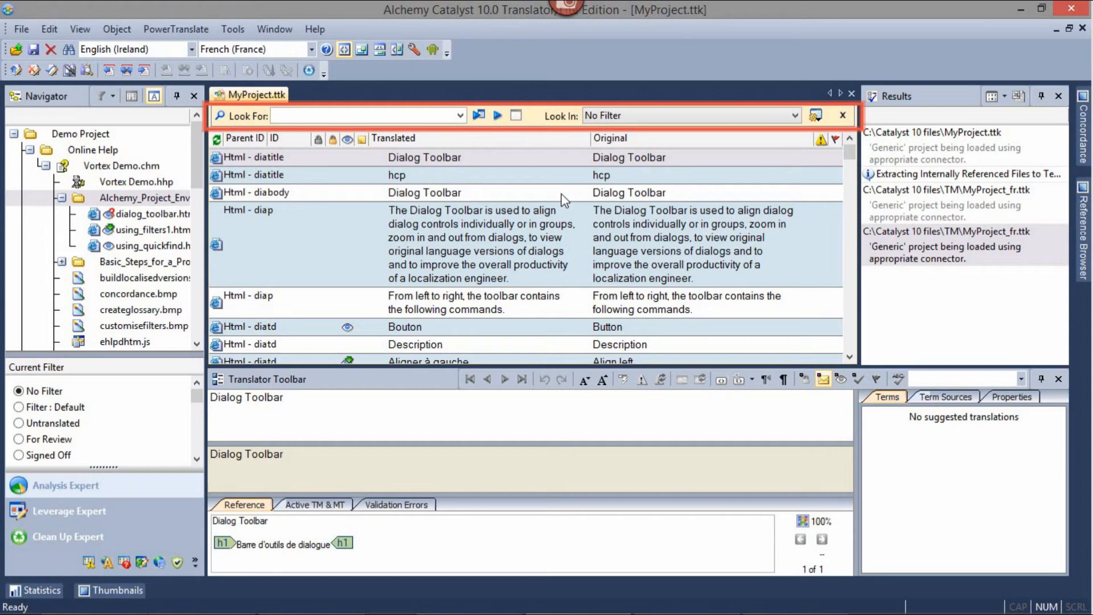
- Set the Find bar's Look In scope to For Review
{"action": "left_click", "coordinate": [795, 115]}
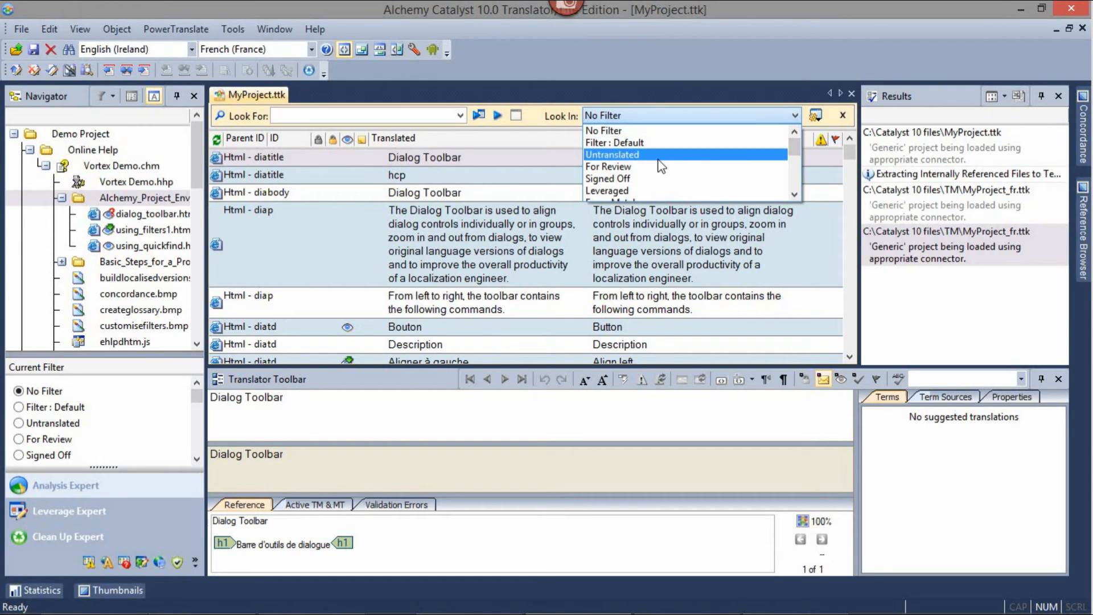
{"action": "left_click", "coordinate": [612, 154]}
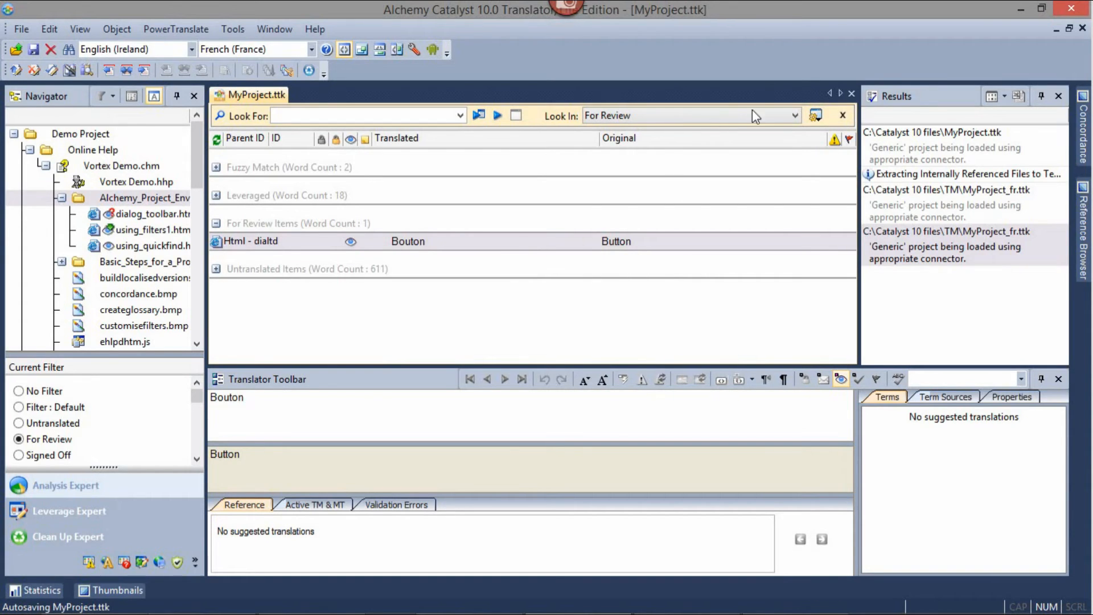
{"action": "left_click", "coordinate": [793, 115]}
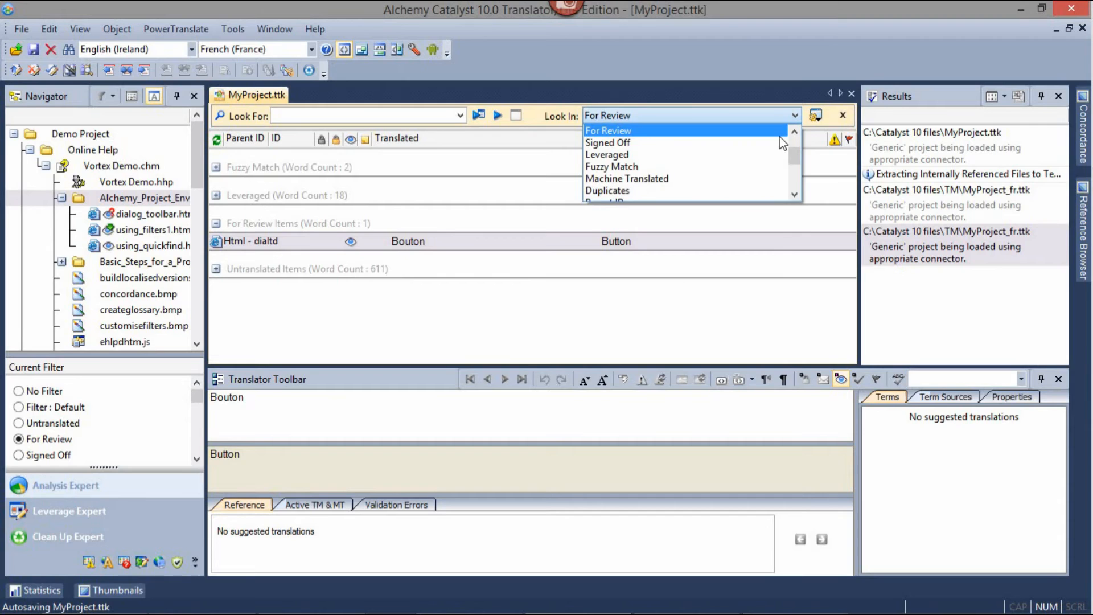
{"action": "mouse_move", "coordinate": [607, 191]}
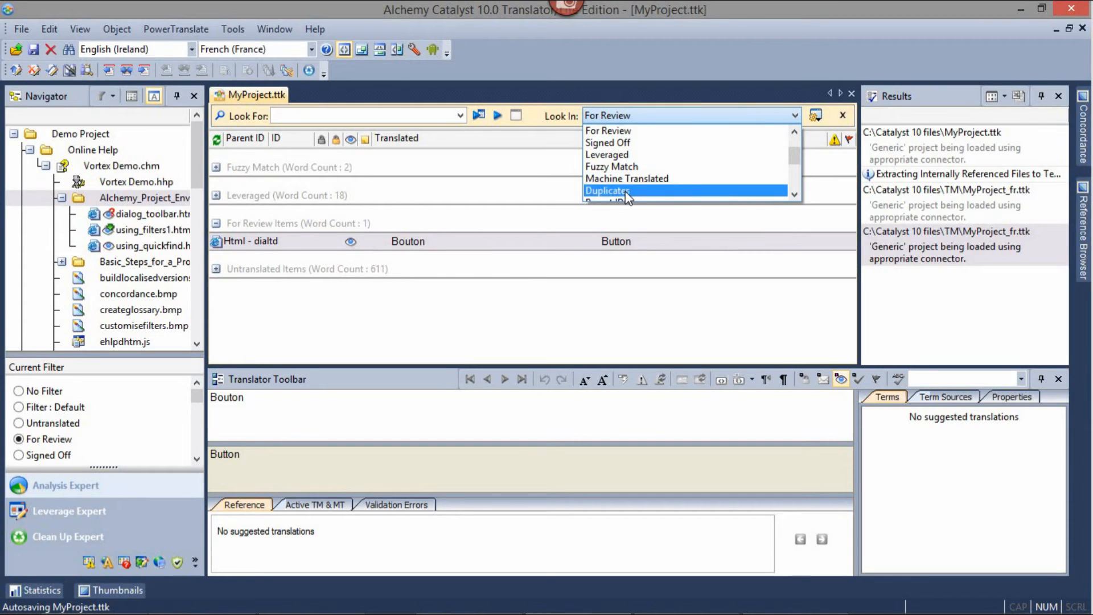
- Show Duplicates and copy Barre d'outils de dialogue to both Dialog Toolbar duplicates
{"action": "left_click", "coordinate": [607, 190]}
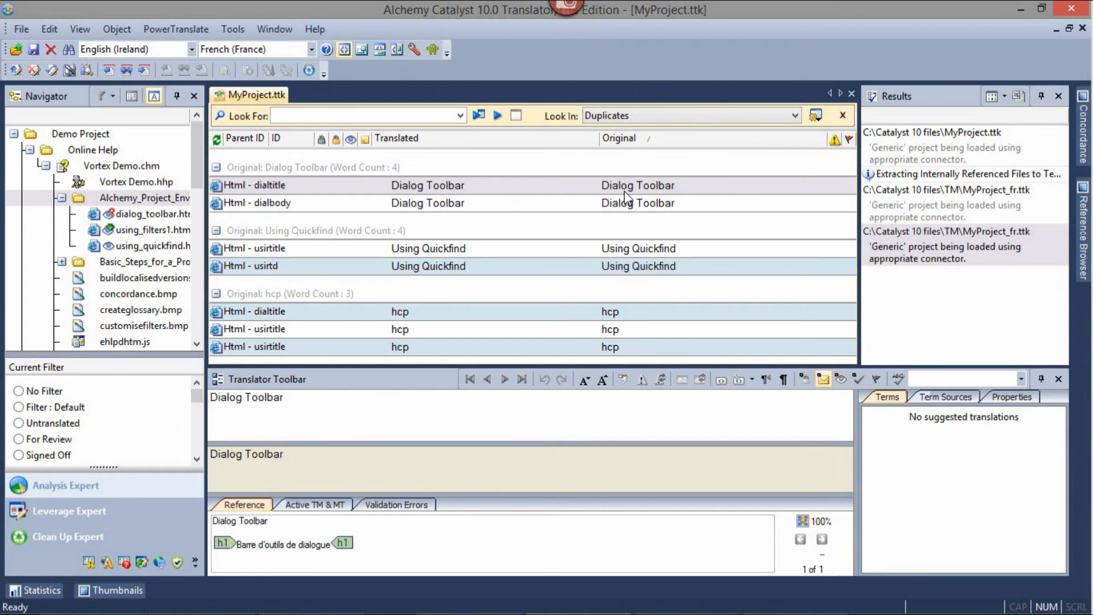
{"action": "mouse_move", "coordinate": [507, 206]}
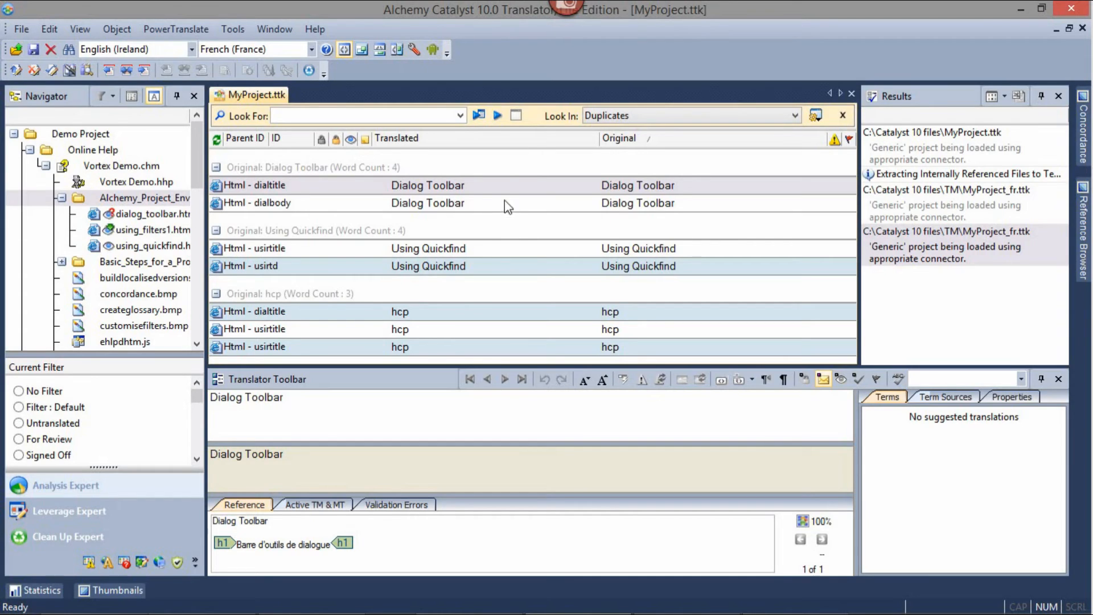
{"action": "mouse_move", "coordinate": [476, 204]}
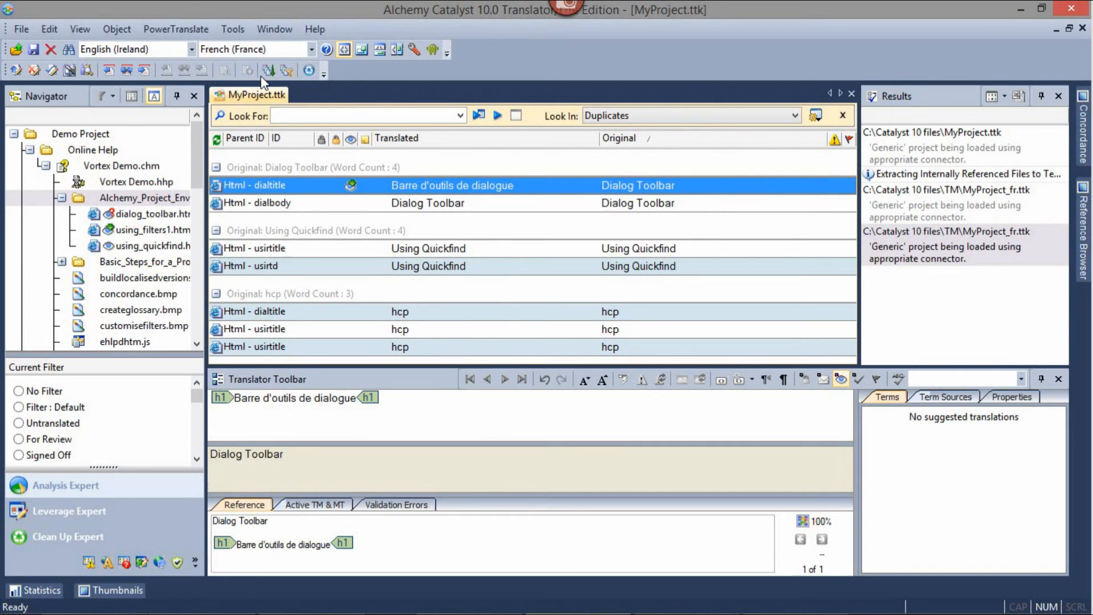
{"action": "mouse_move", "coordinate": [268, 70]}
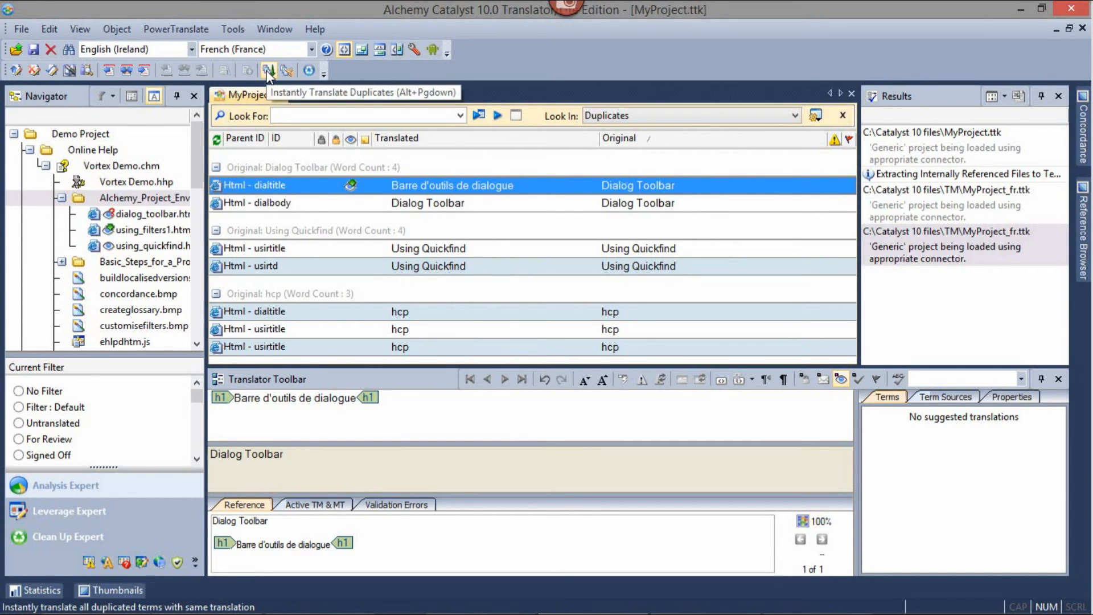
{"action": "left_click", "coordinate": [268, 71]}
{"action": "type", "text": "Utiliser la Quickfind"}
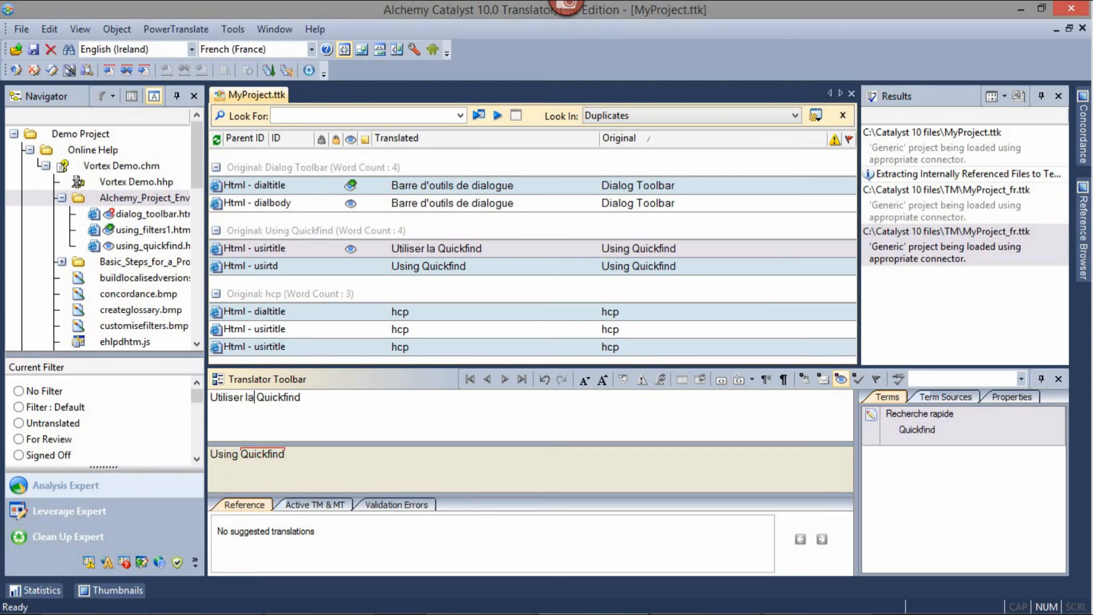
{"action": "double_click", "coordinate": [279, 397]}
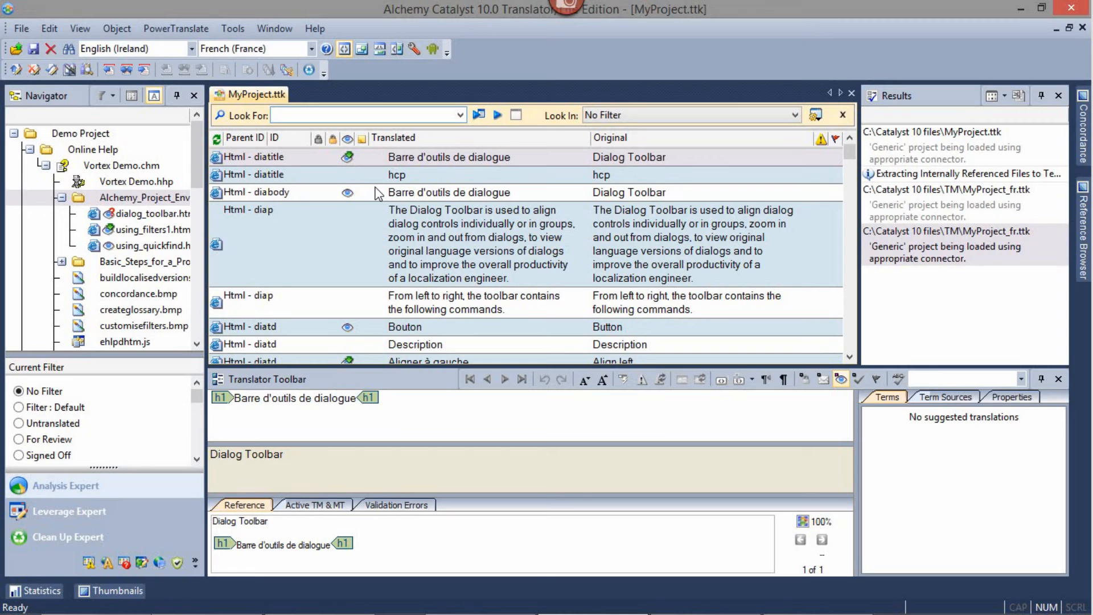
- Refine the Quickfind search from 'dialog' to 'barre', then clear the search
{"action": "type", "text": "dialog"}
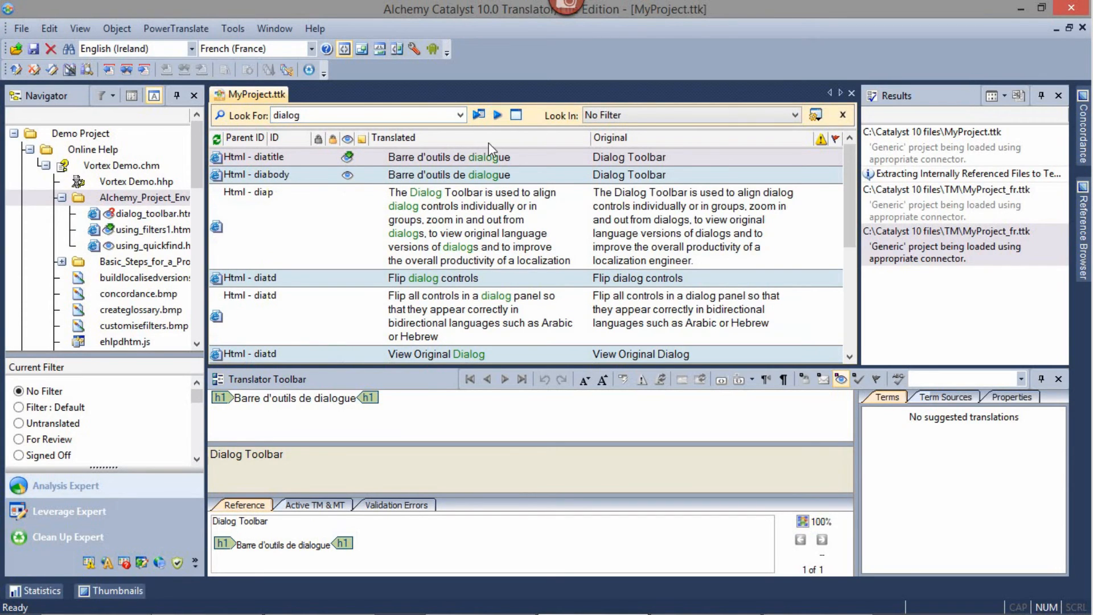
{"action": "mouse_move", "coordinate": [416, 243]}
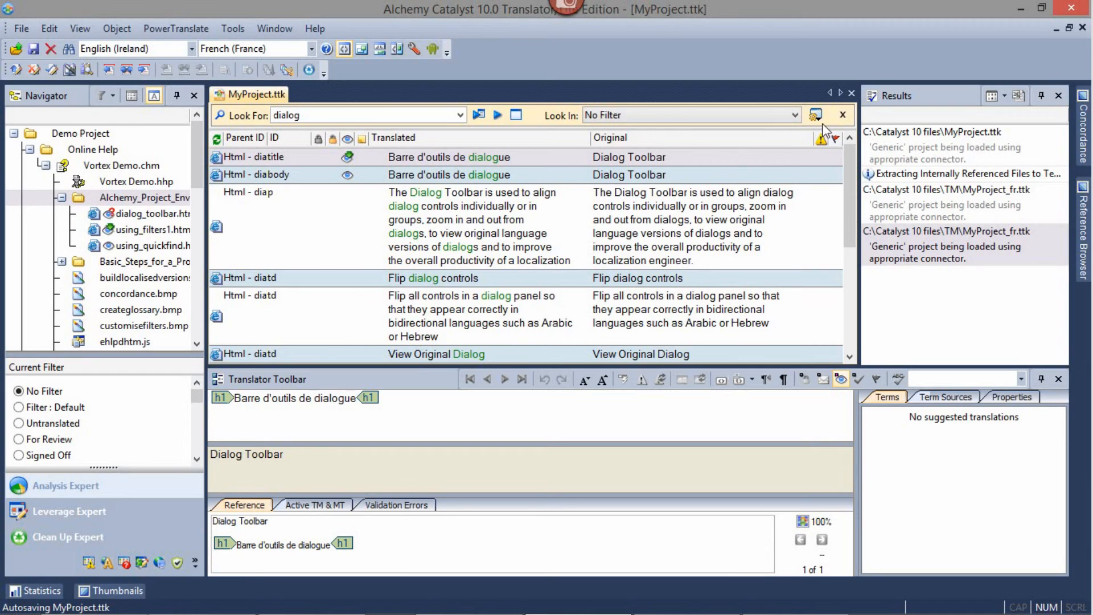
{"action": "left_click", "coordinate": [814, 114]}
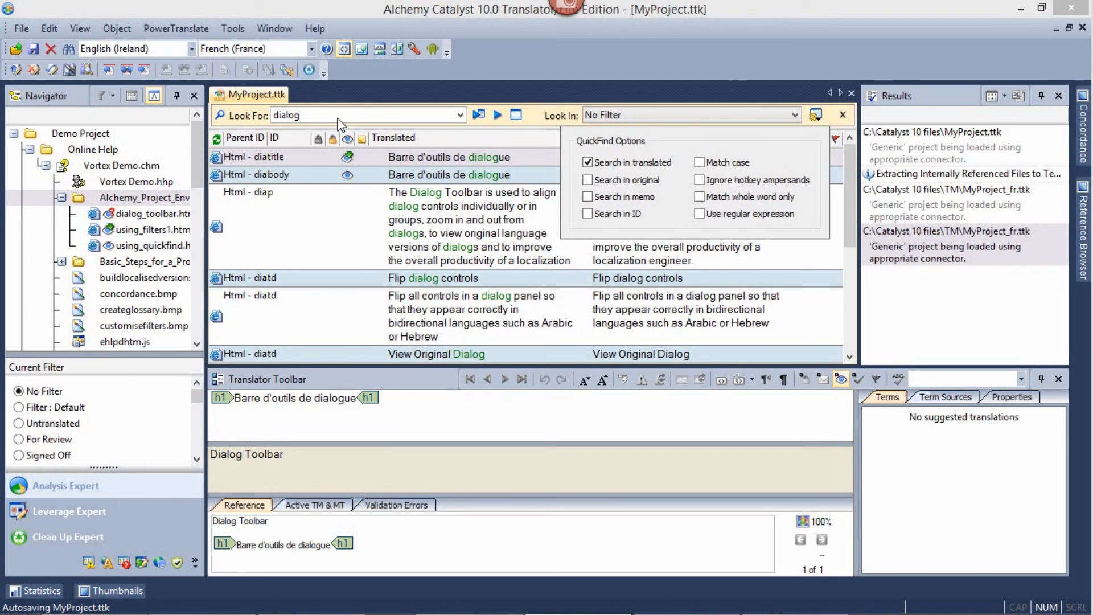
{"action": "left_click", "coordinate": [363, 115]}
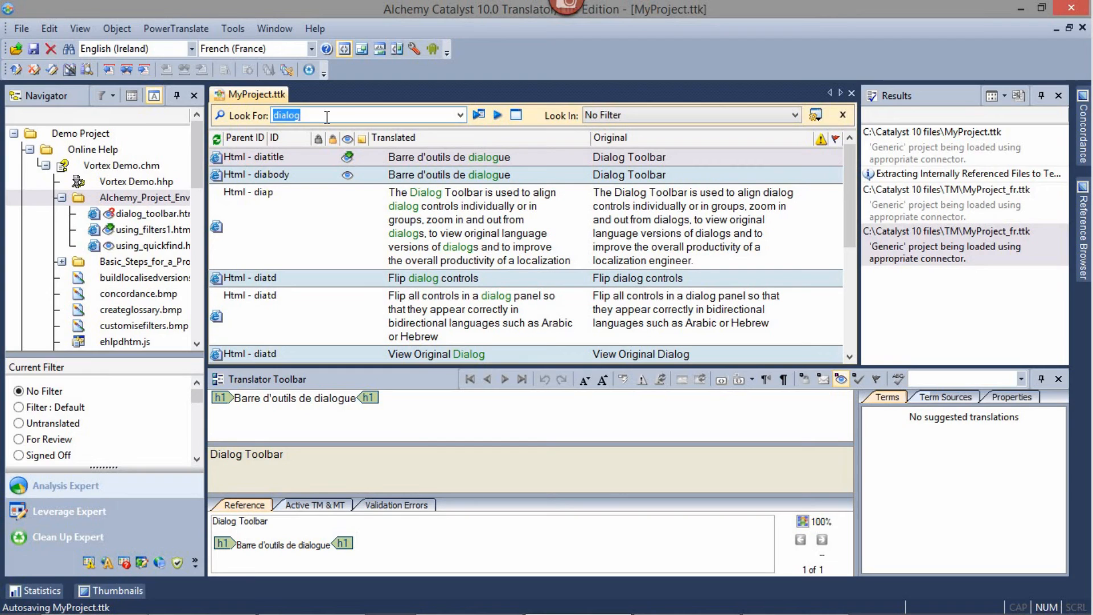
{"action": "type", "text": "barre"}
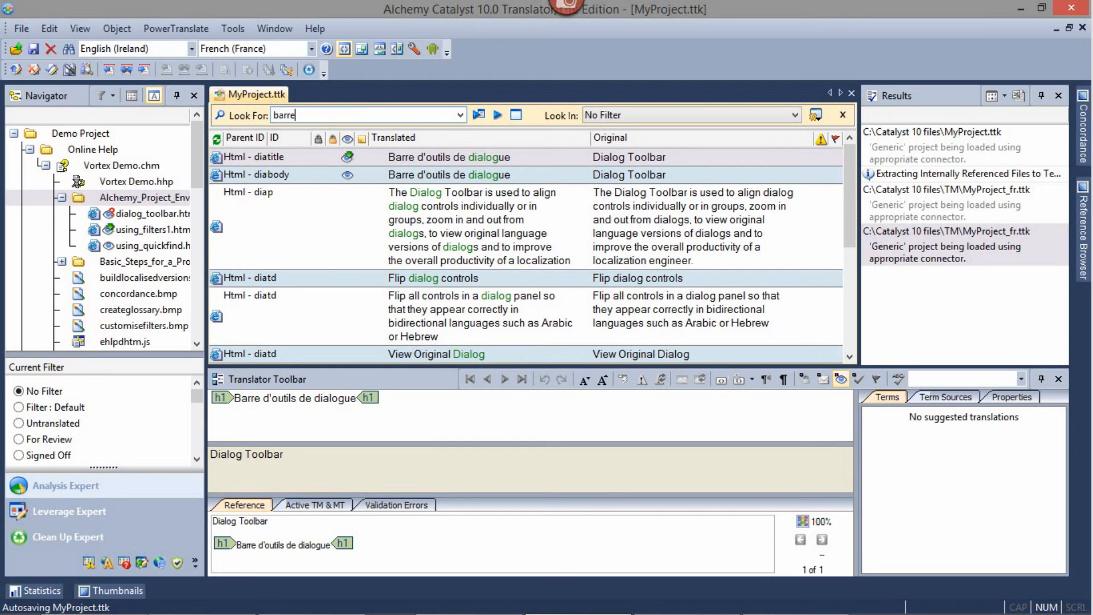
{"action": "mouse_move", "coordinate": [478, 115]}
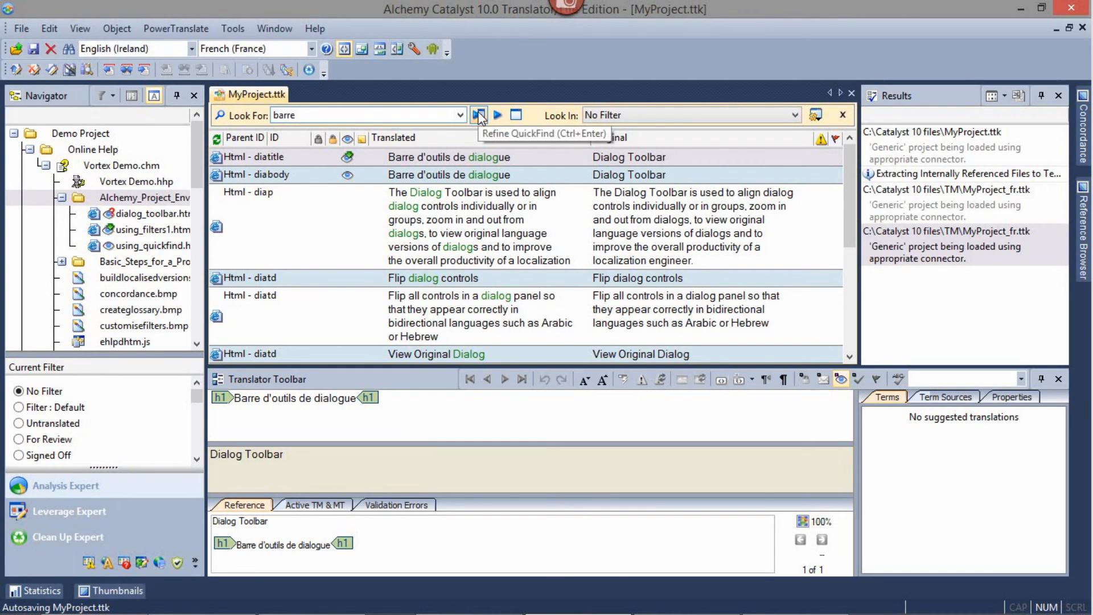
{"action": "left_click", "coordinate": [478, 115]}
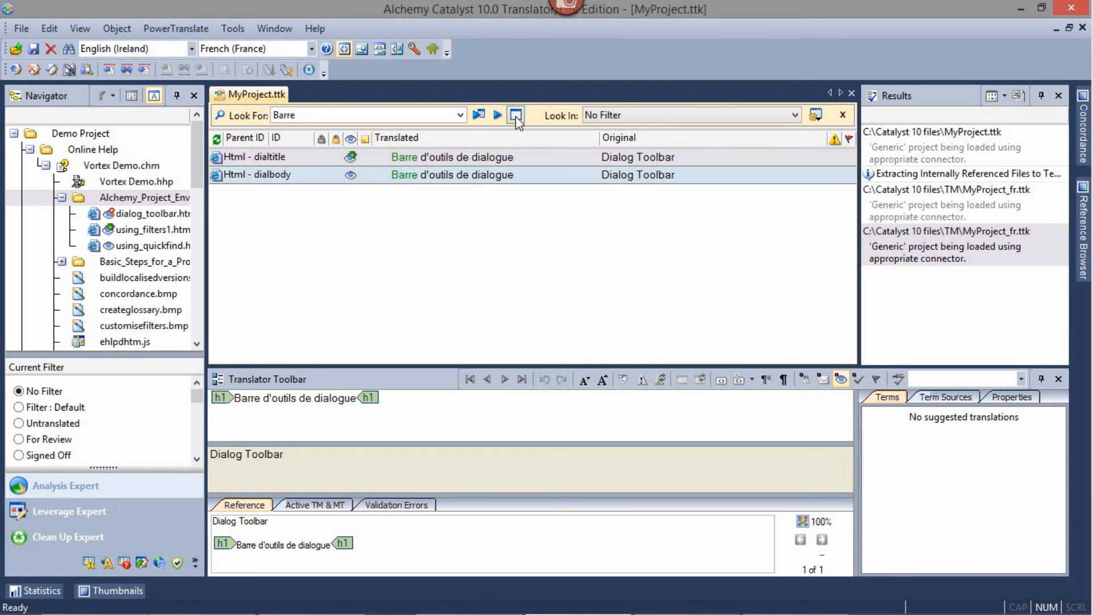
{"action": "mouse_move", "coordinate": [515, 115]}
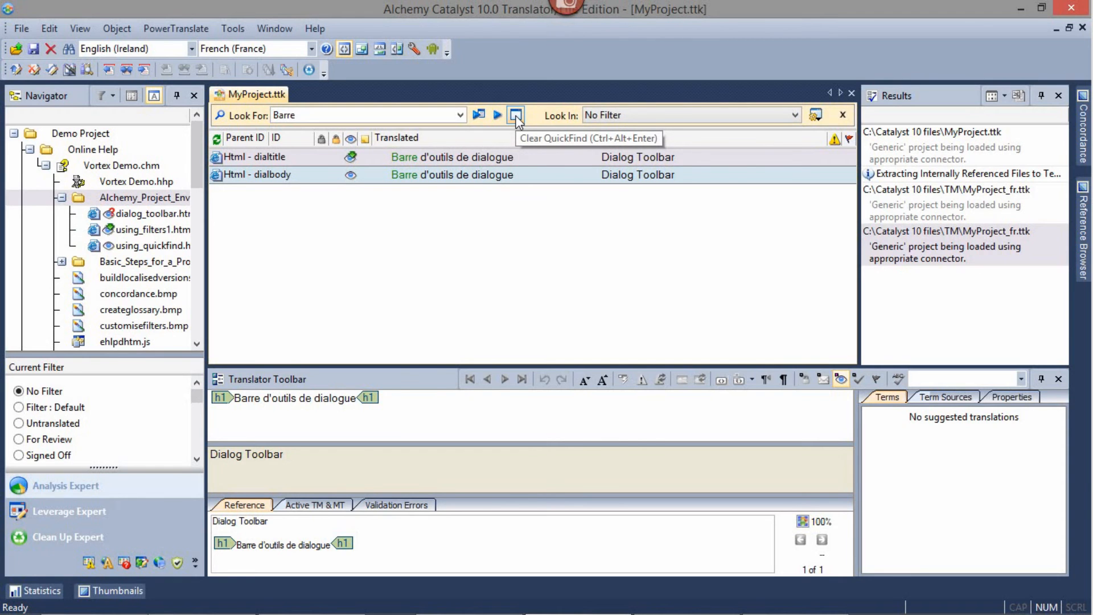
{"action": "left_click", "coordinate": [515, 115]}
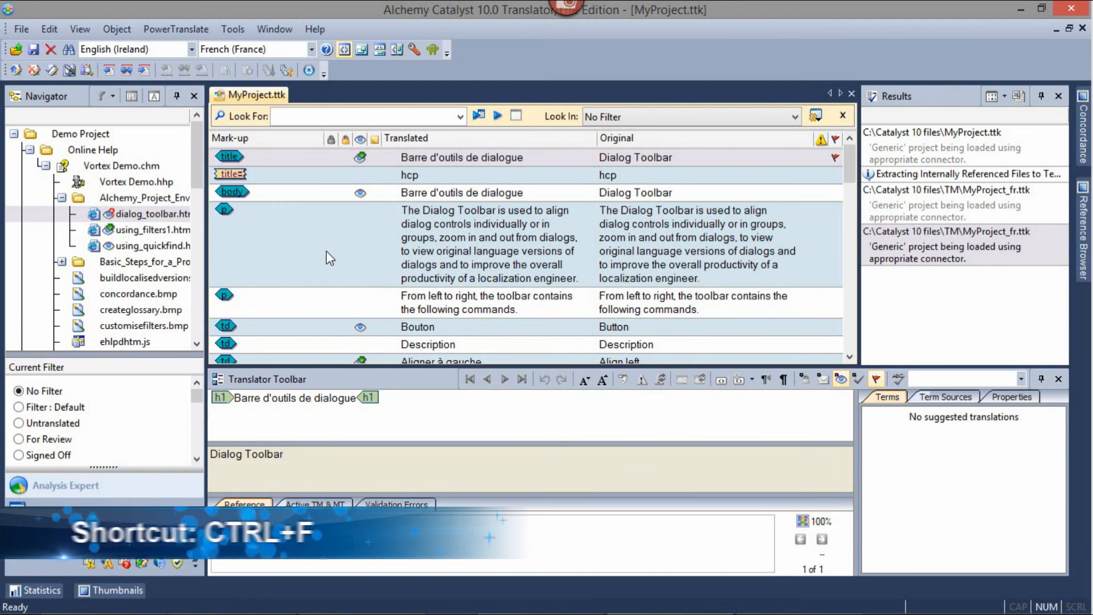
- Search the whole project's translated text for 'Barre' and open the first dialog_toolbar.htm match
{"action": "left_click", "coordinate": [232, 28]}
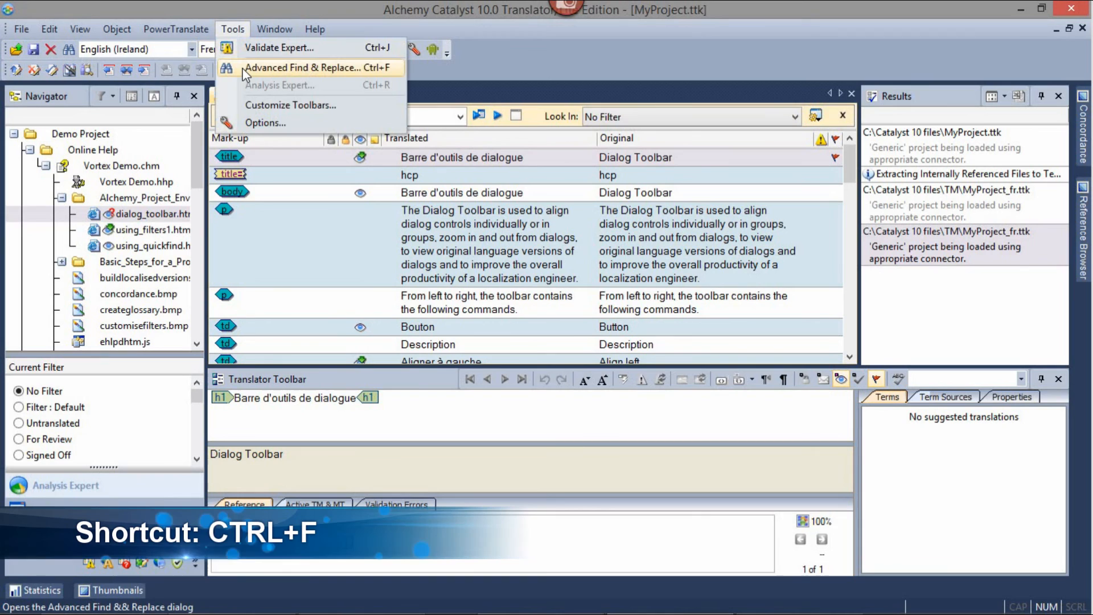
{"action": "left_click", "coordinate": [303, 67]}
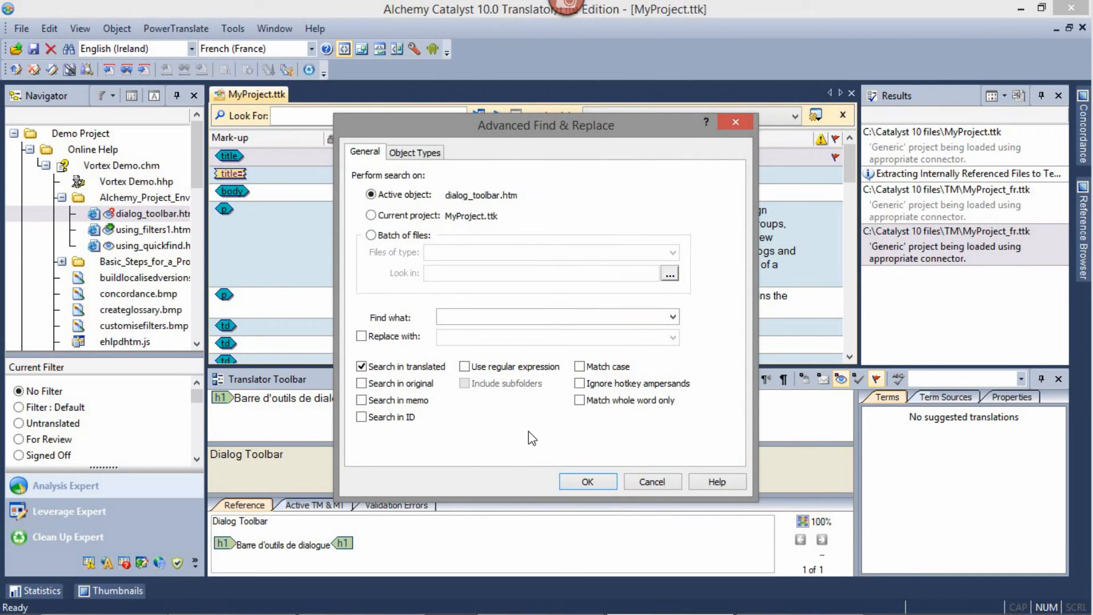
{"action": "mouse_move", "coordinate": [527, 438]}
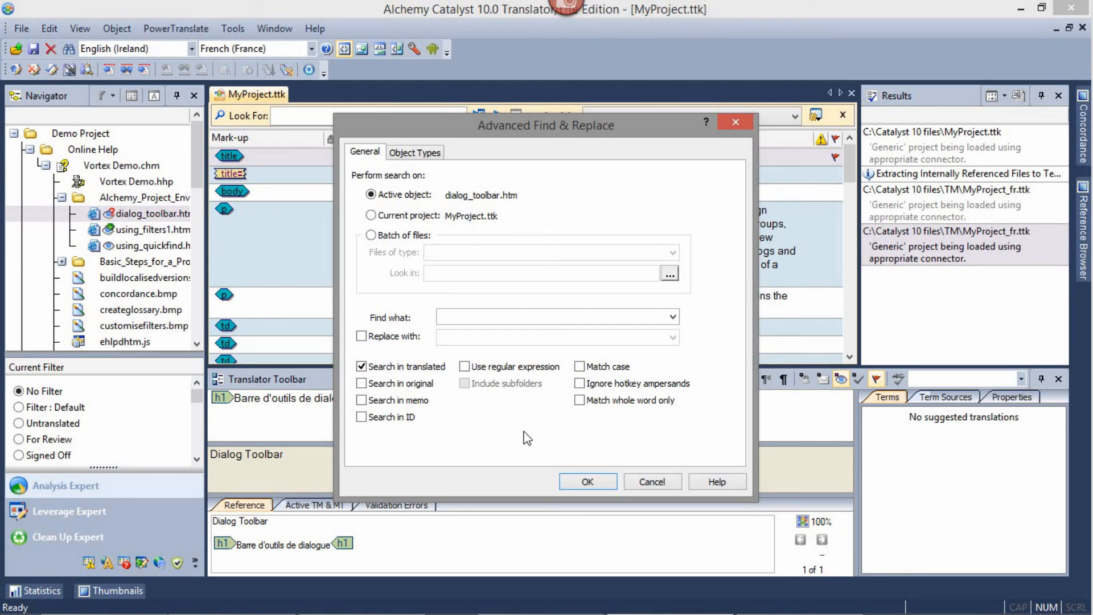
{"action": "mouse_move", "coordinate": [122, 207]}
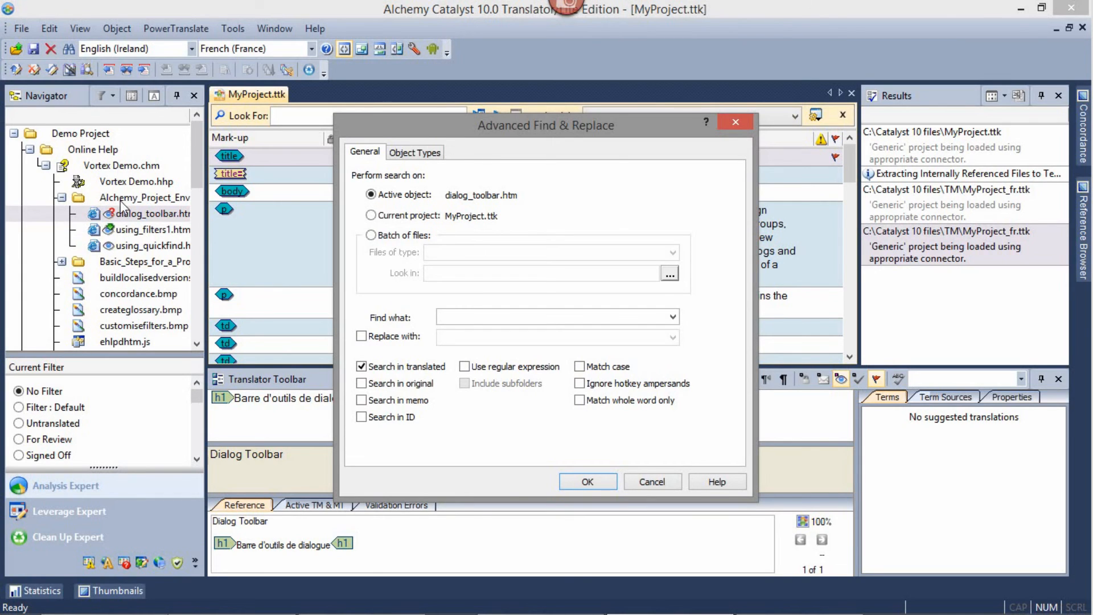
{"action": "mouse_move", "coordinate": [152, 235]}
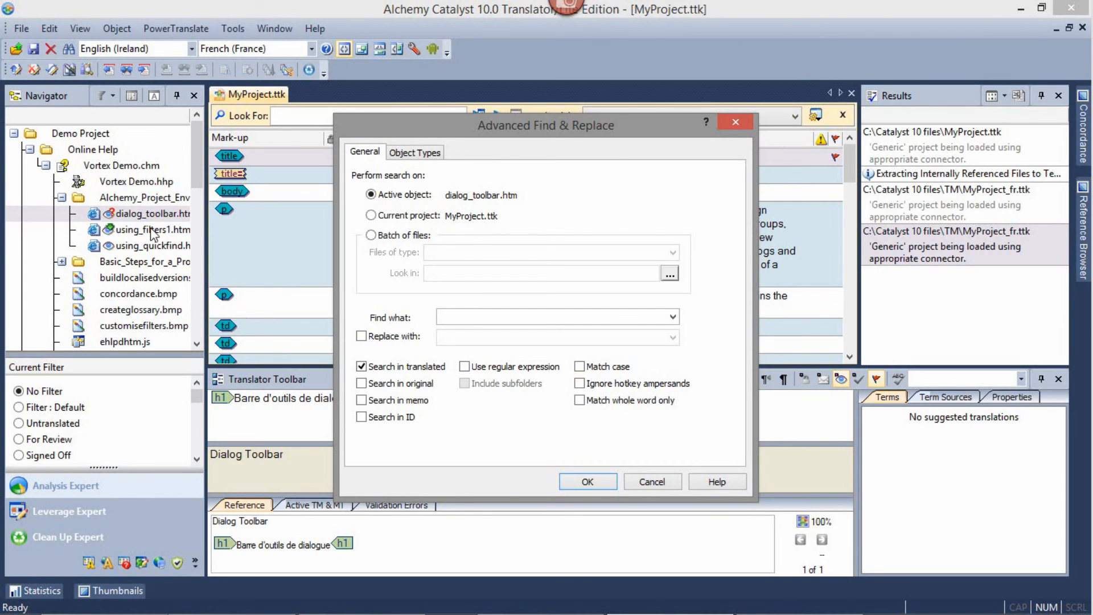
{"action": "mouse_move", "coordinate": [480, 431]}
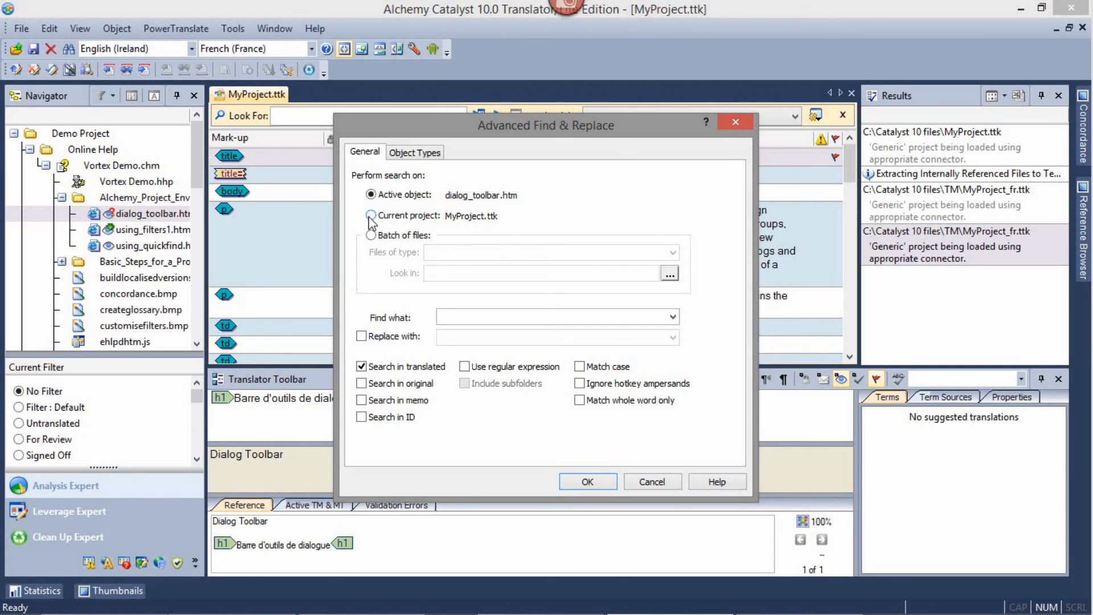
{"action": "left_click", "coordinate": [370, 215]}
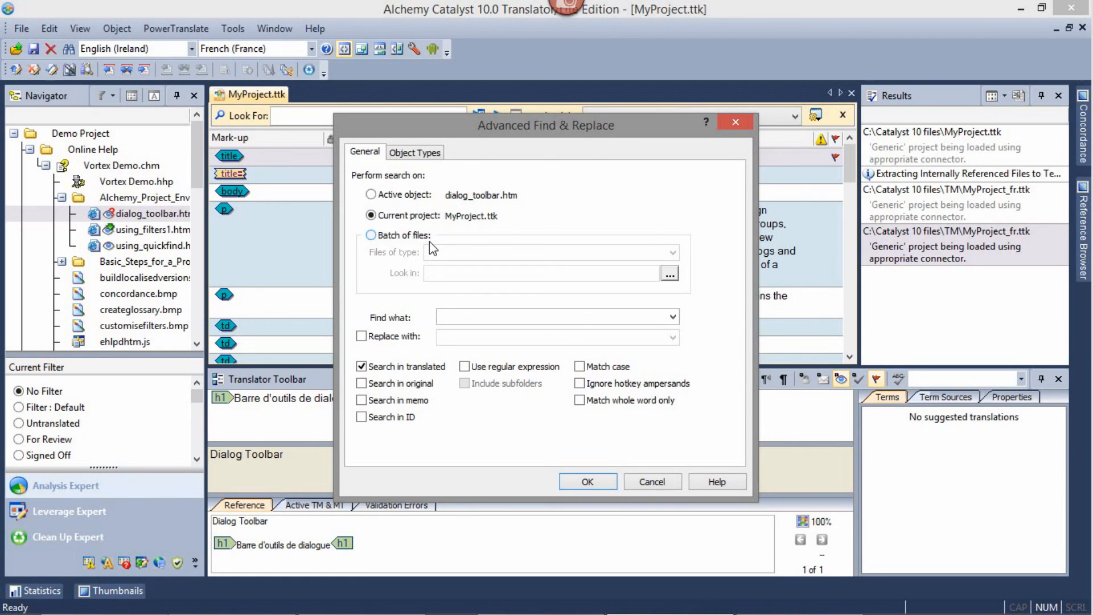
{"action": "left_click", "coordinate": [372, 194]}
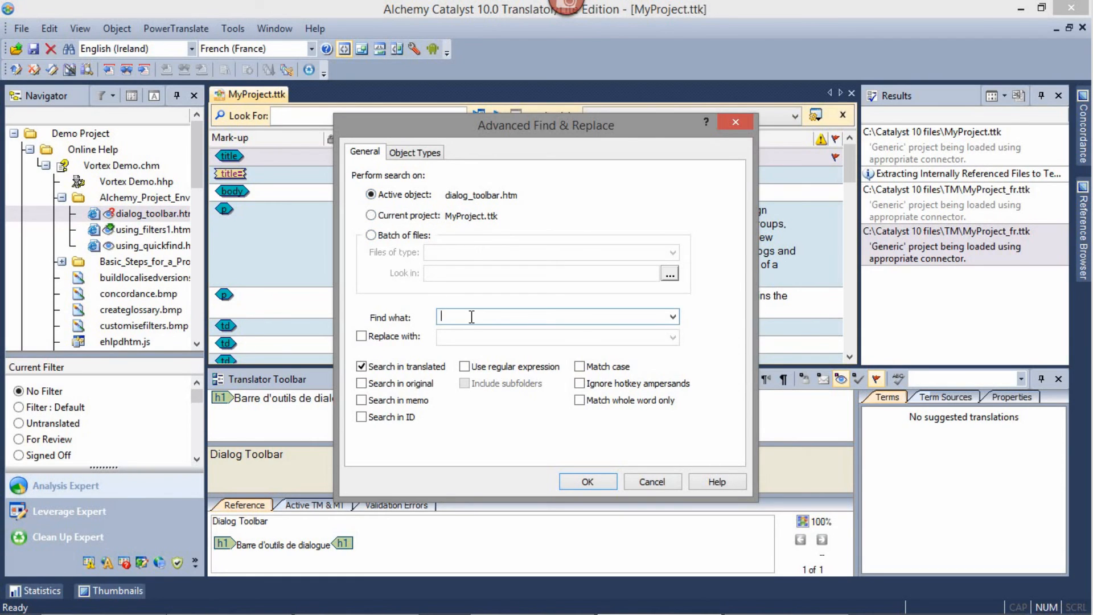
{"action": "type", "text": "Barre"}
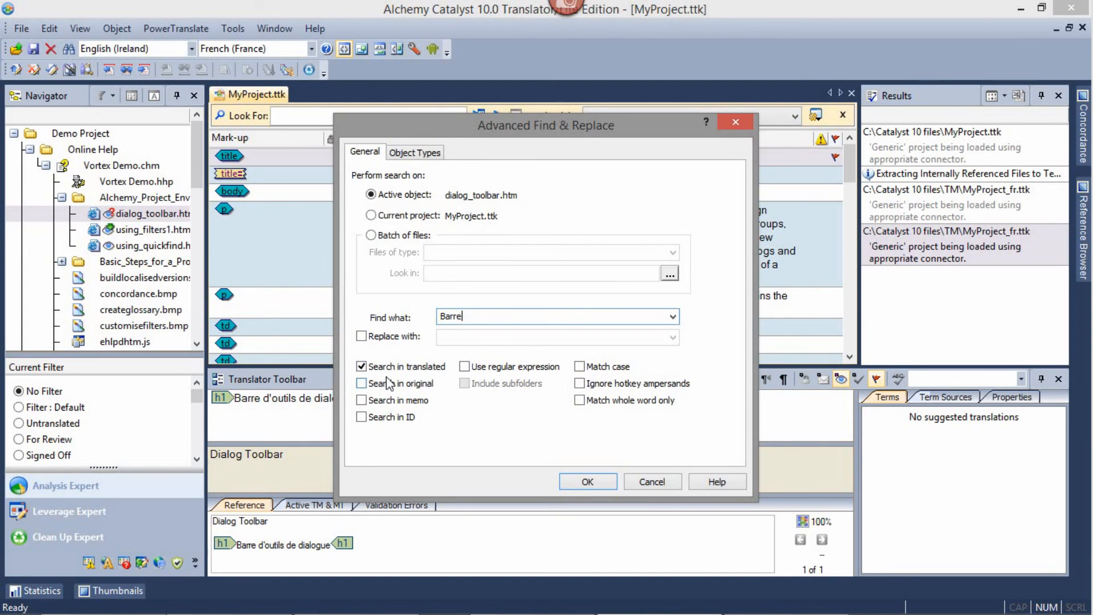
{"action": "left_click", "coordinate": [362, 383]}
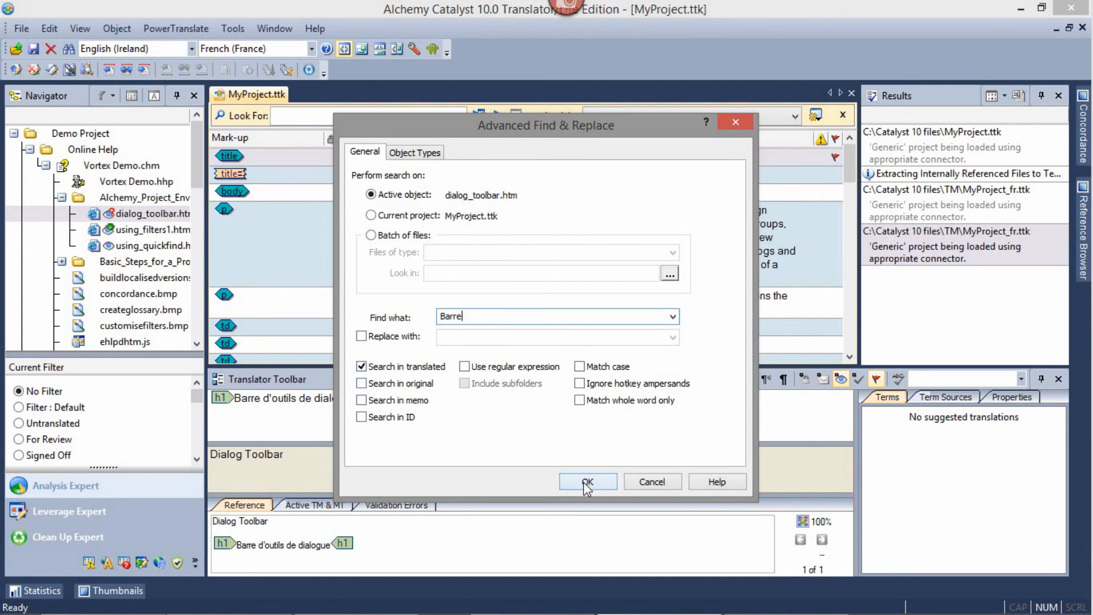
{"action": "left_click", "coordinate": [587, 482]}
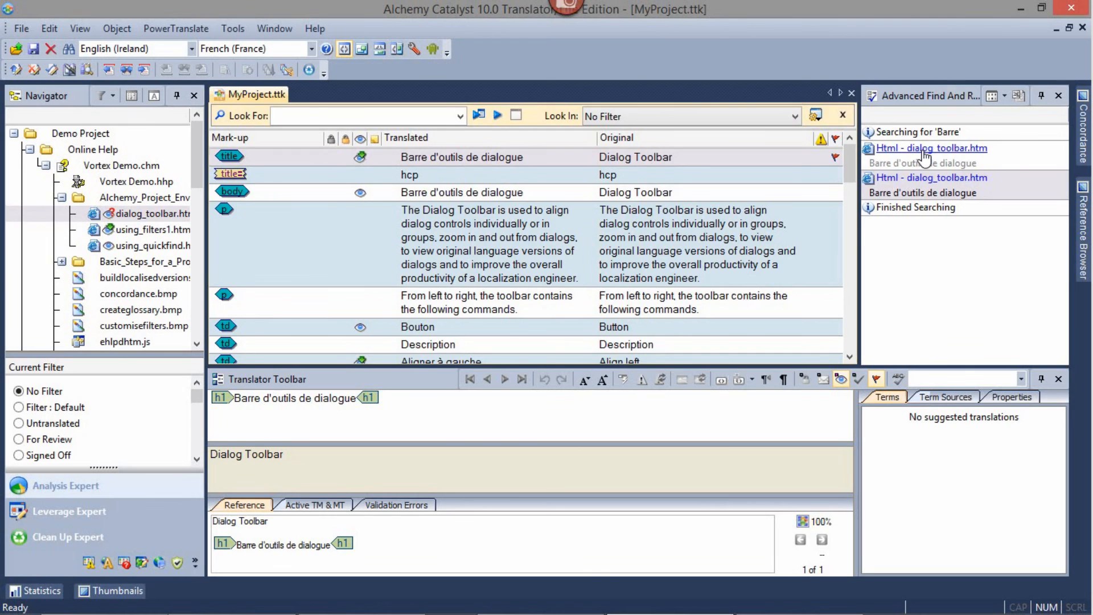
{"action": "left_click", "coordinate": [931, 178]}
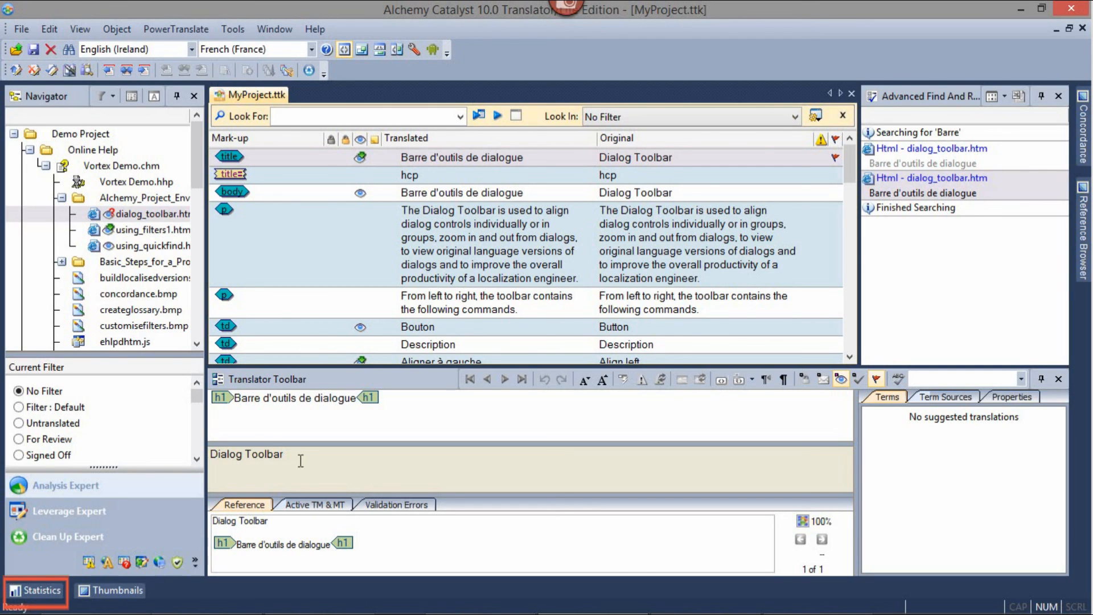
- Show statistics with Online Help, Vortex Demo.chm and Alchemy_Project_Environment expanded to per-file counts
{"action": "left_click", "coordinate": [40, 590]}
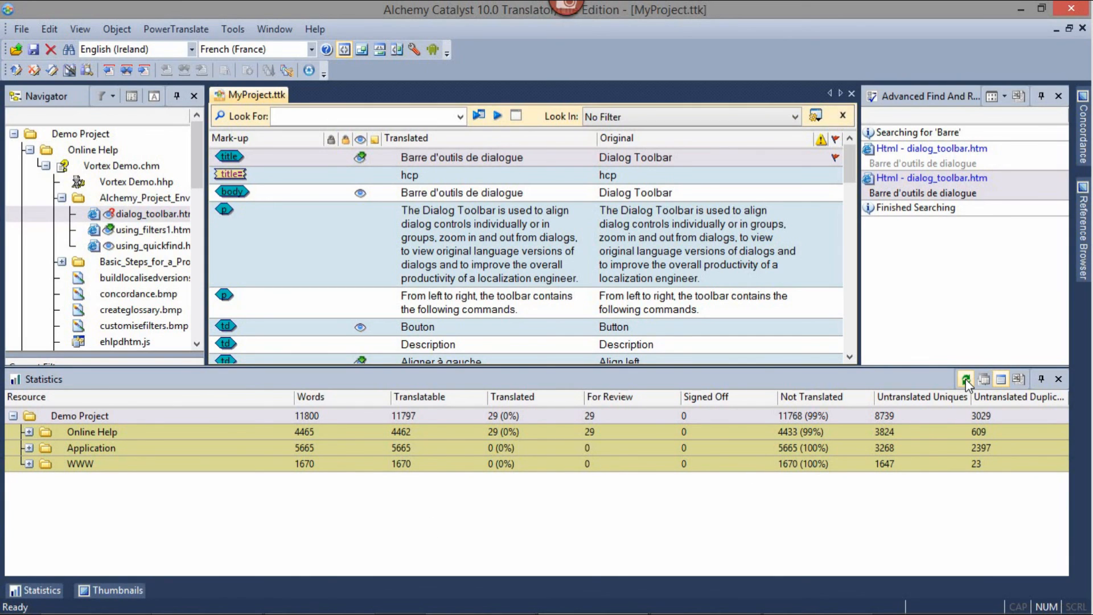
{"action": "mouse_move", "coordinate": [965, 382]}
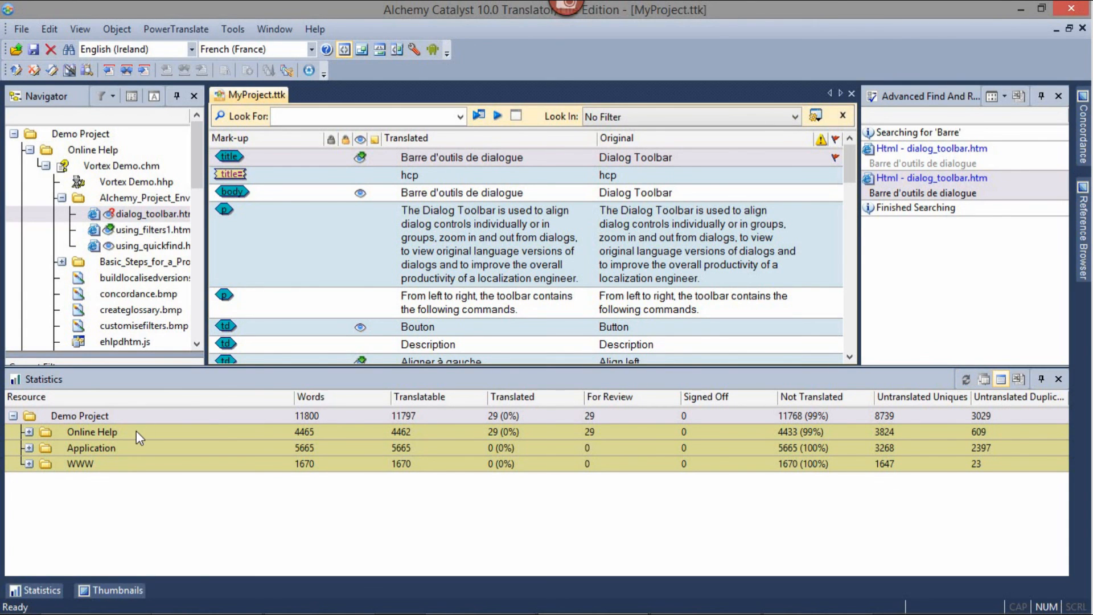
{"action": "left_click", "coordinate": [27, 432]}
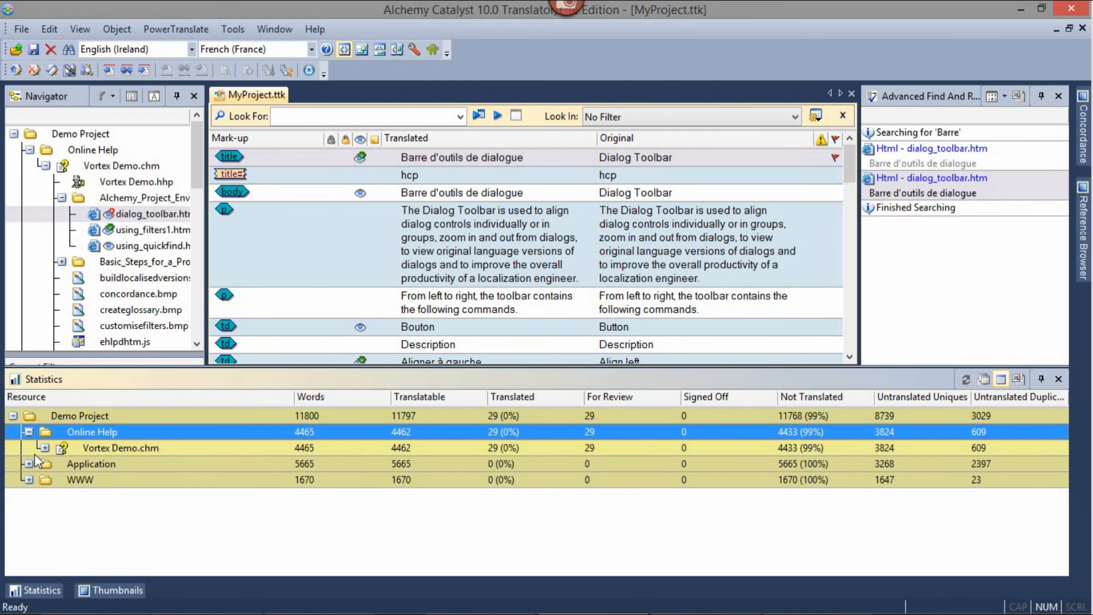
{"action": "left_click", "coordinate": [43, 447]}
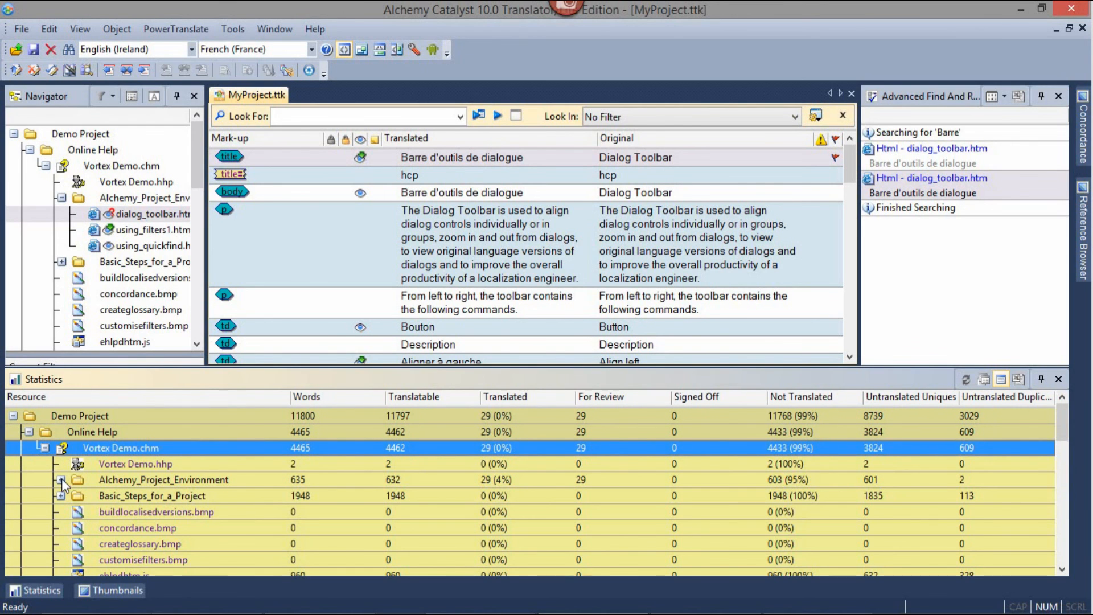
{"action": "left_click", "coordinate": [61, 479]}
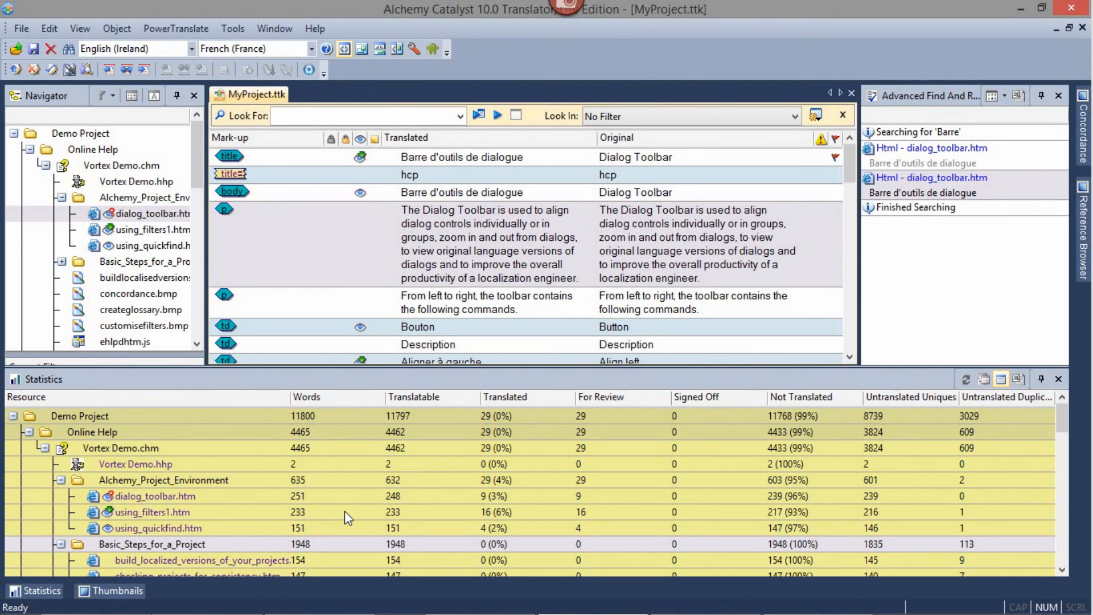
{"action": "mouse_move", "coordinate": [509, 307]}
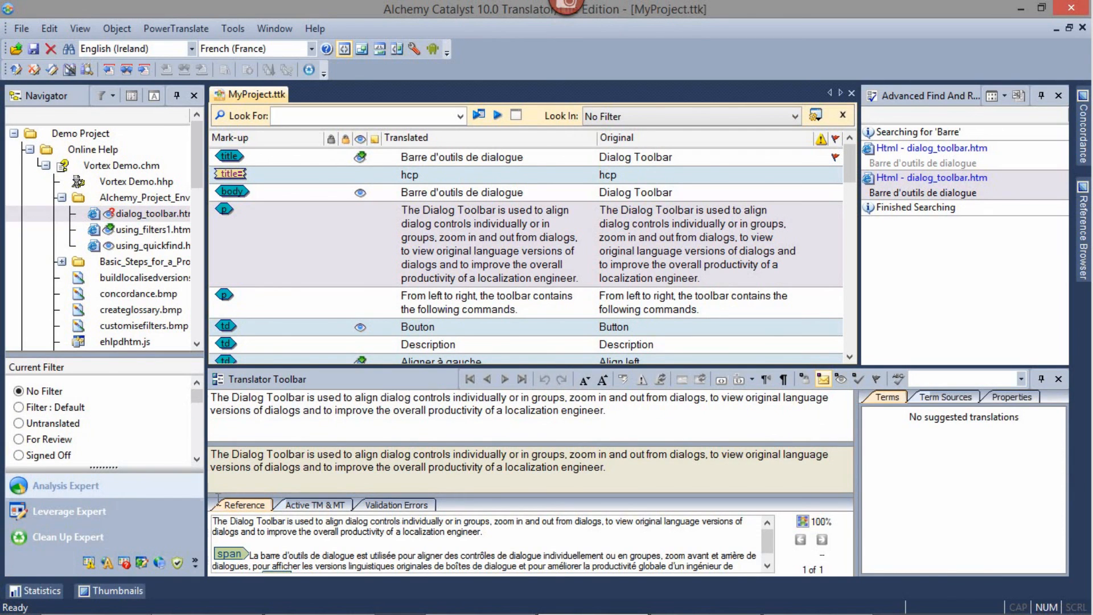
{"action": "left_click", "coordinate": [33, 590]}
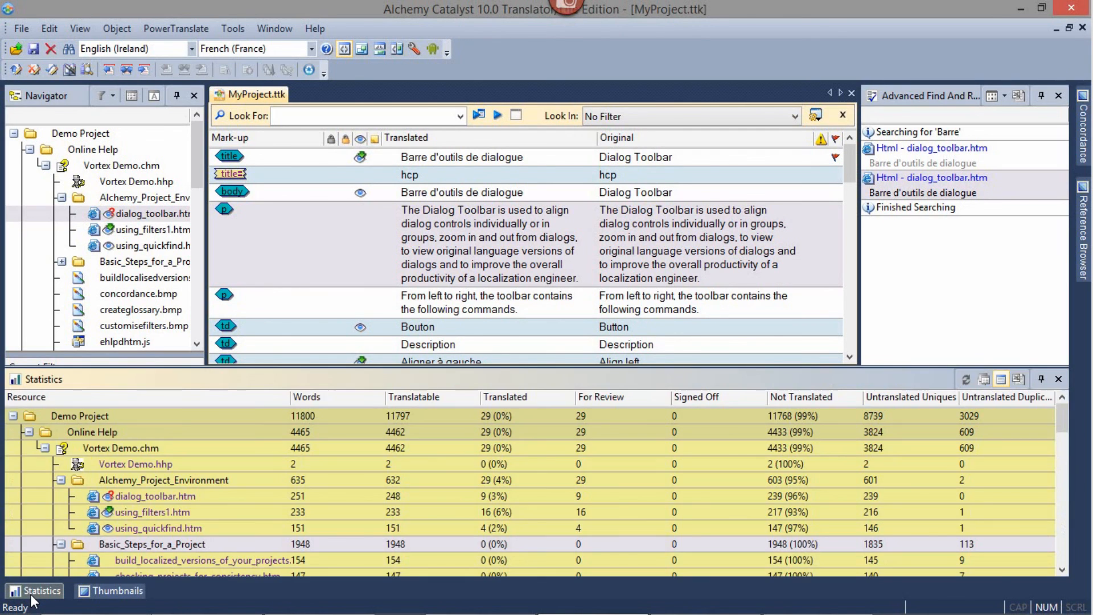